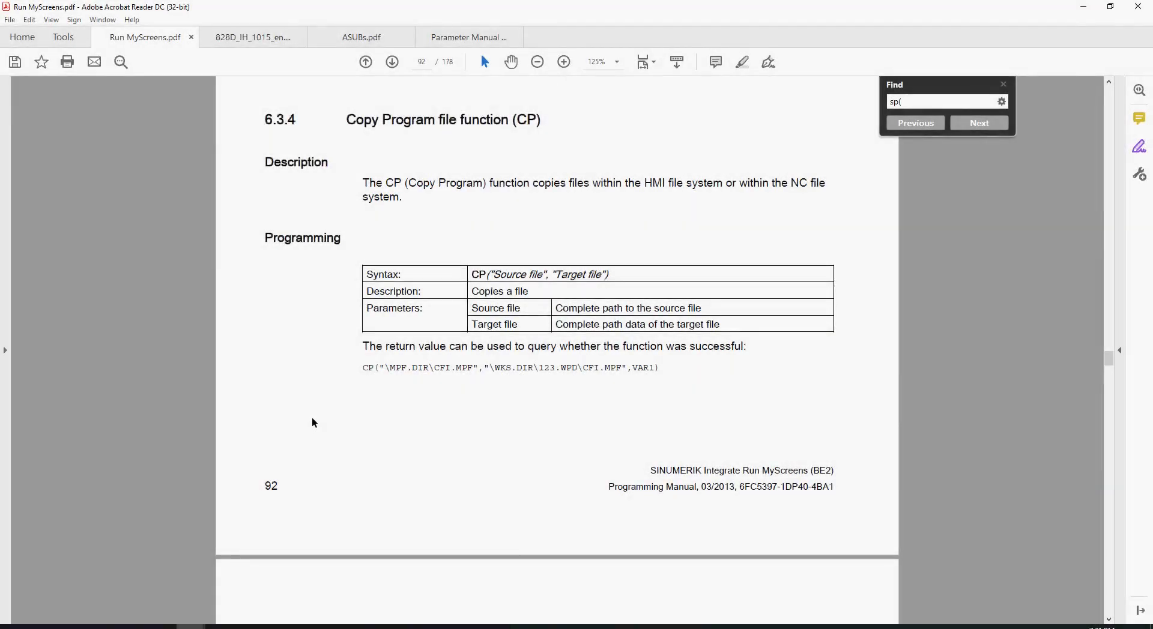
mouse_move(367, 147)
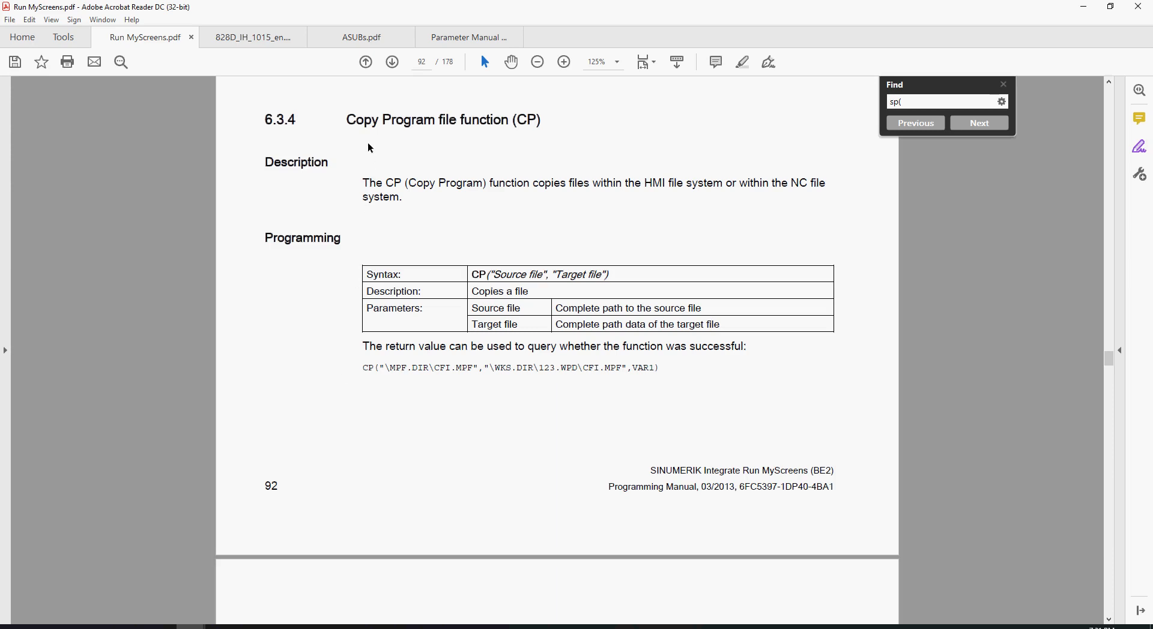
mouse_move(535, 122)
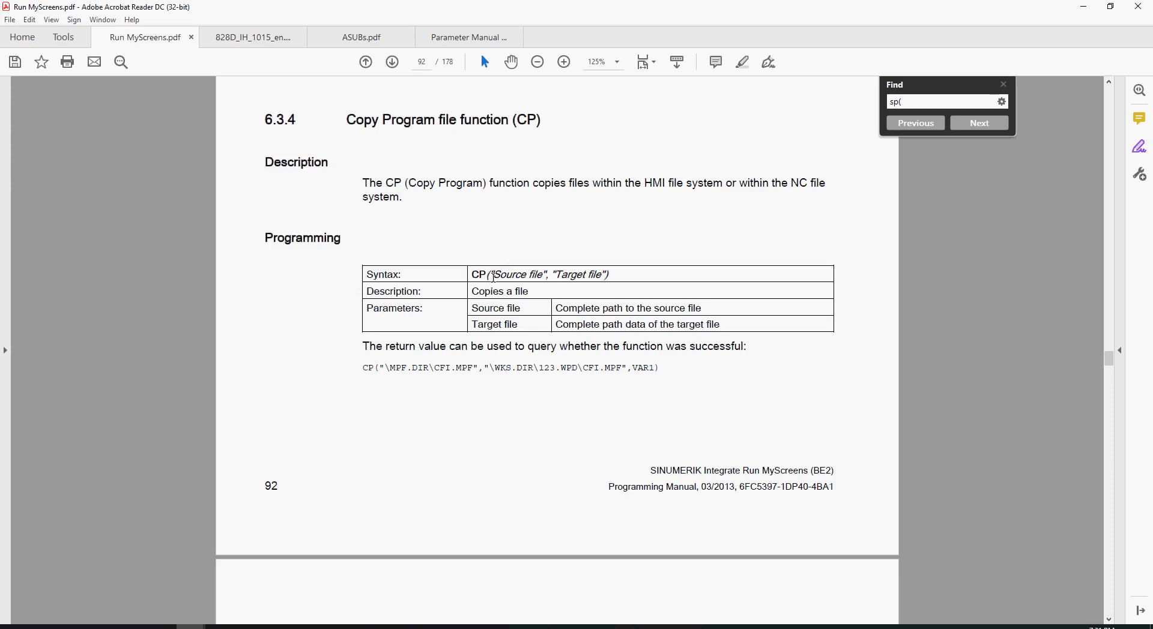
mouse_move(404, 401)
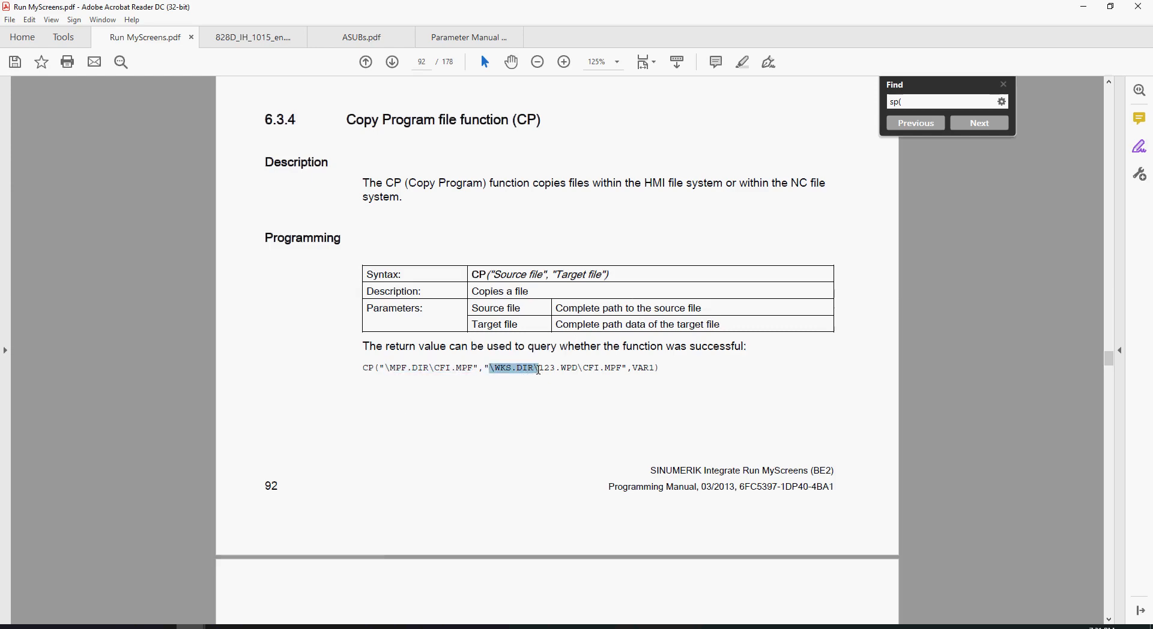
- Advance the Find result and scroll pages 94–95 down to the Select Program (SP) section
click(977, 122)
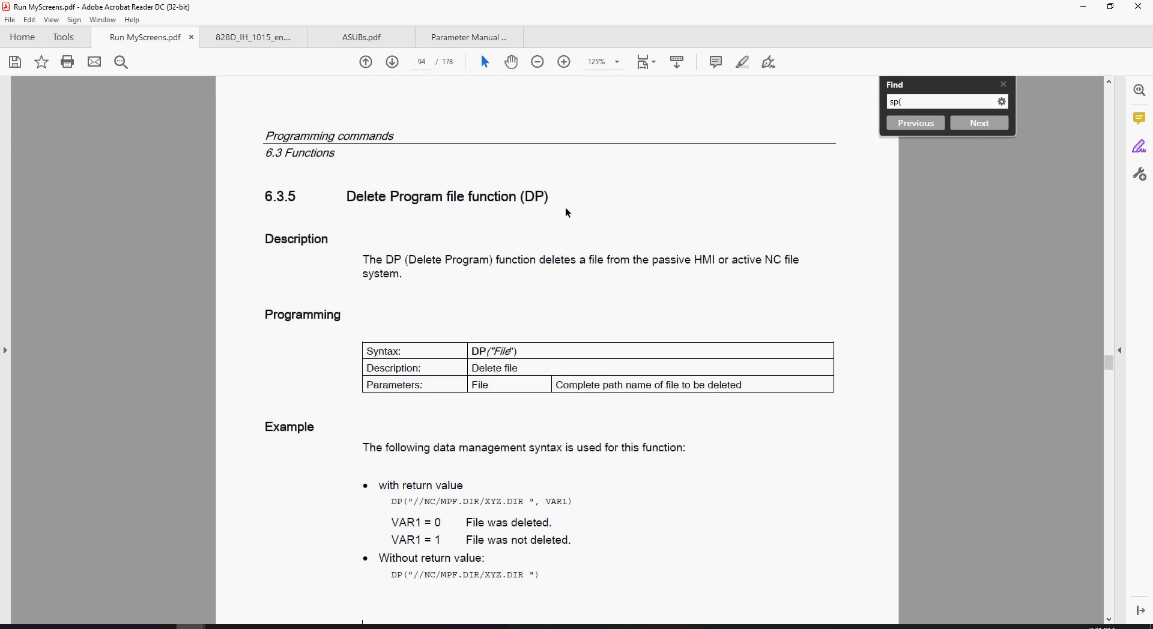
scroll(down, 3)
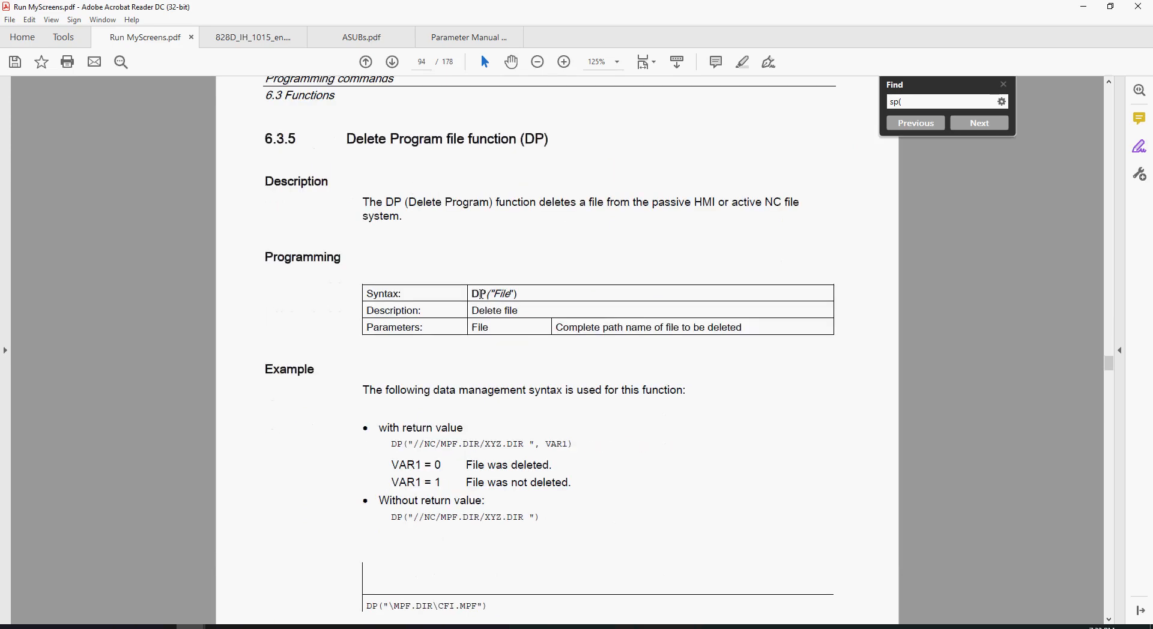
mouse_move(554, 270)
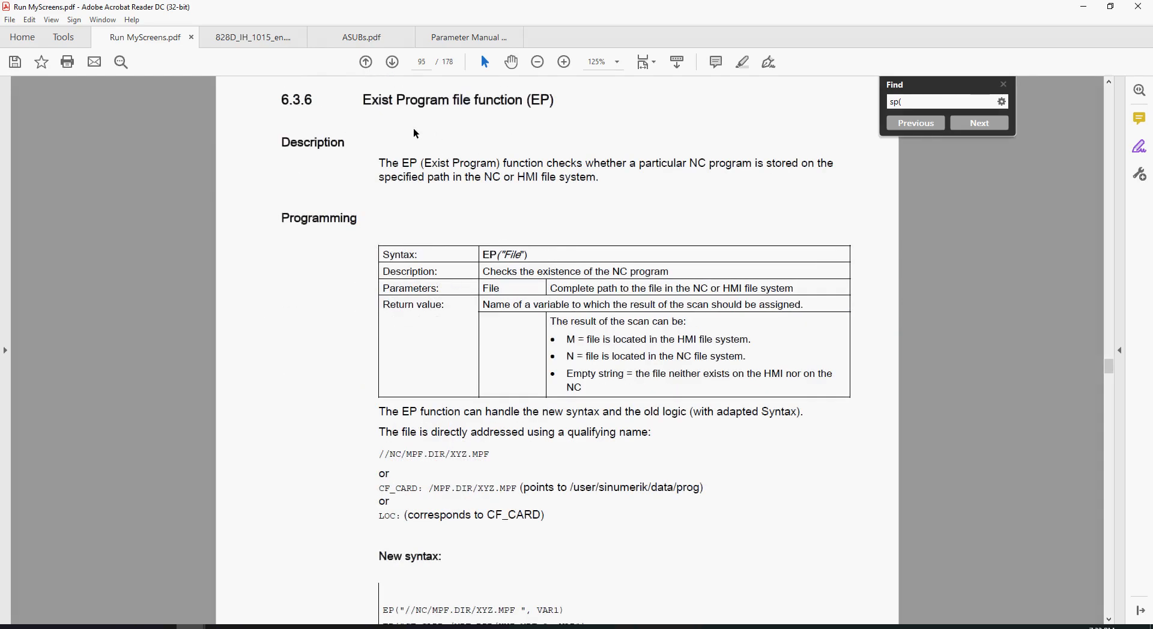
mouse_move(457, 218)
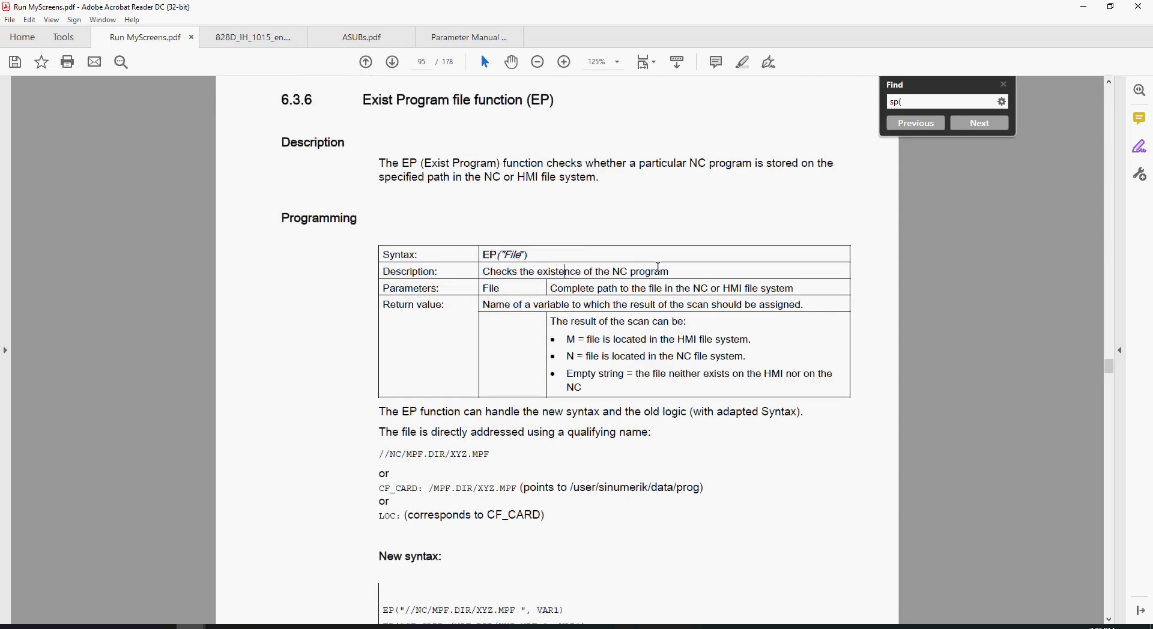
scroll(down, 3)
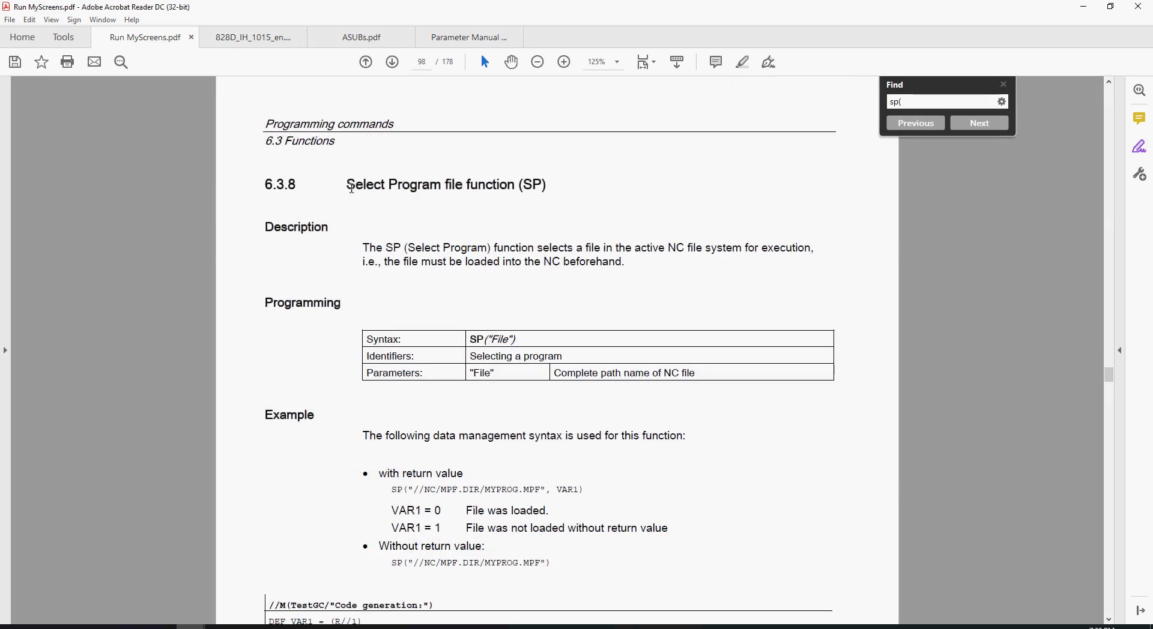
mouse_move(598, 182)
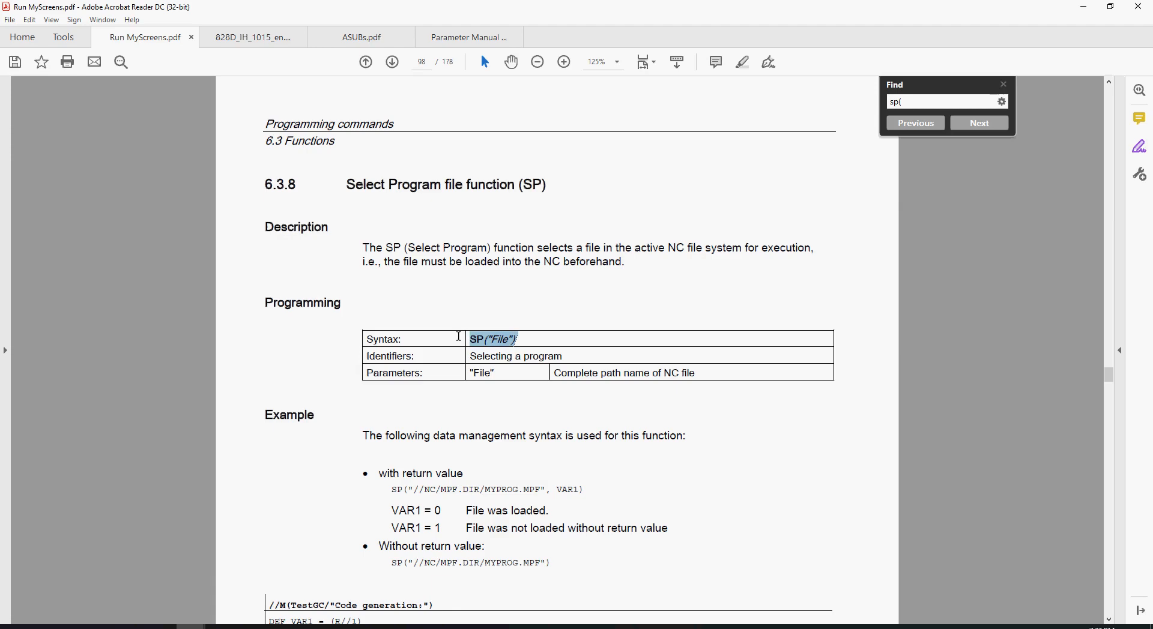
- Review the SP syntax, the VAR1 return variable and the example call without return value
click(492, 339)
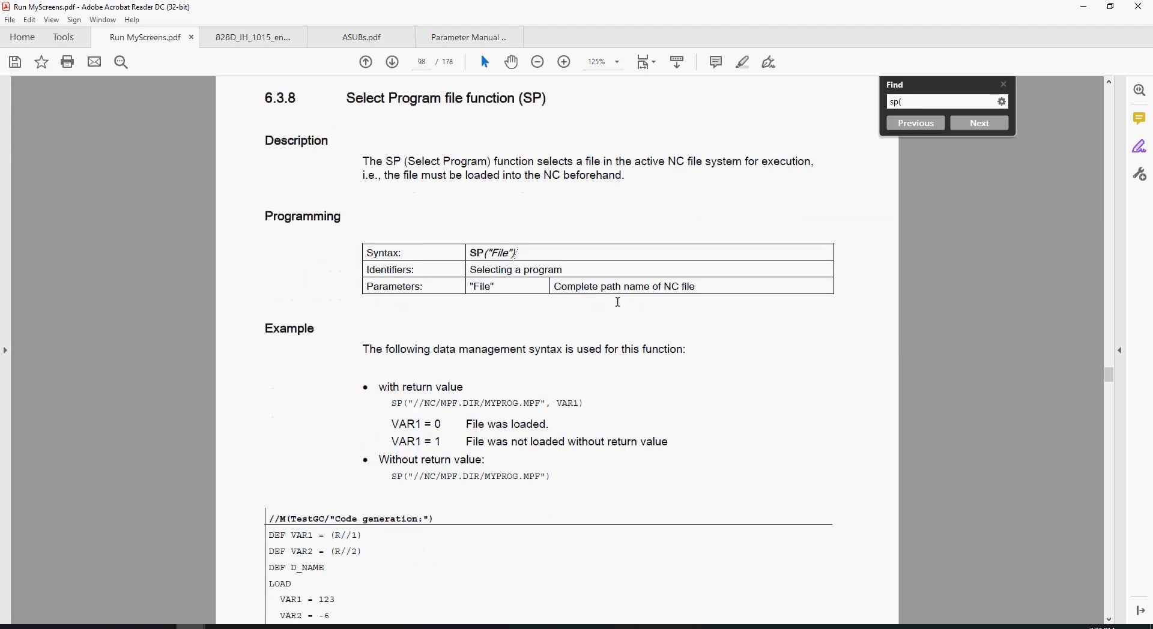
scroll(down, 3)
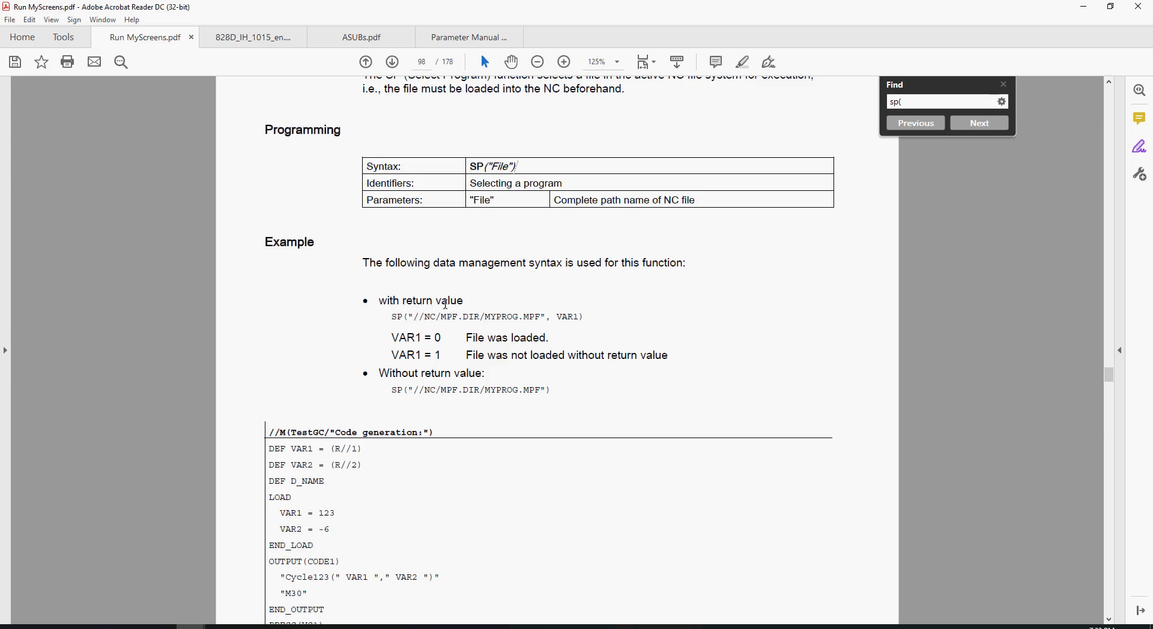
mouse_move(482, 303)
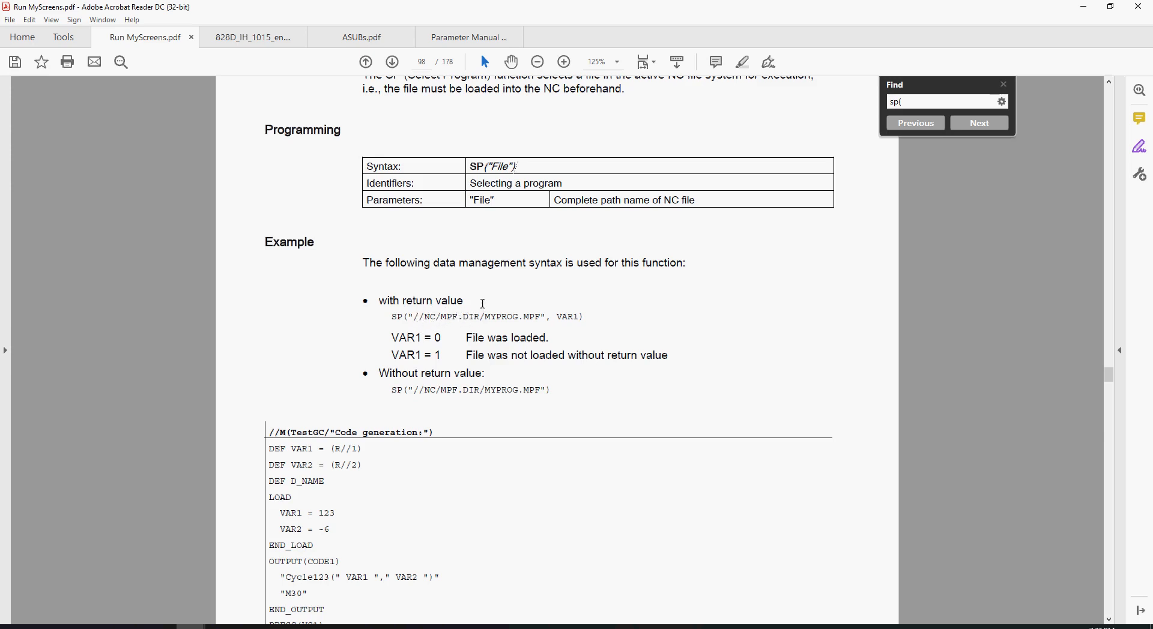
mouse_move(537, 316)
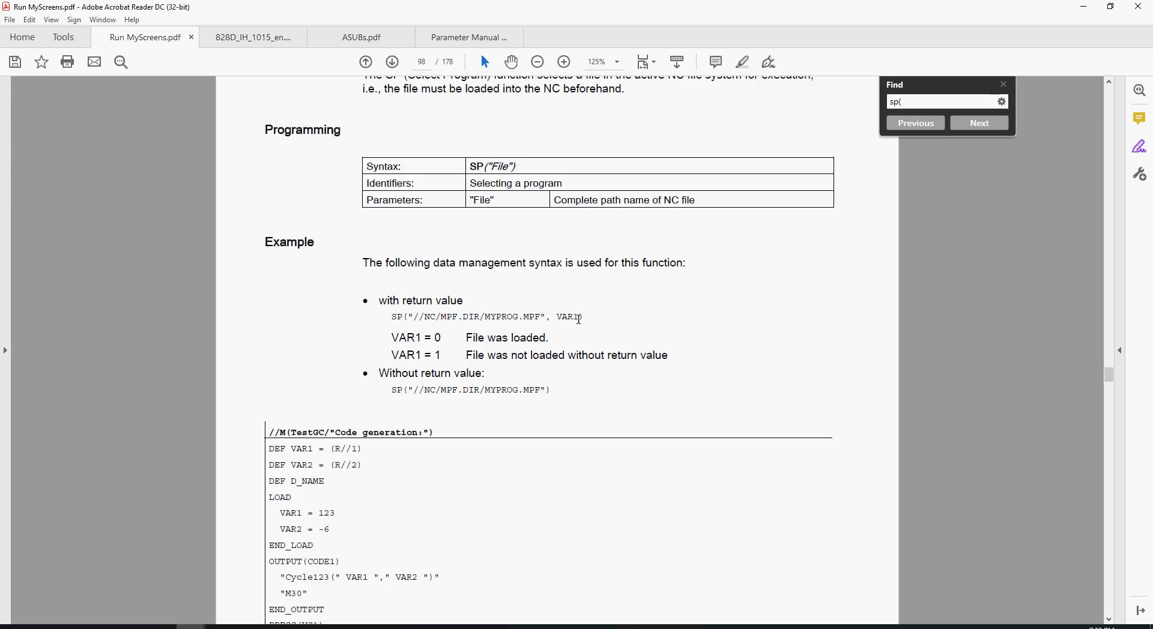
double_click(566, 317)
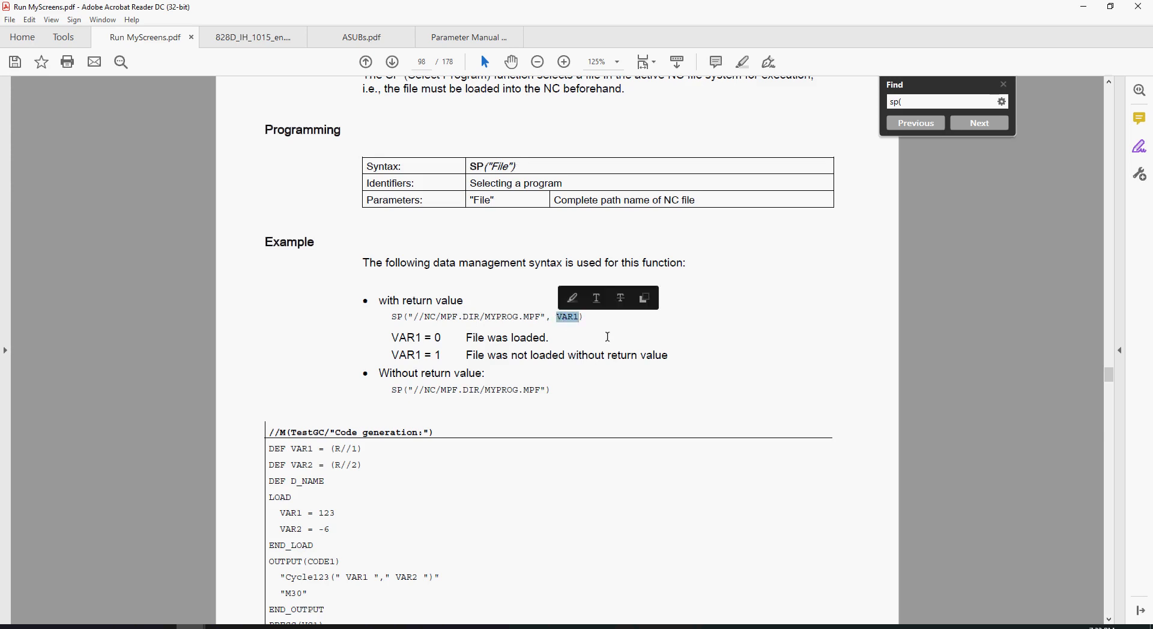
click(617, 317)
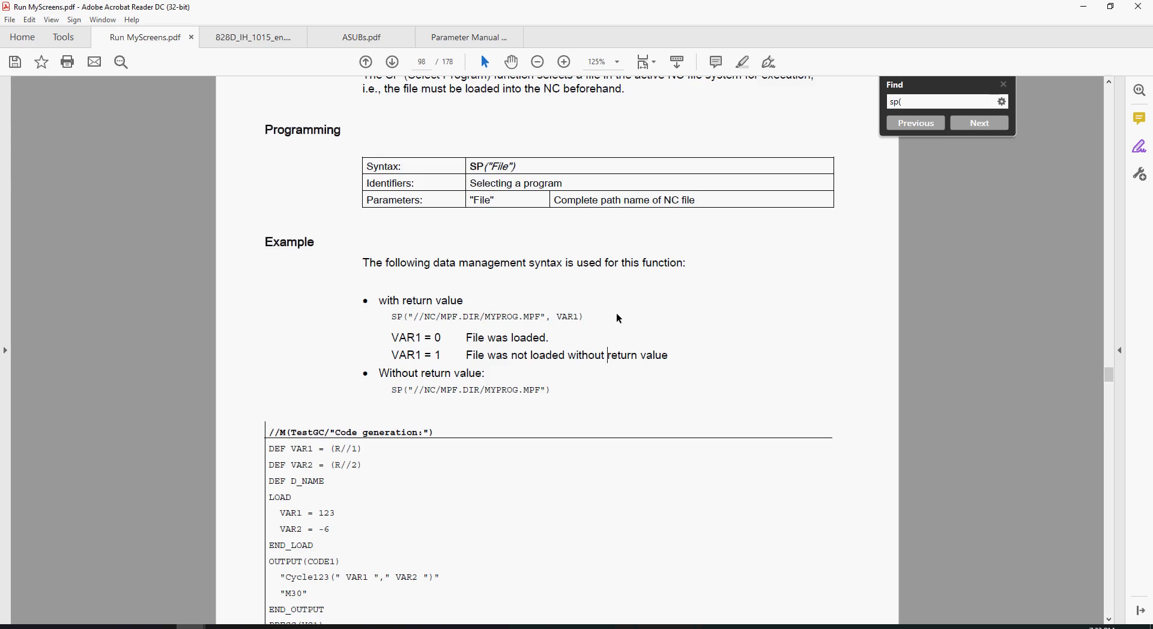
mouse_move(644, 330)
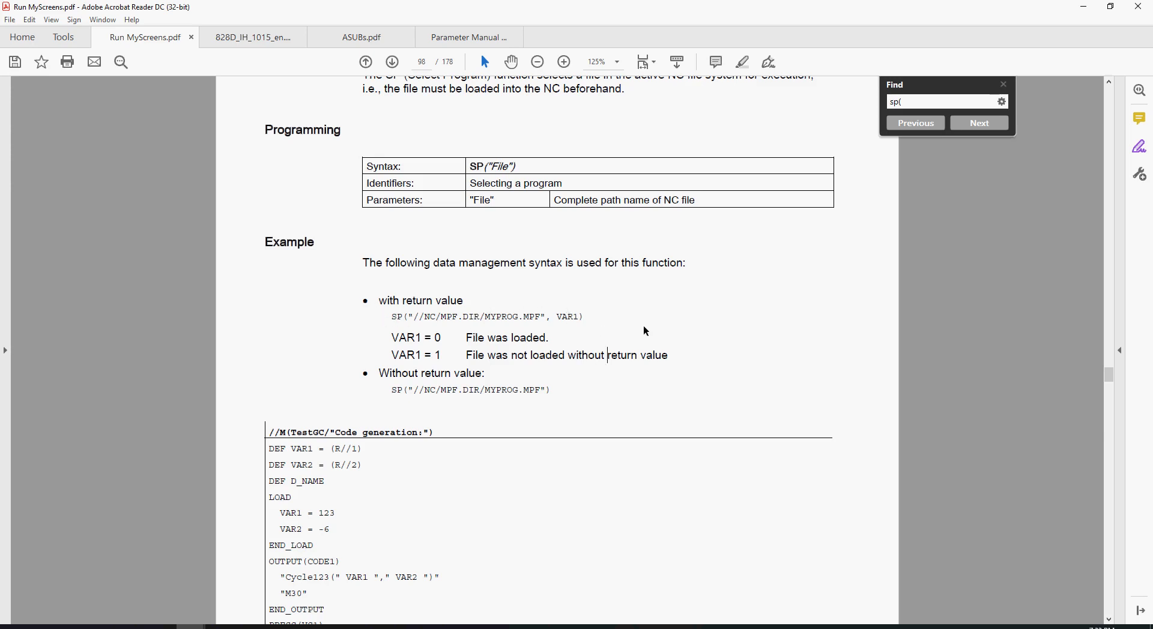
scroll(down, 3)
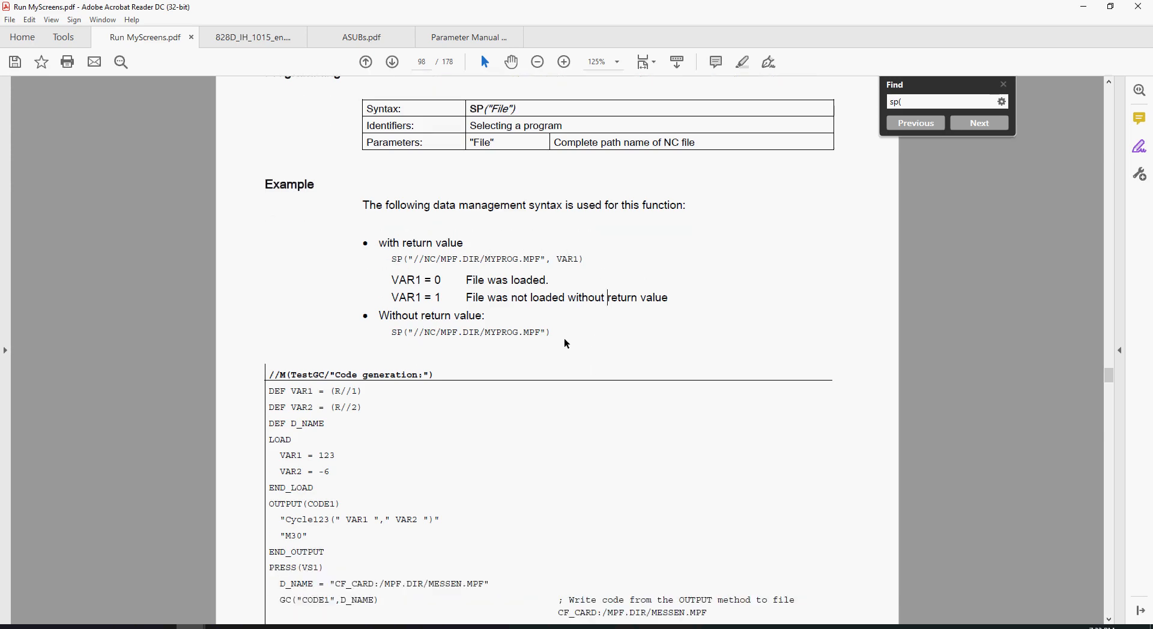
double_click(469, 332)
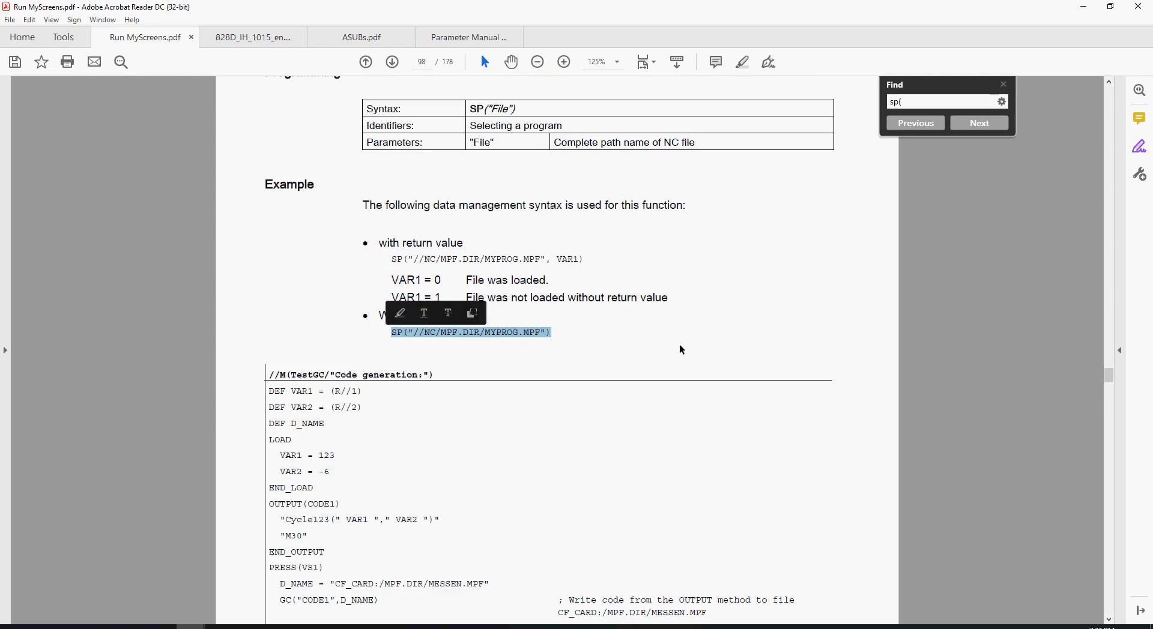
- Search the manual for 'generate code' to reach section 6.3.14 (GC)
text(generate code)
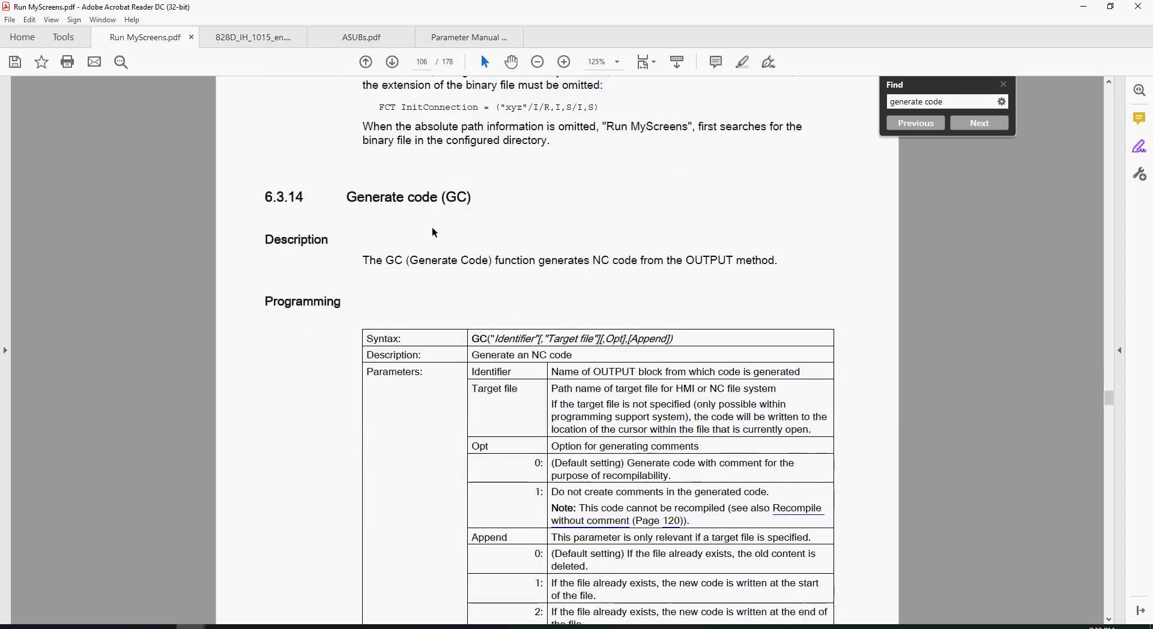
scroll(down, 3)
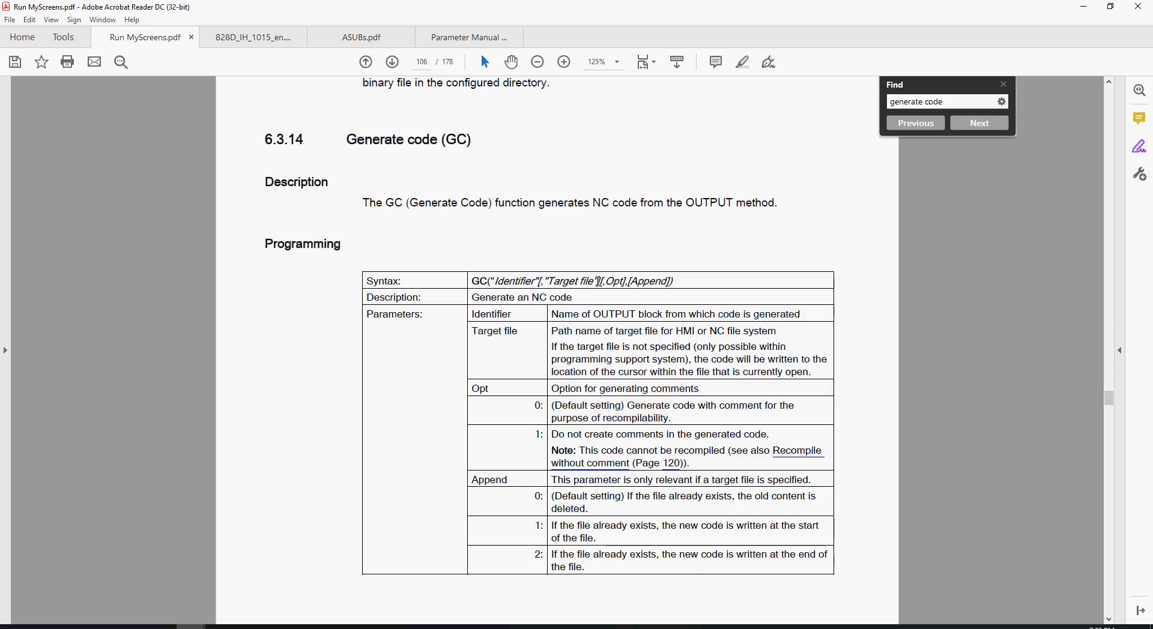
mouse_move(704, 392)
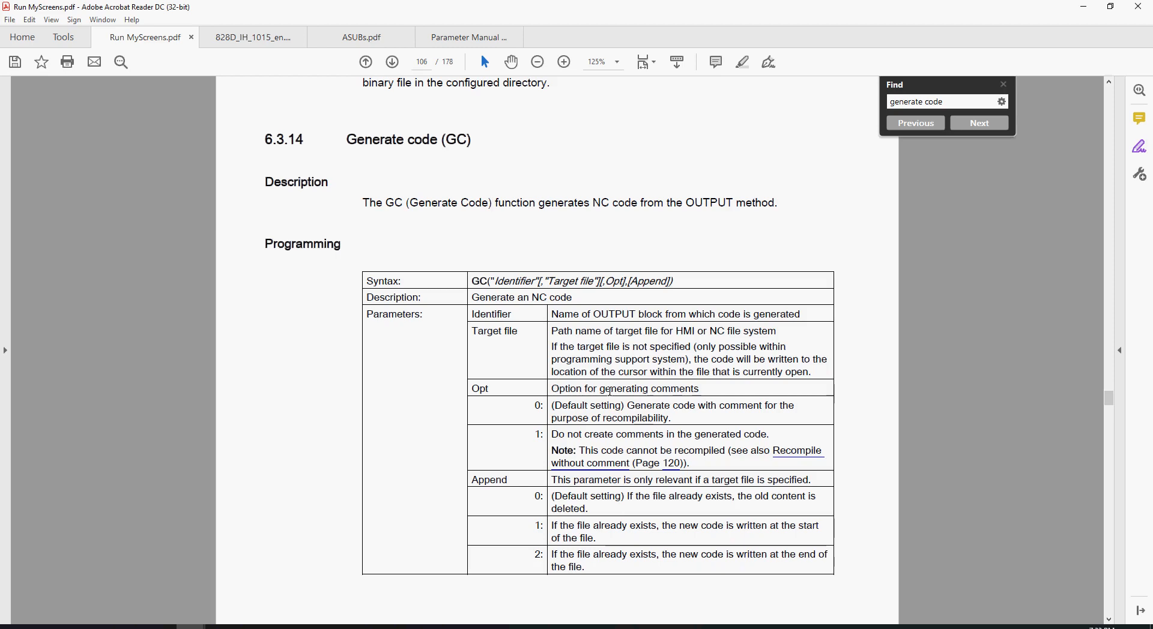
scroll(down, 3)
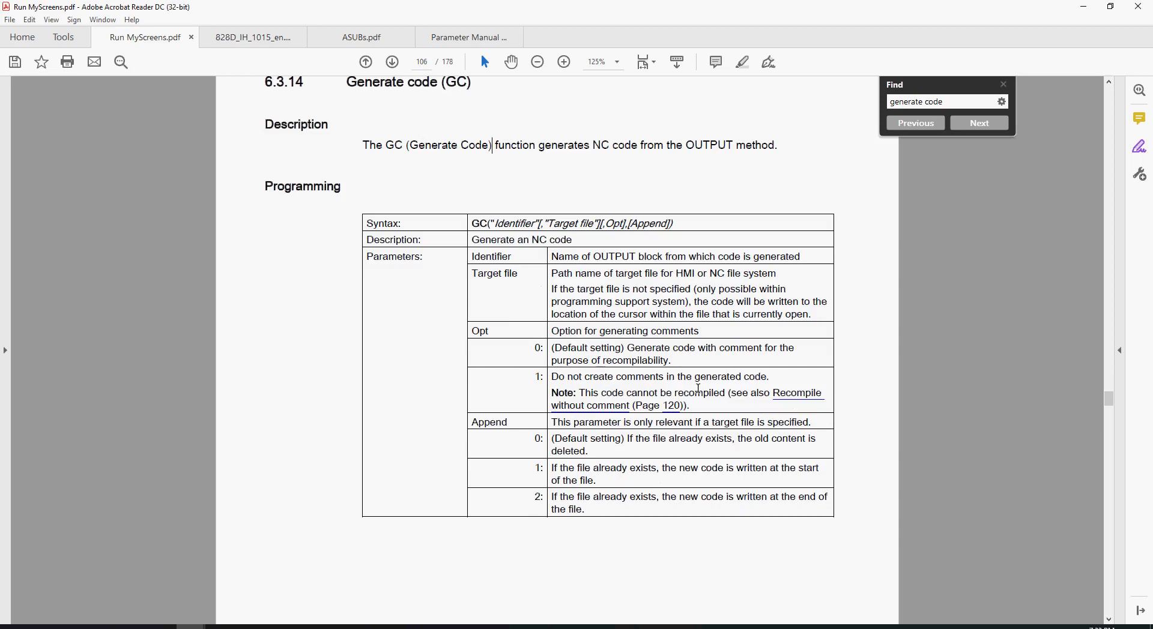
mouse_move(497, 346)
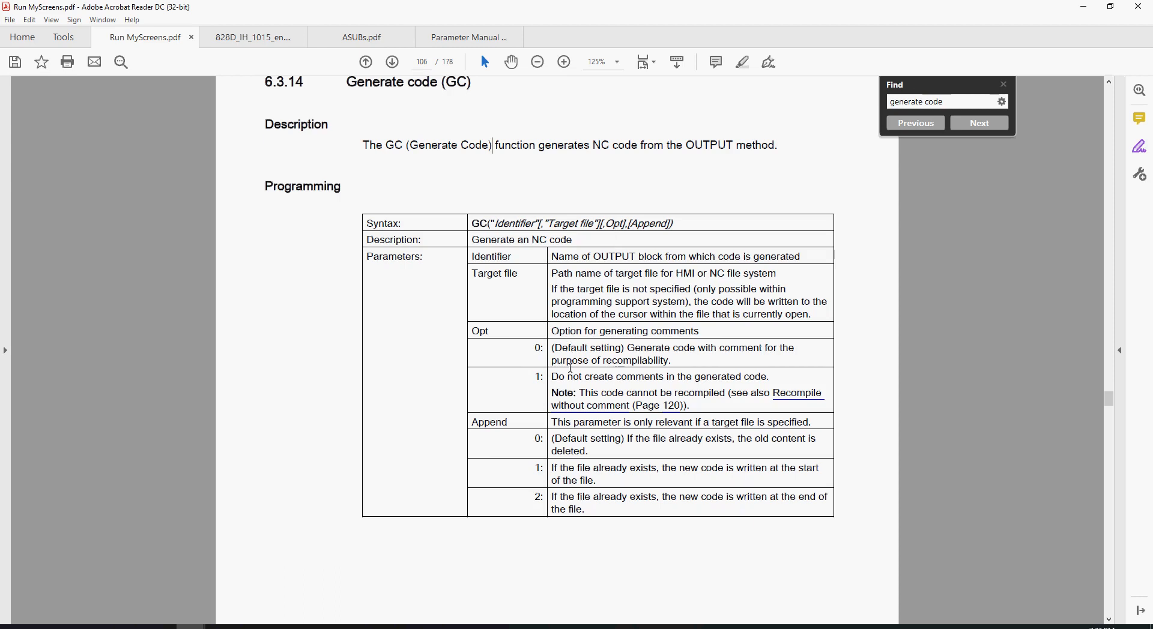
mouse_move(667, 385)
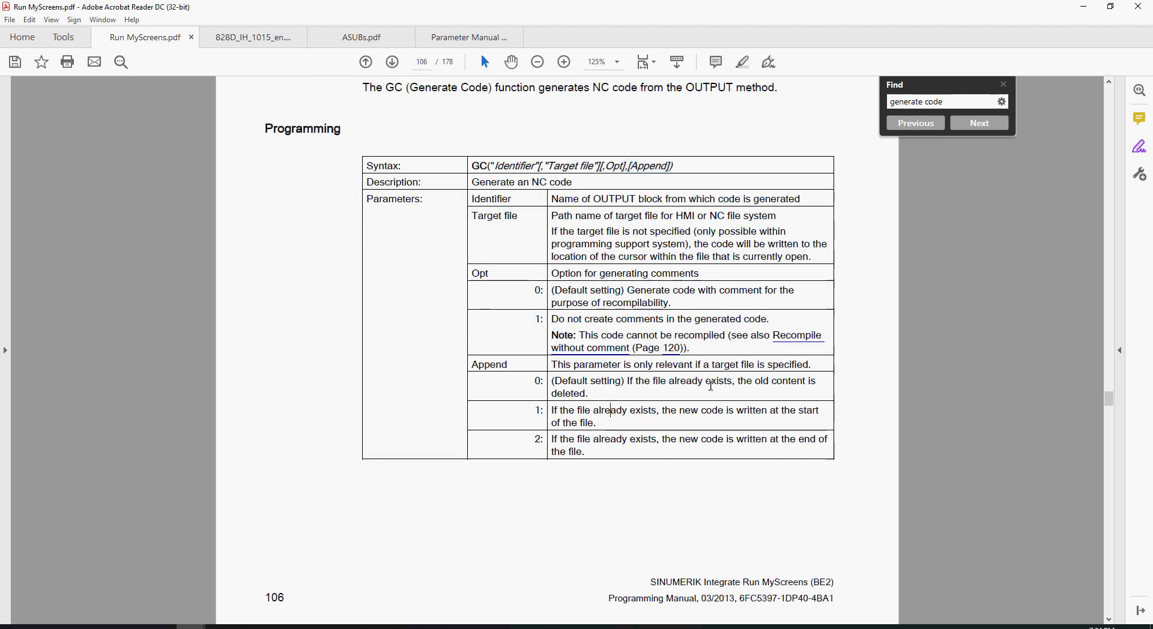
mouse_move(740, 442)
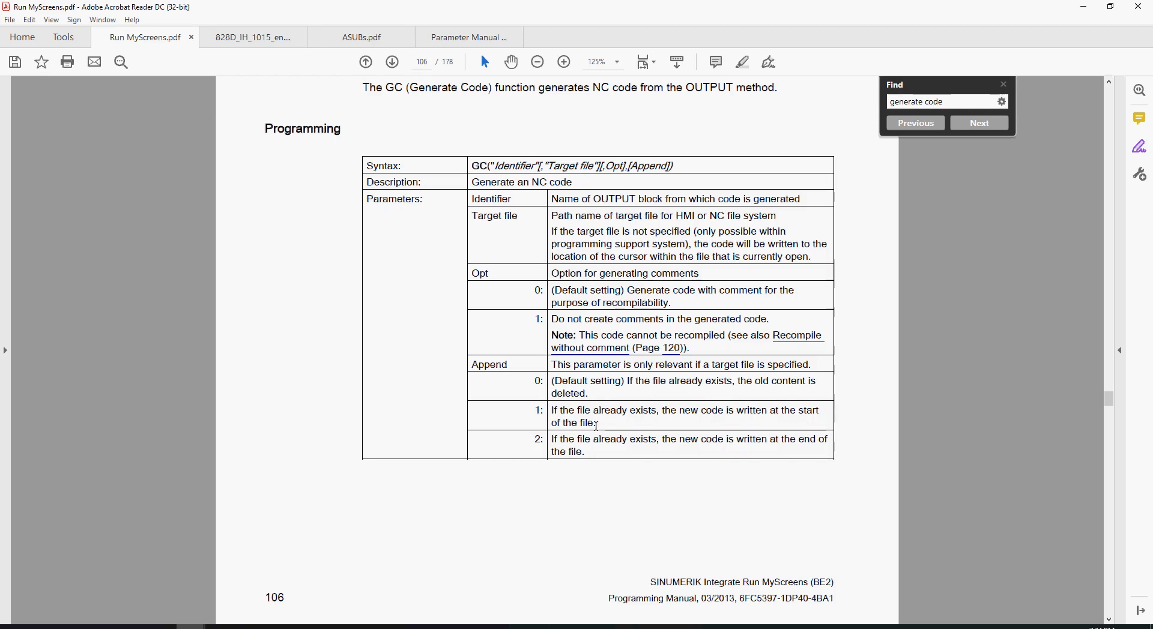
mouse_move(589, 437)
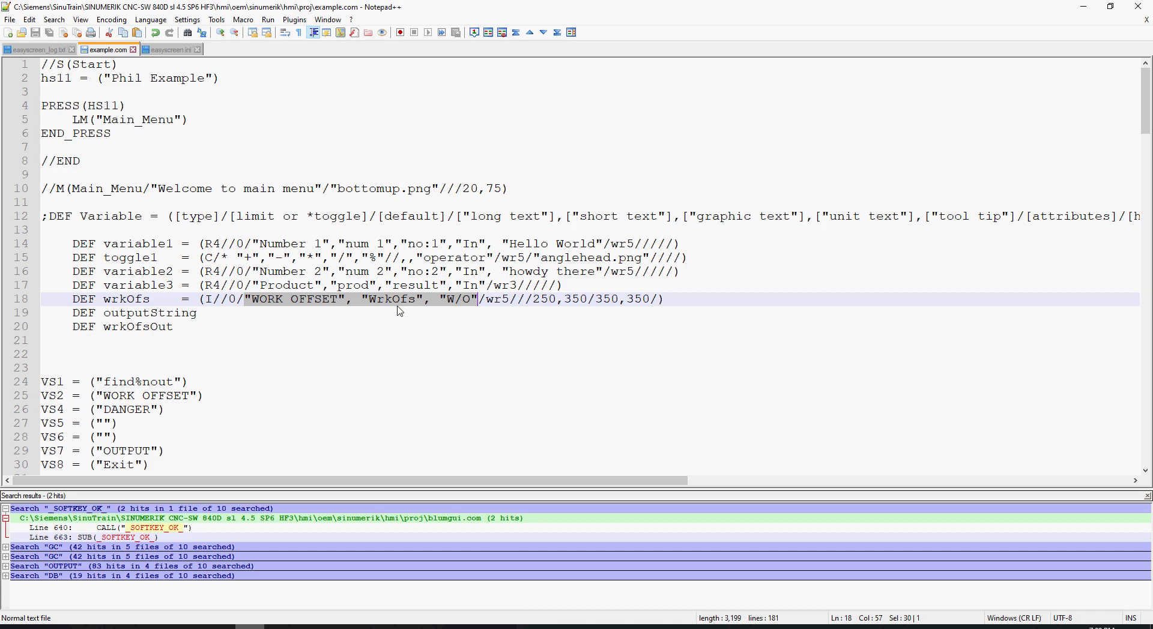
mouse_move(457, 307)
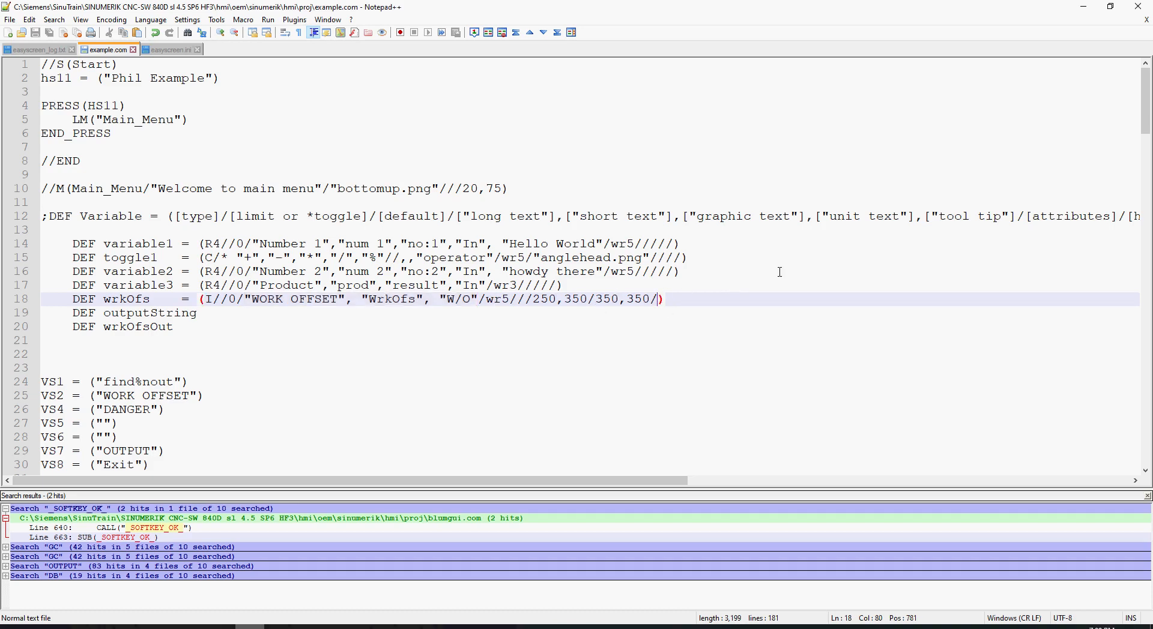
- Select the 250,350 limits in the DEF wrkOfs line 18 of example.com
key(Left)
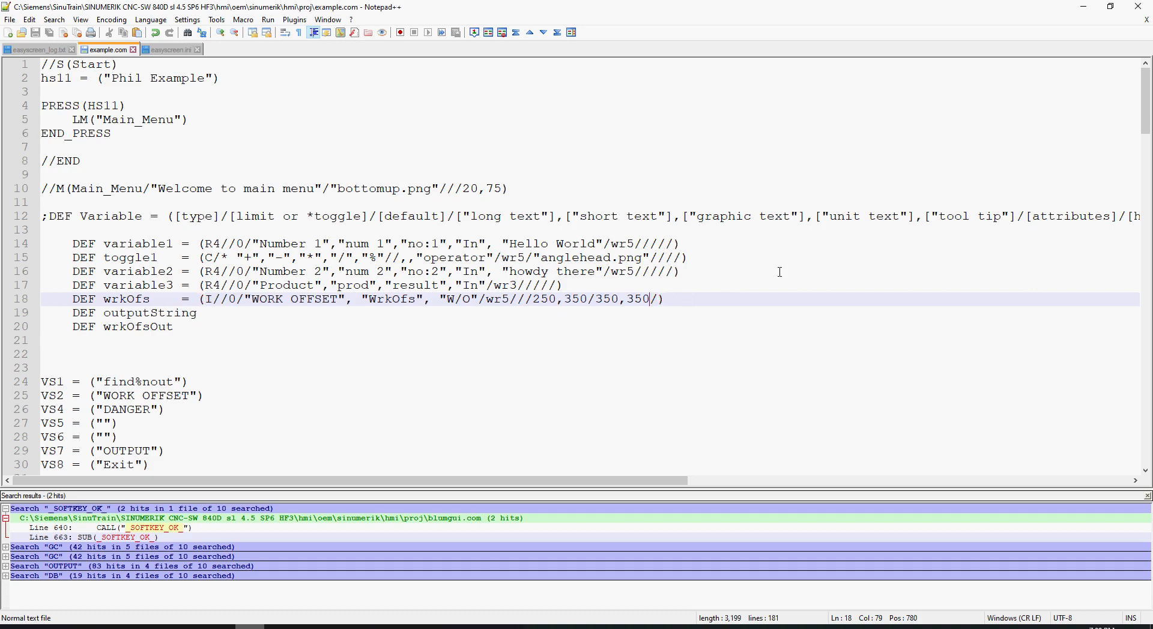
click(658, 299)
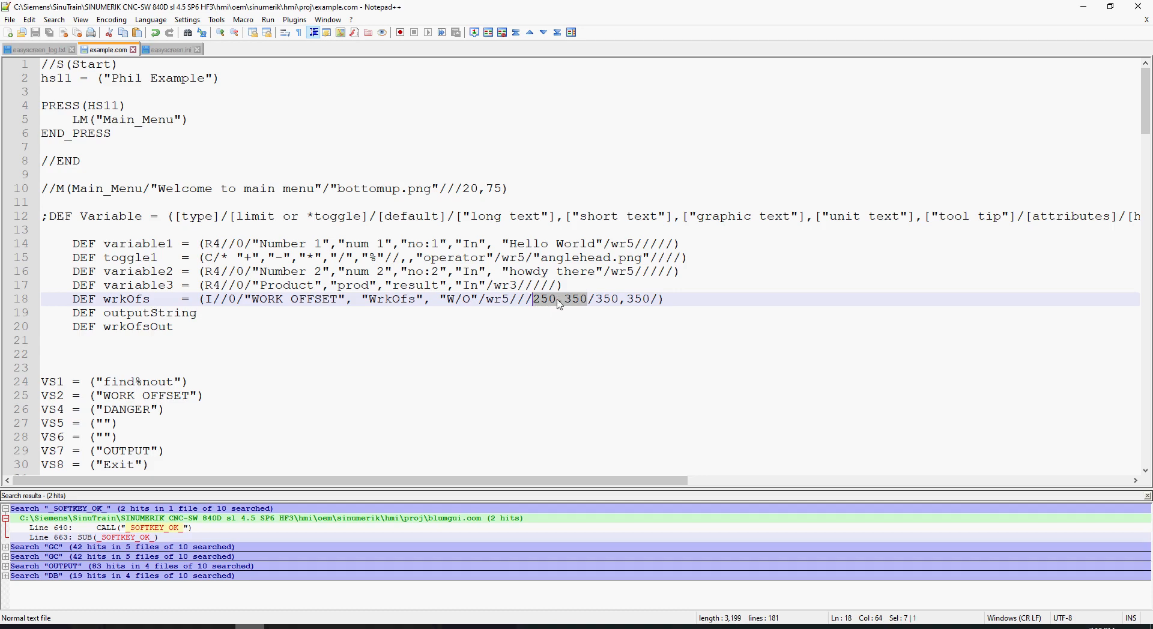
mouse_move(578, 304)
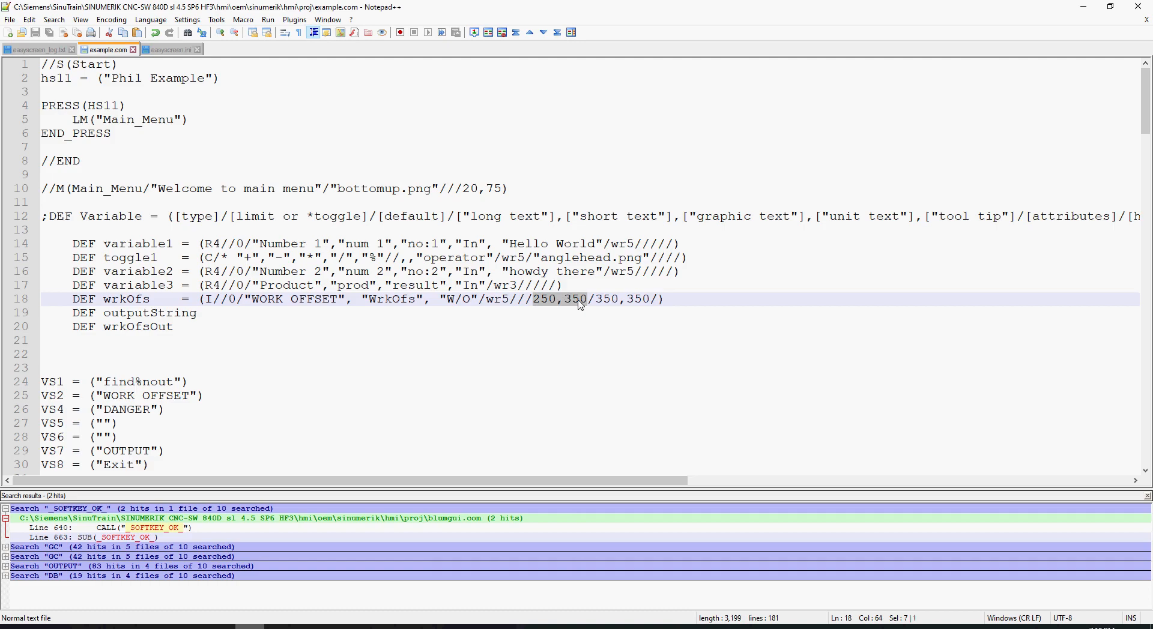
mouse_move(377, 535)
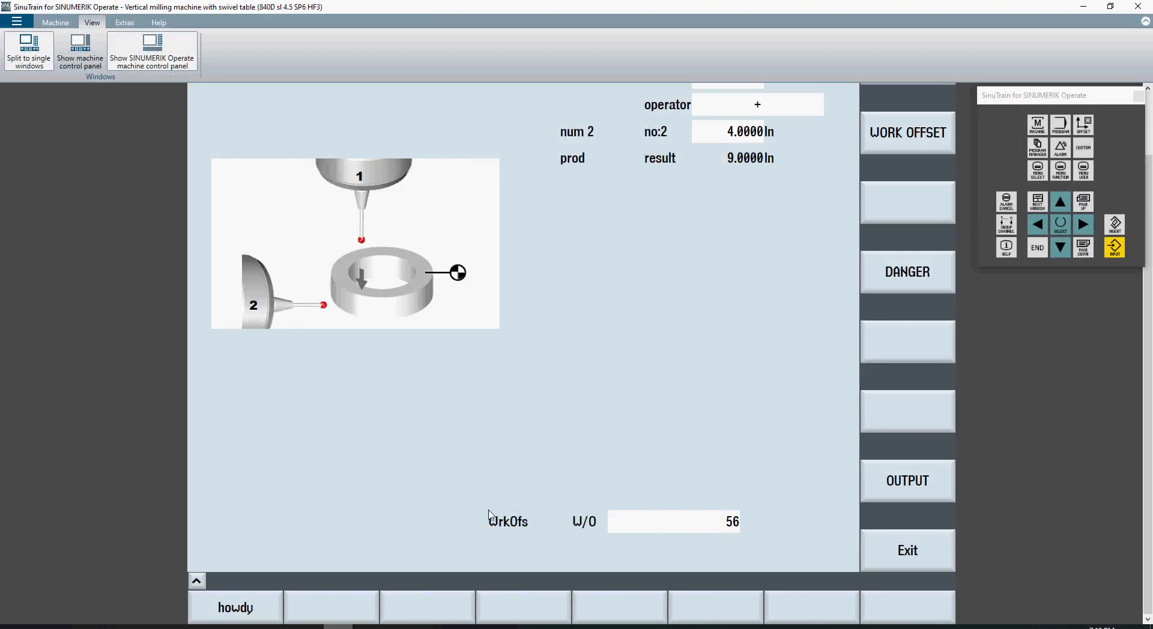
mouse_move(746, 542)
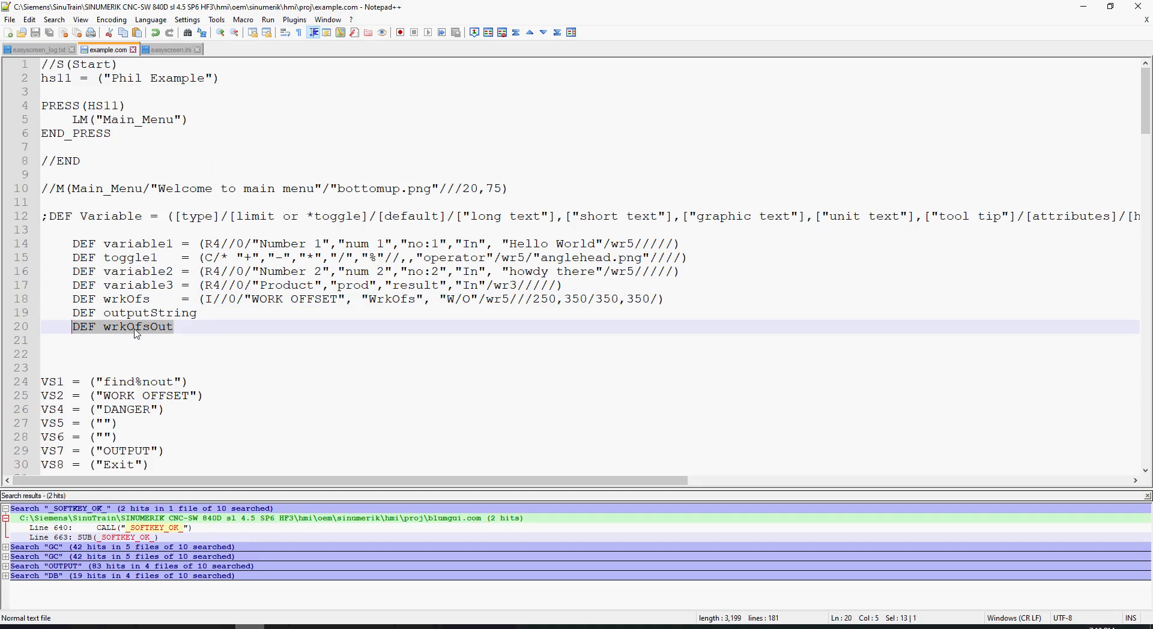
mouse_move(115, 337)
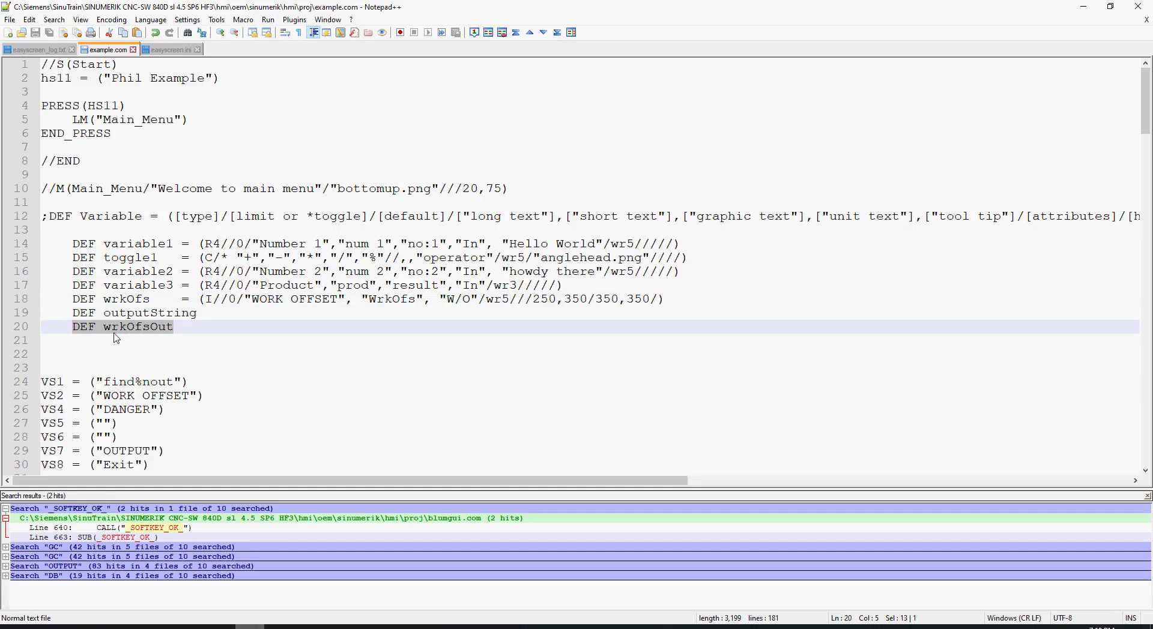
- Highlight wrkOfsOut on line 20 and scroll down to the PRESS(VS2) block
click(177, 327)
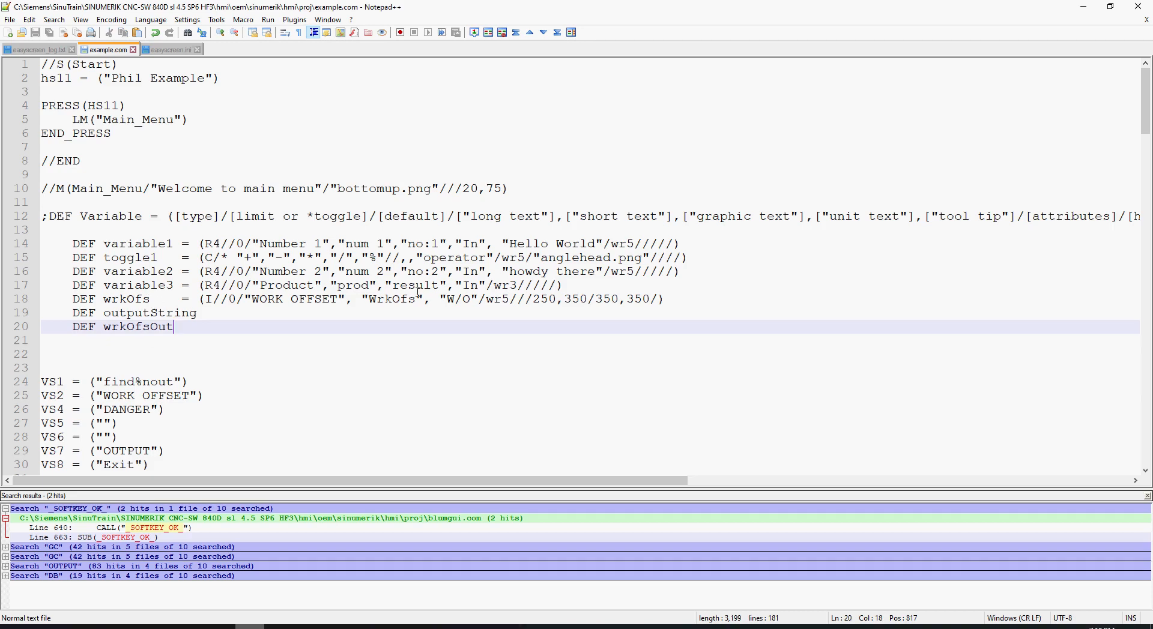
double_click(138, 326)
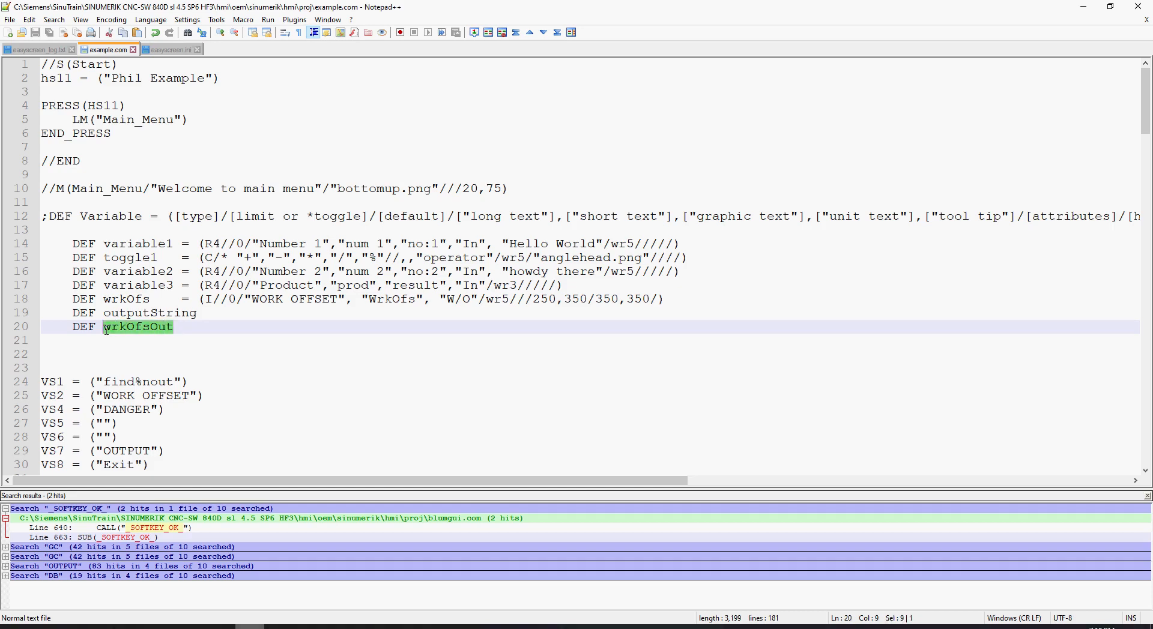
scroll(down, 3)
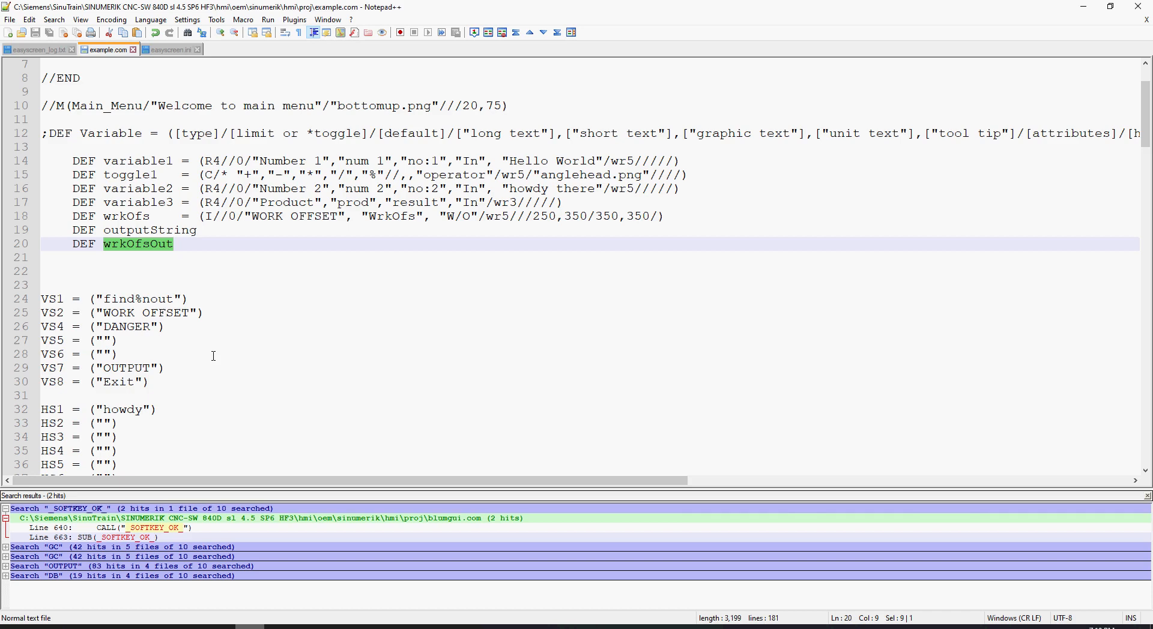
mouse_move(174, 252)
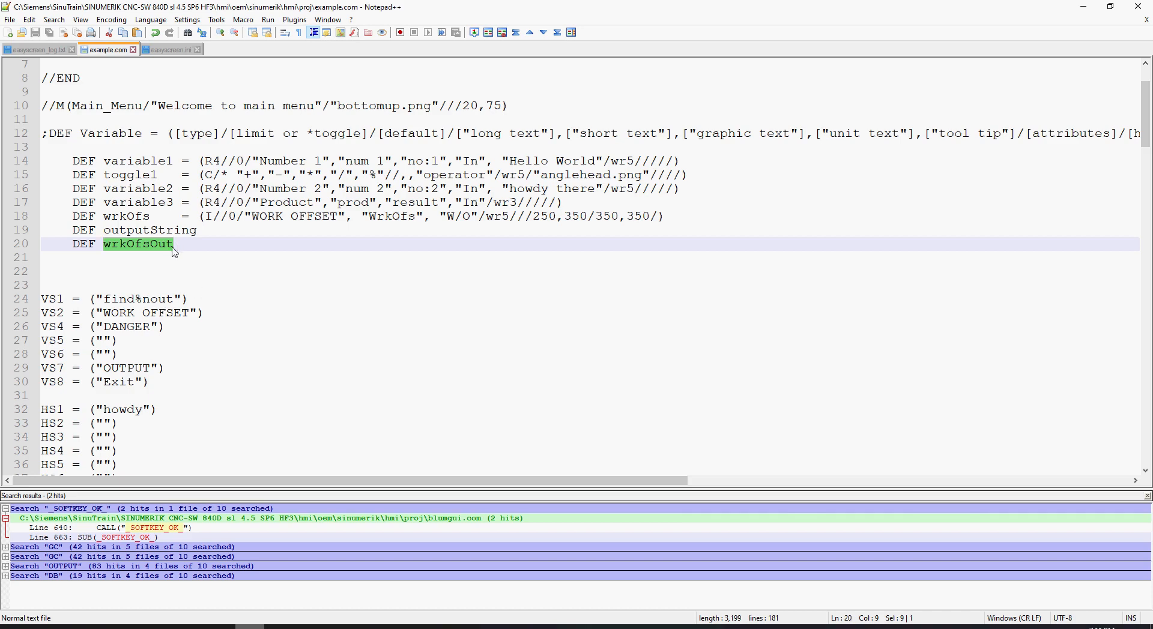
scroll(down, 3)
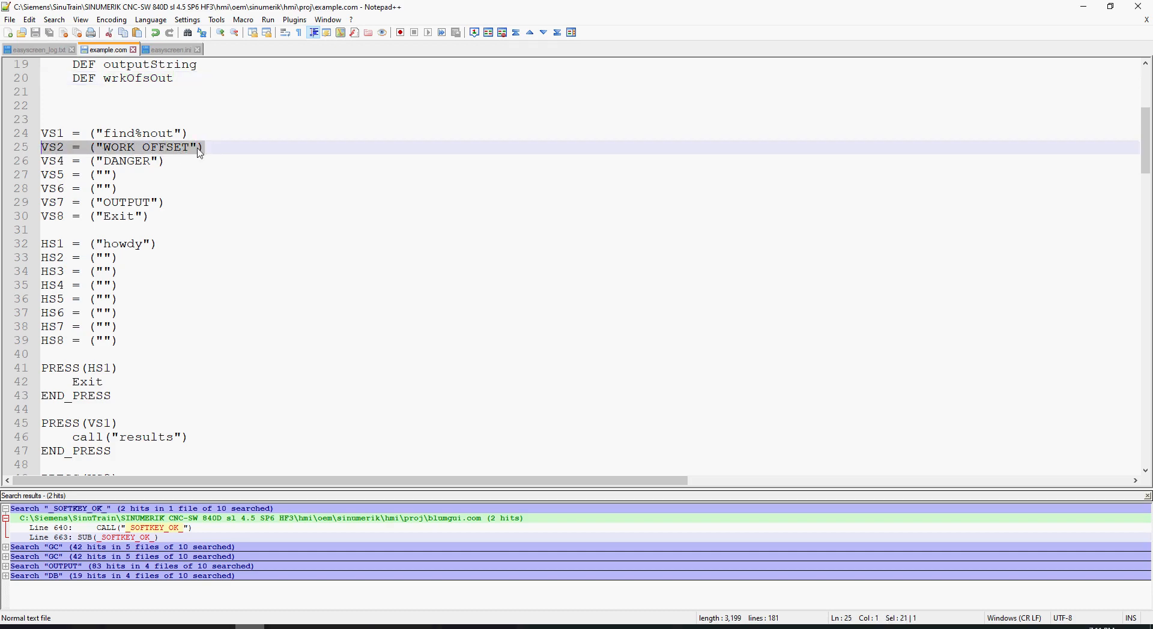
scroll(down, 3)
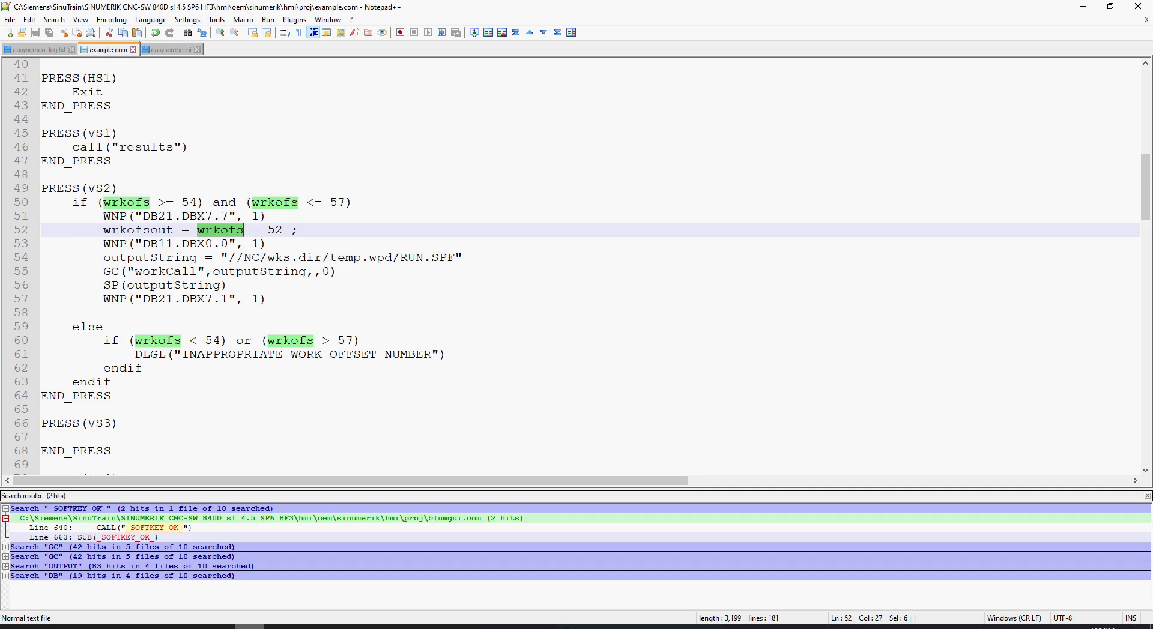
click(221, 244)
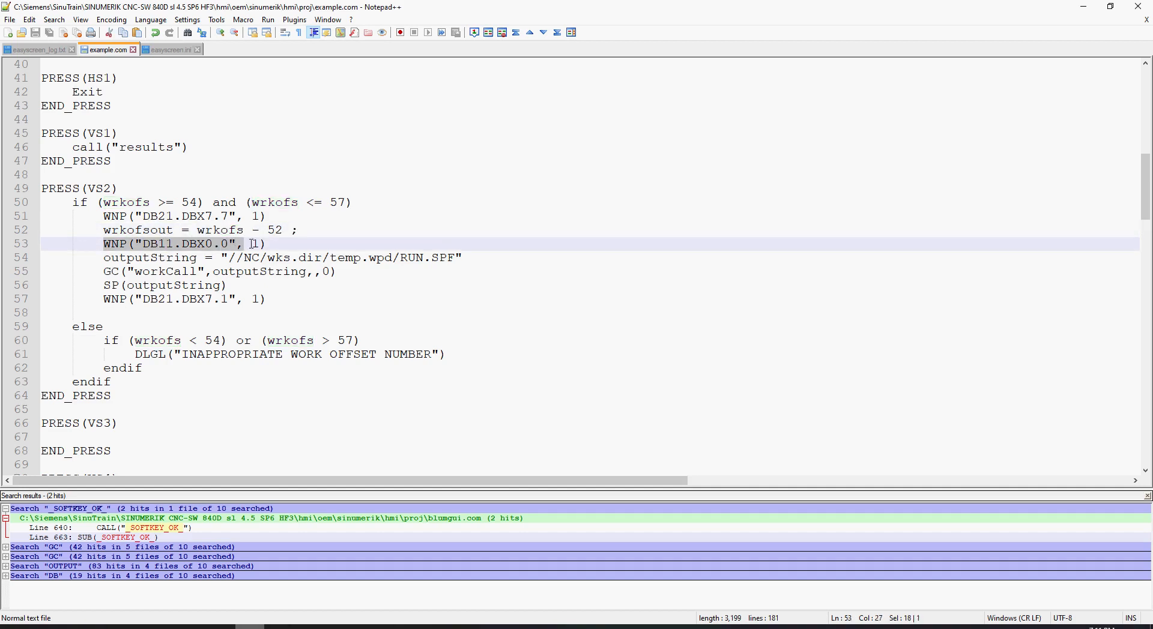
double_click(152, 257)
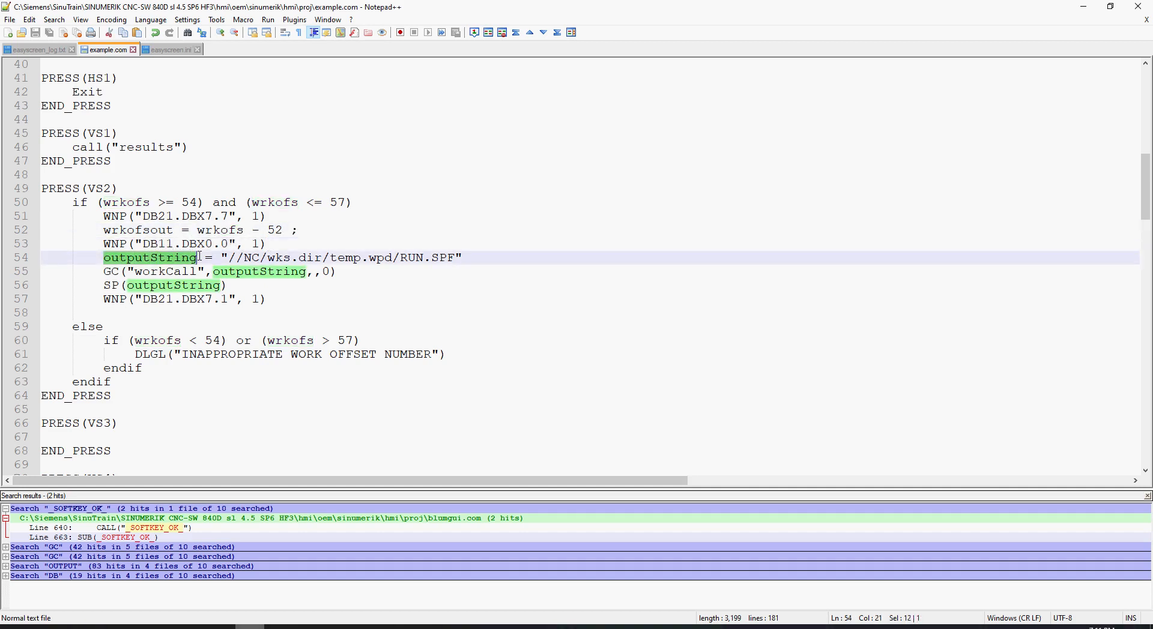
scroll(up, 3)
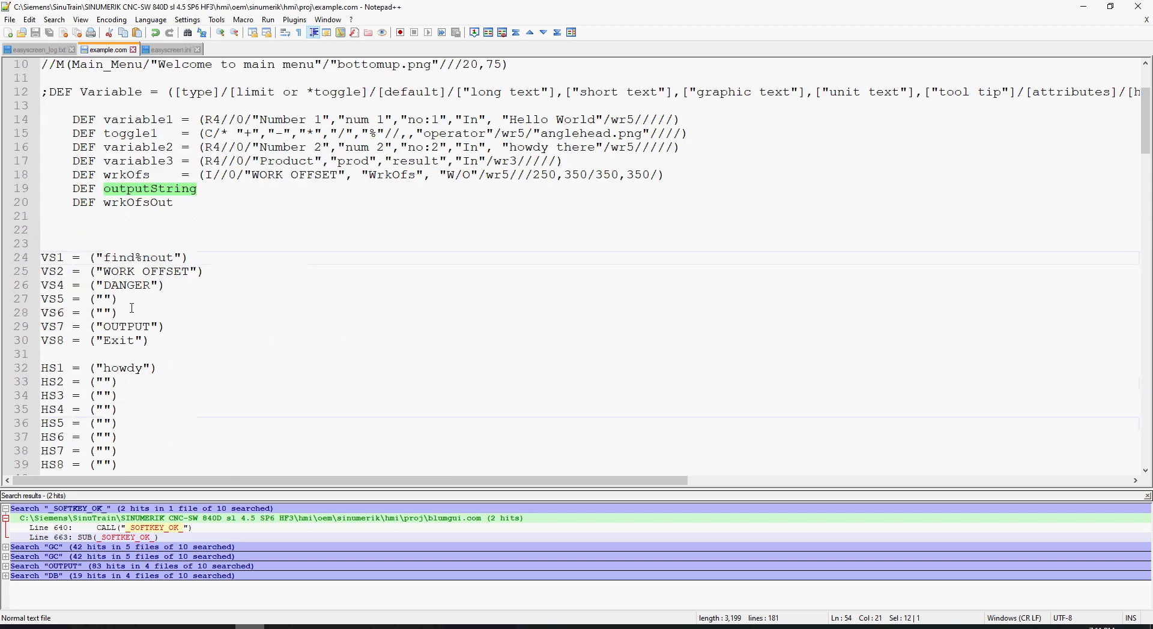
mouse_move(199, 307)
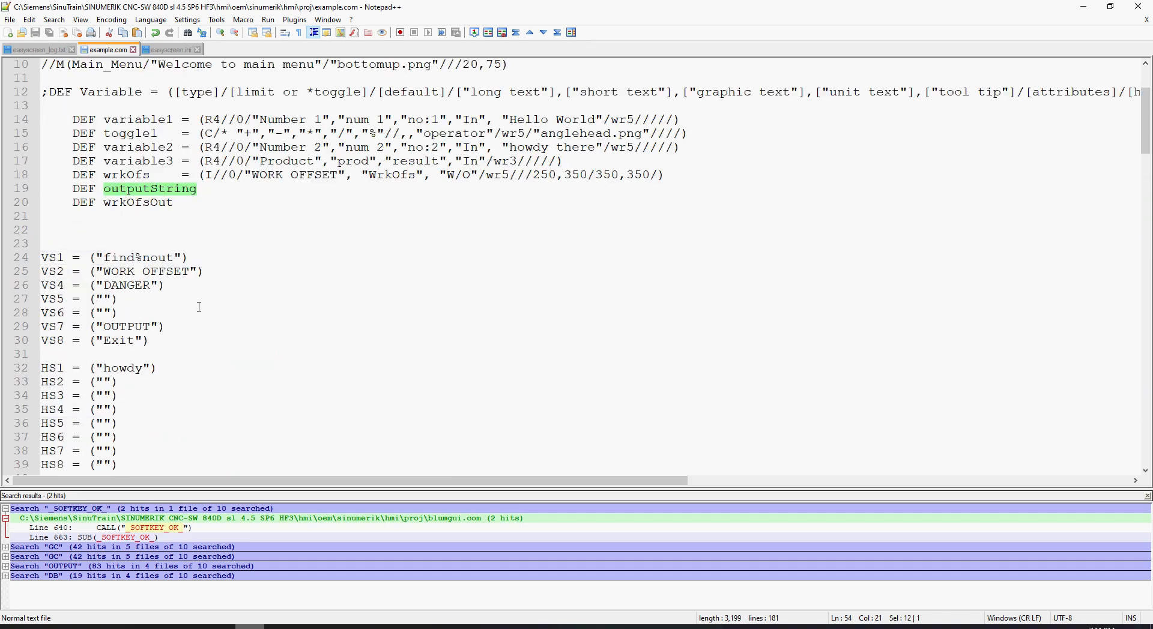
scroll(down, 3)
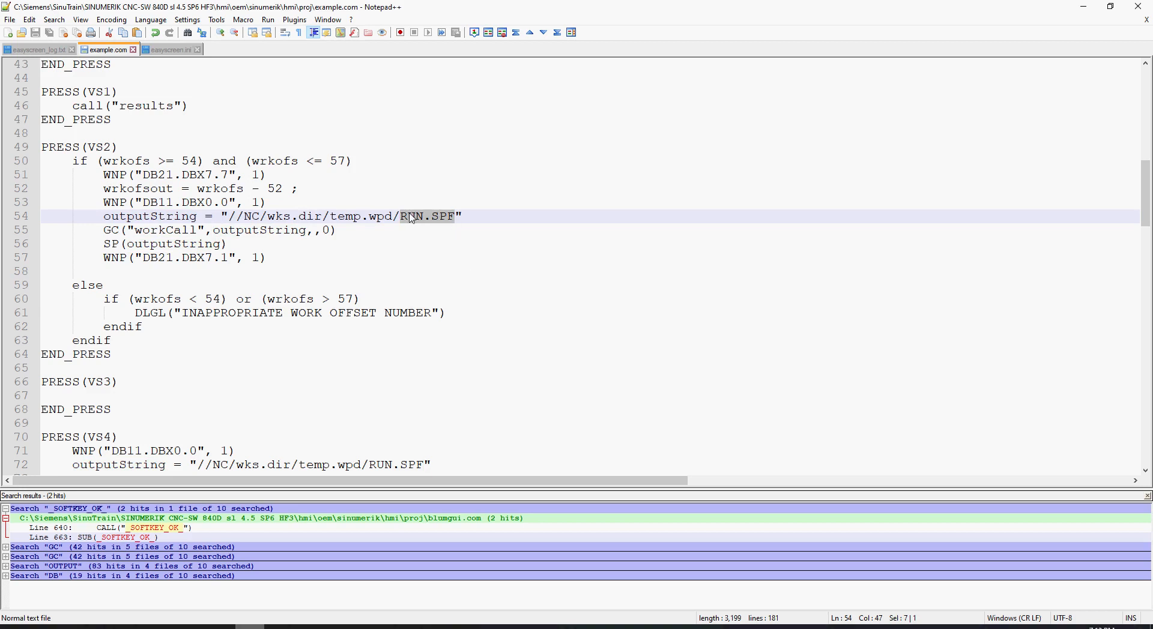
mouse_move(117, 229)
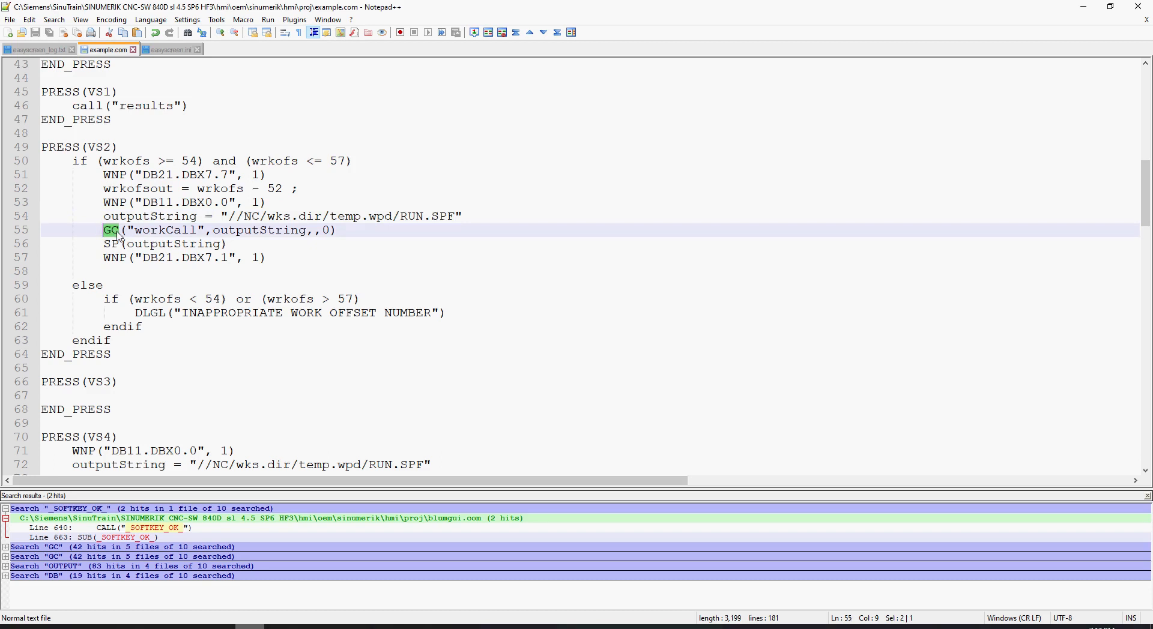
click(143, 230)
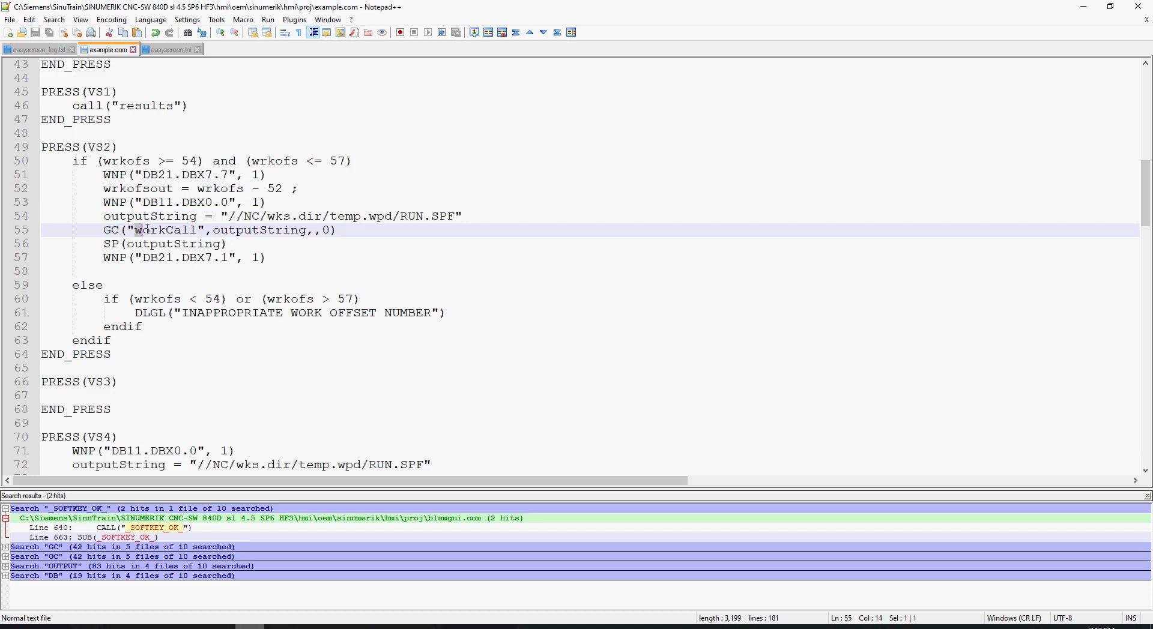
double_click(164, 230)
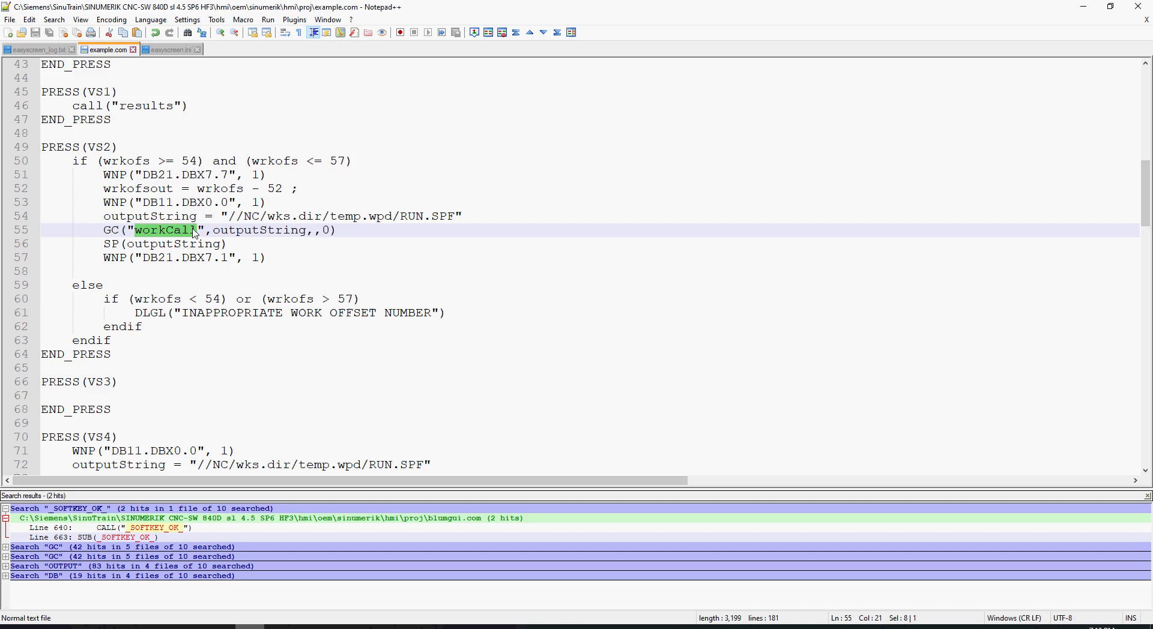
scroll(down, 3)
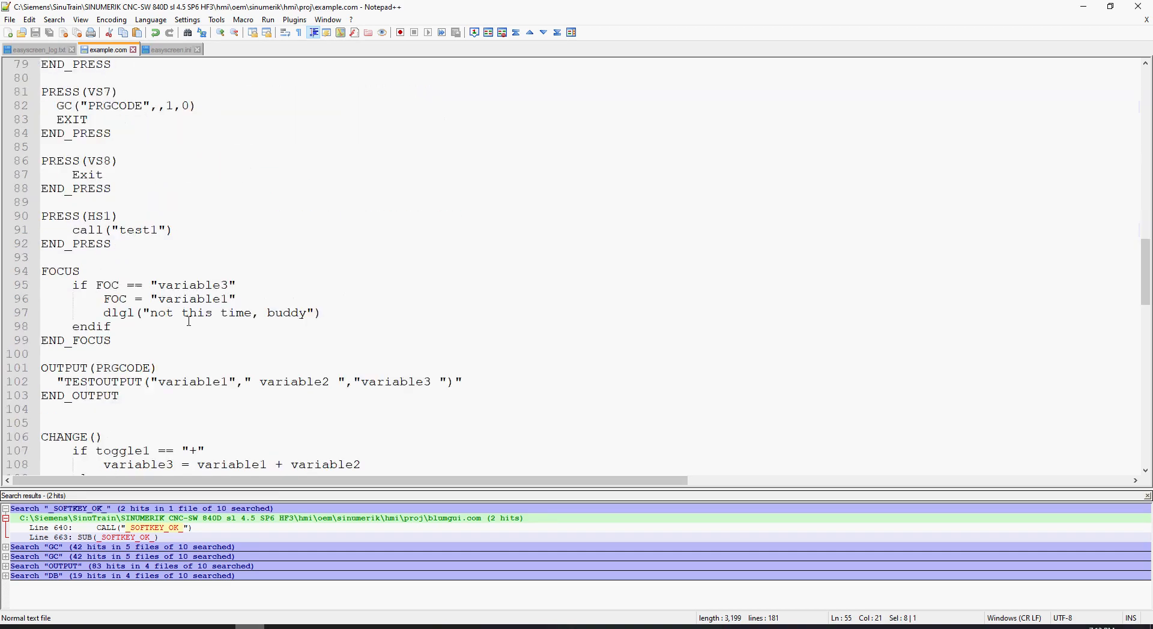
scroll(down, 3)
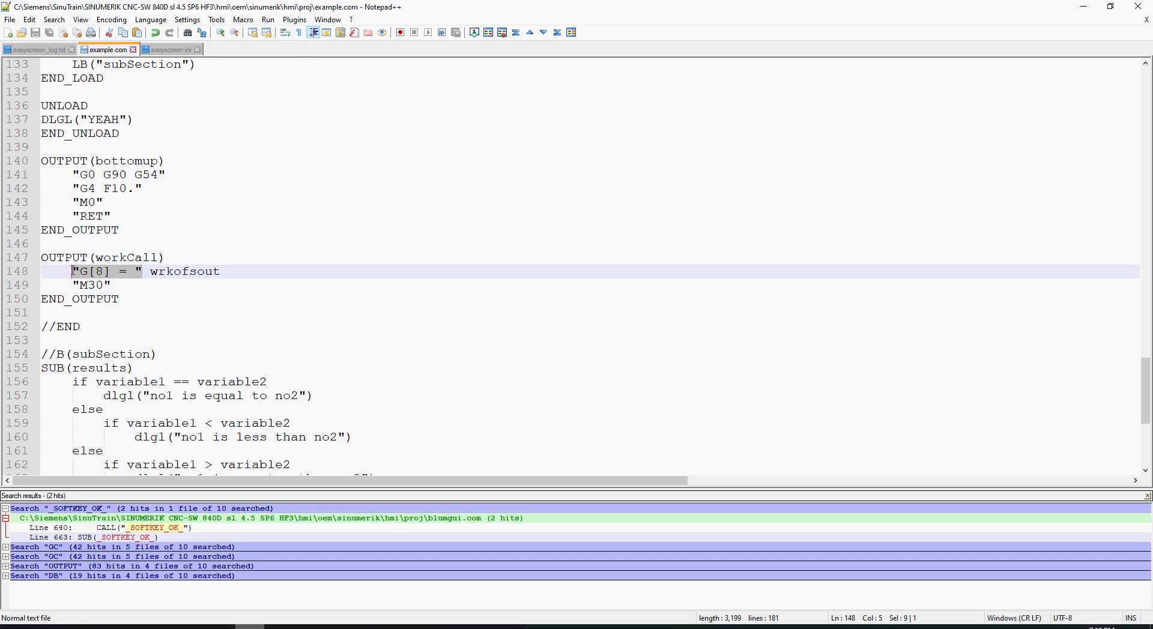
click(221, 271)
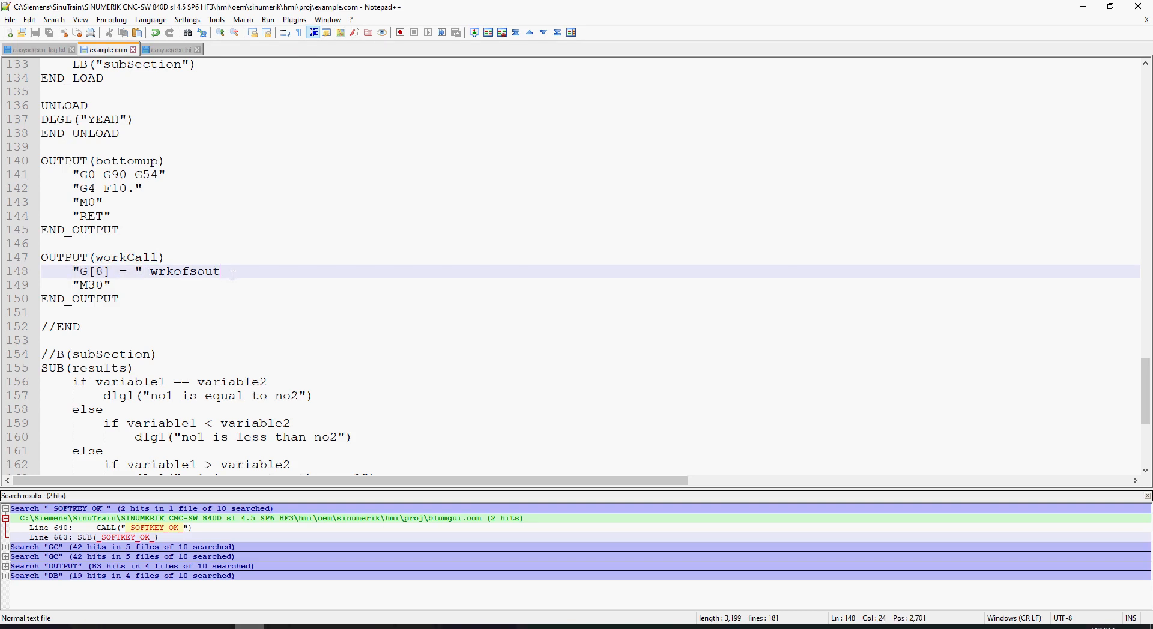
double_click(183, 271)
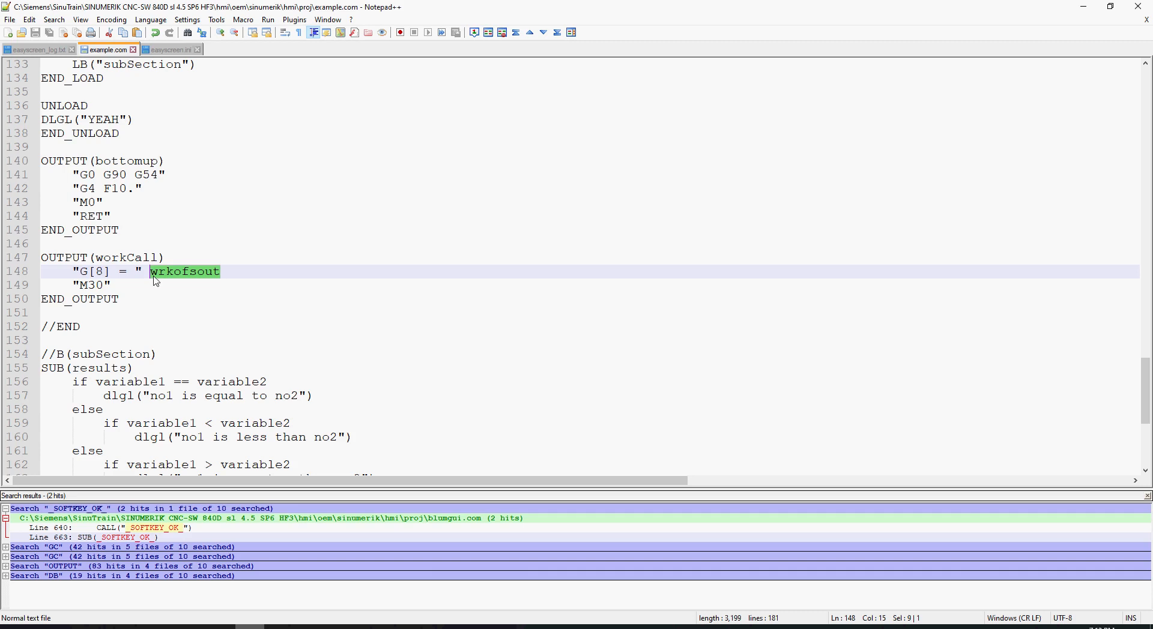
mouse_move(215, 276)
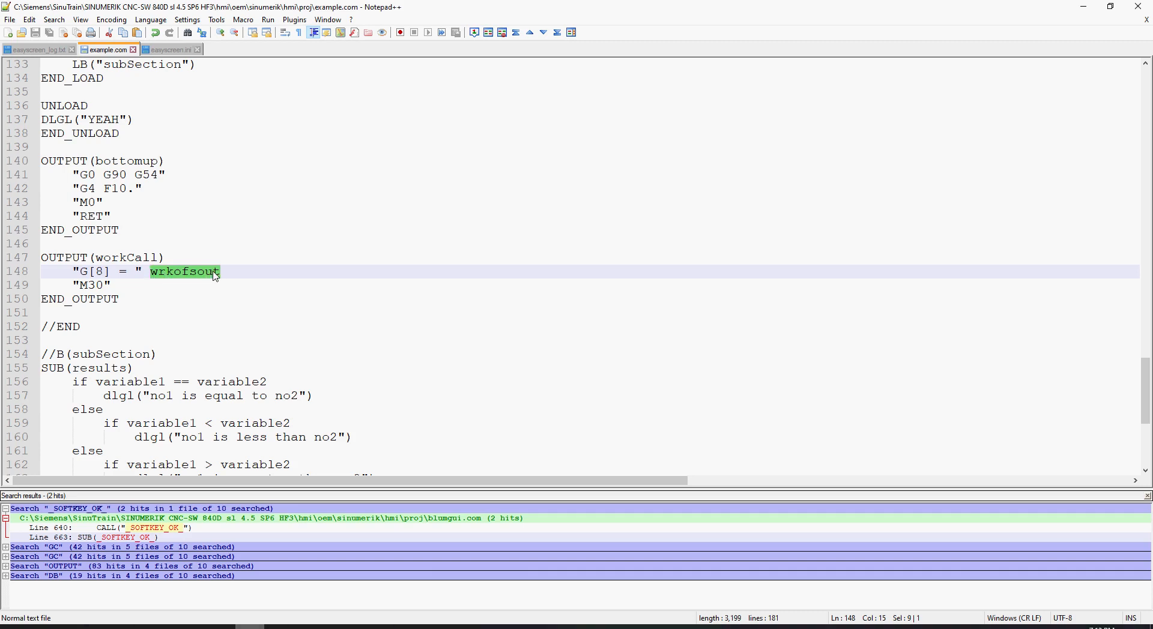
click(295, 280)
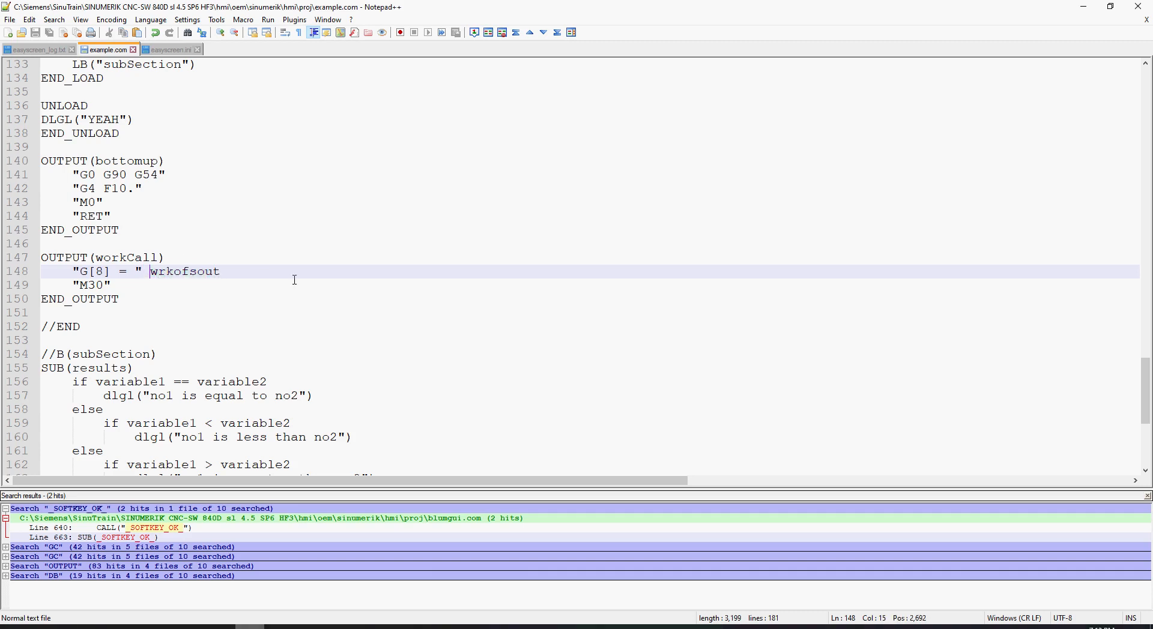
text(<<)
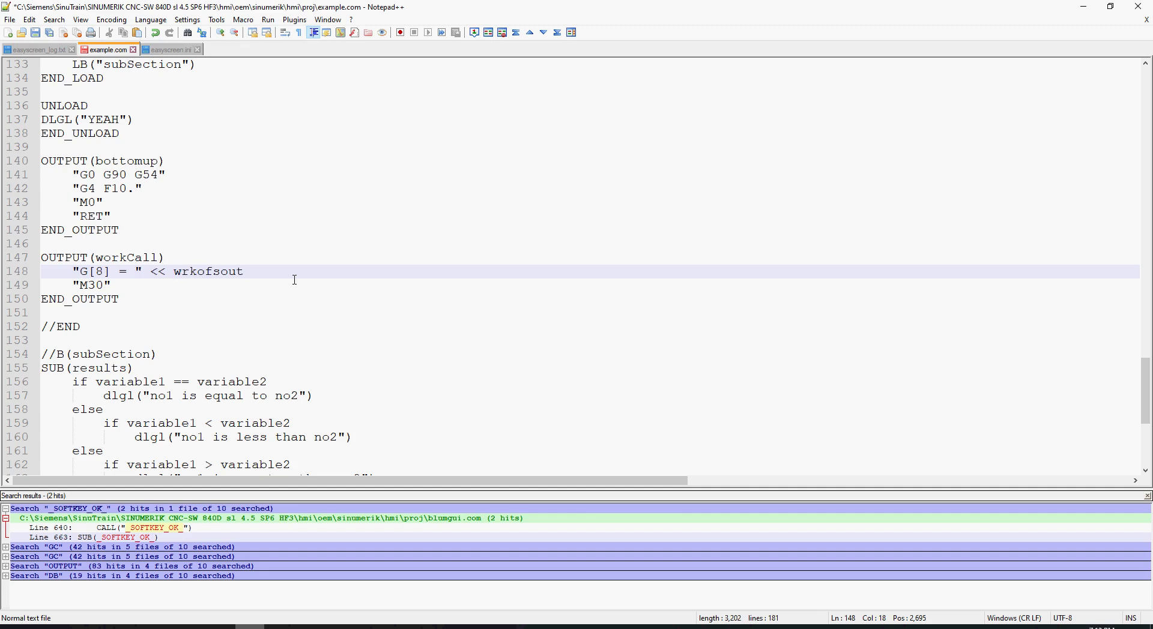
key(BackSpace)
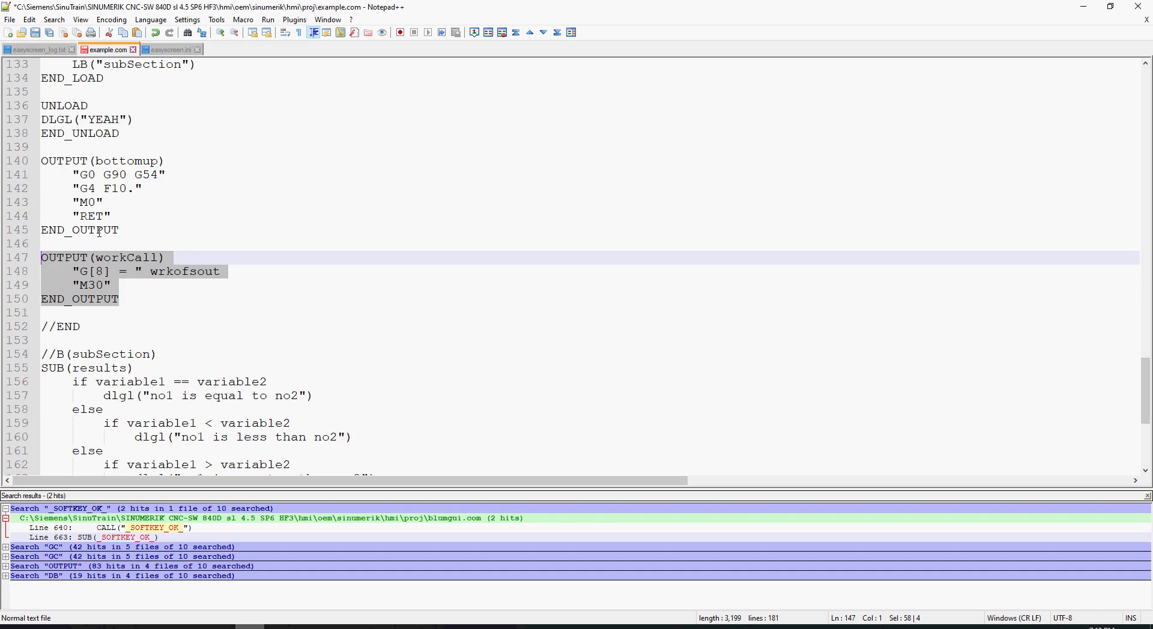
mouse_move(268, 328)
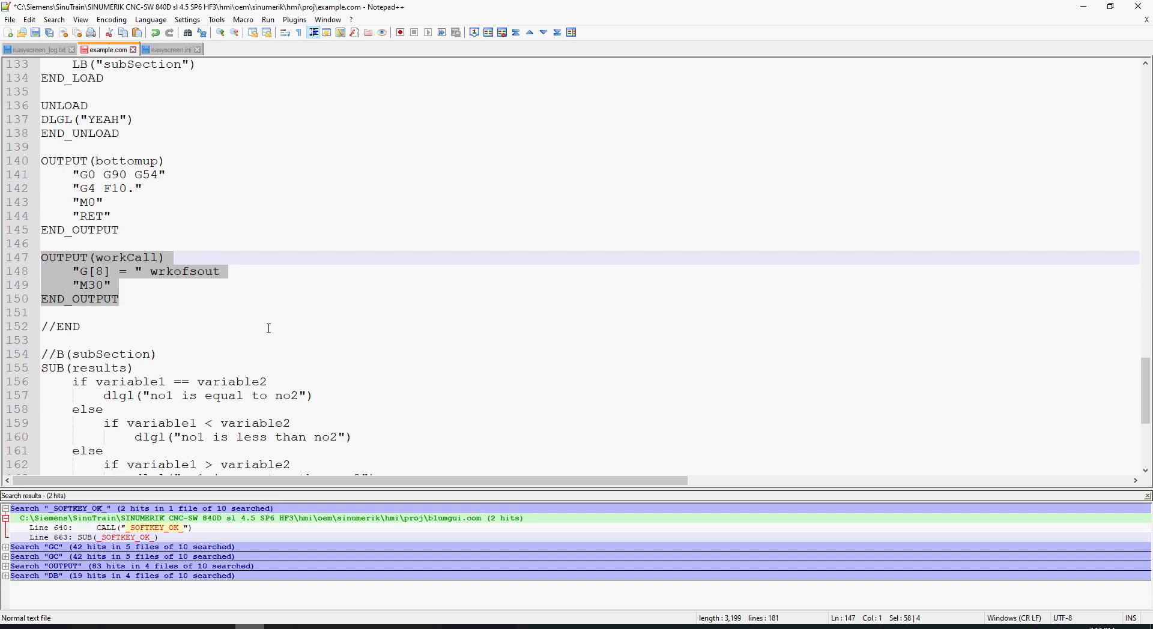
- Scroll up to PRESS(VS2) and point out the DB21.DBX7.1 write on line 57
scroll(up, 3)
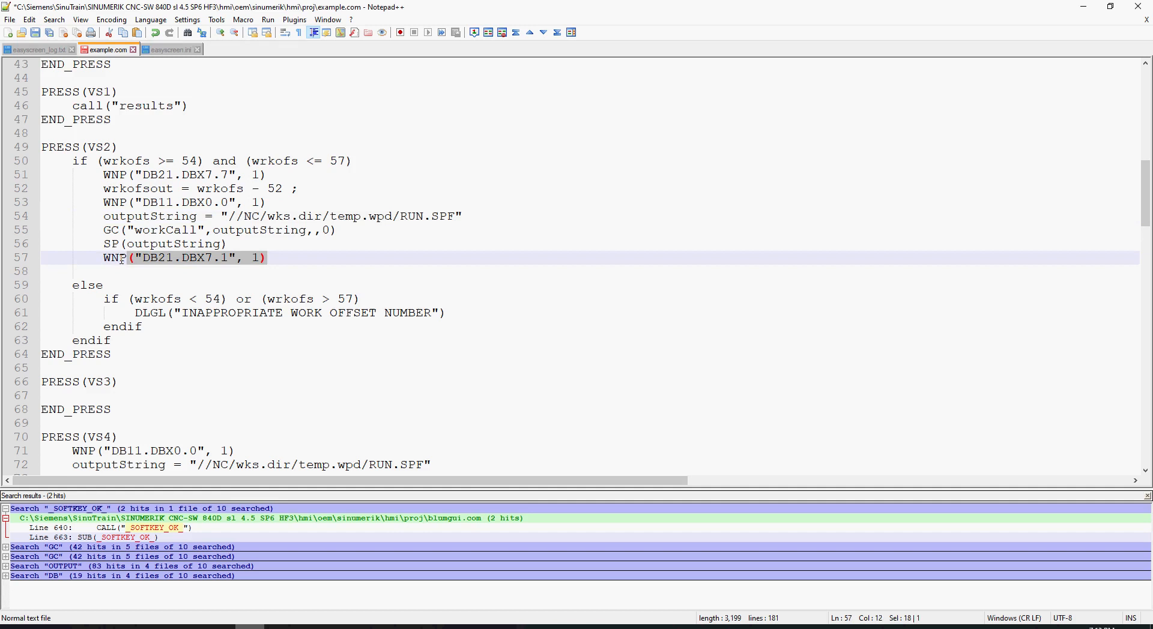
click(310, 174)
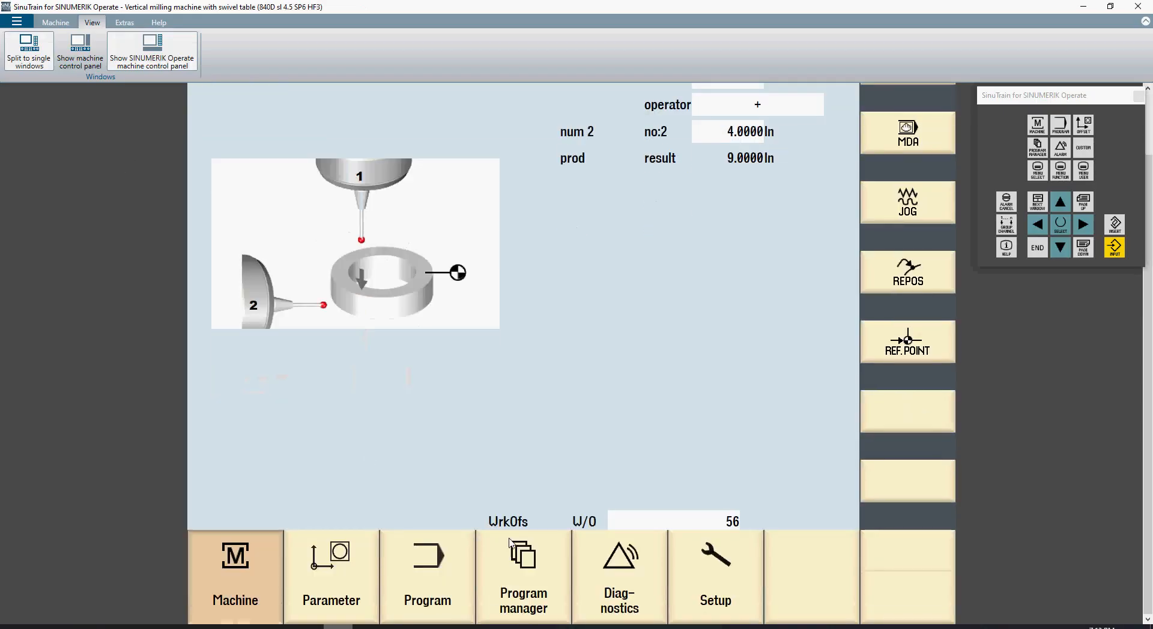
- Show the NC/PLC variables list with Chan1.A_Reset, browse the Insert variable filter, then cancel
click(523, 607)
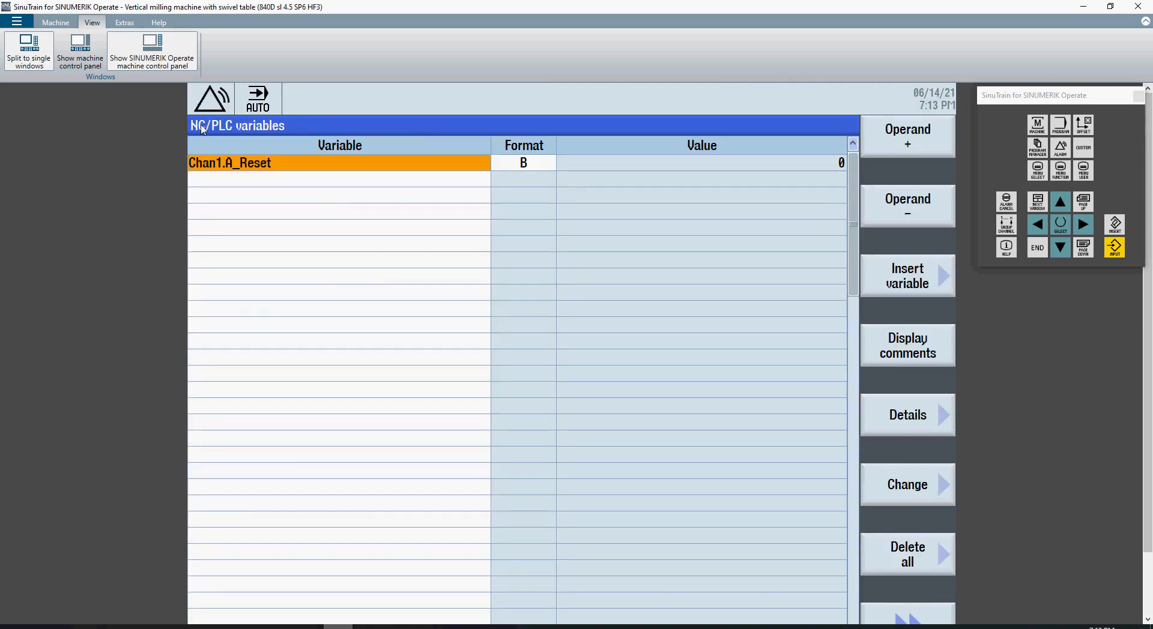
mouse_move(270, 131)
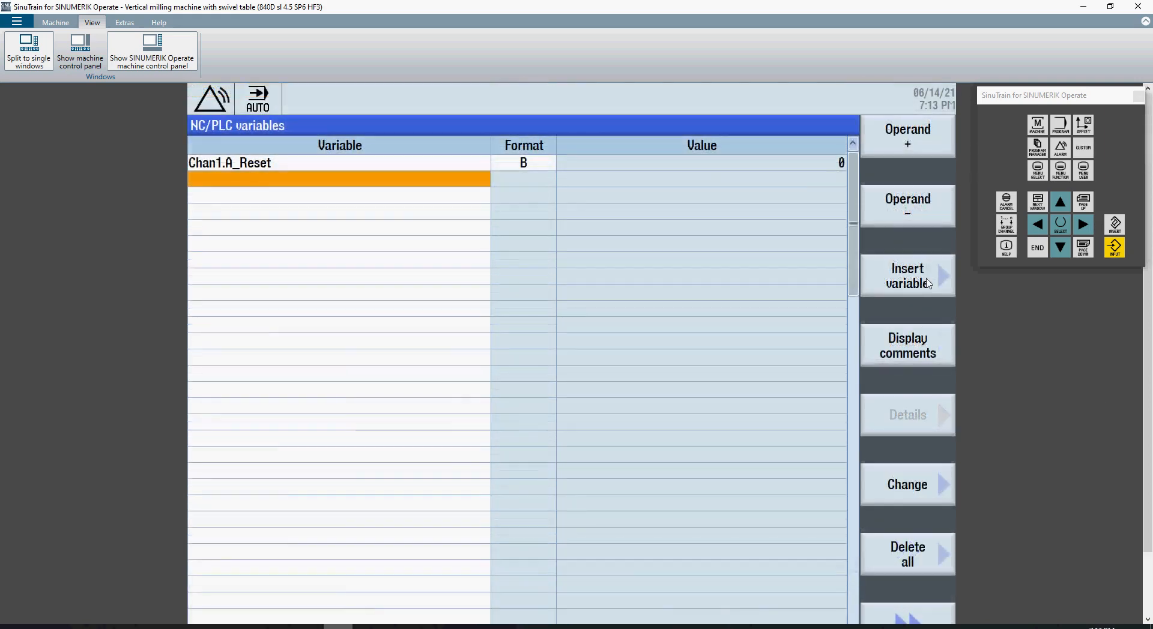
click(906, 276)
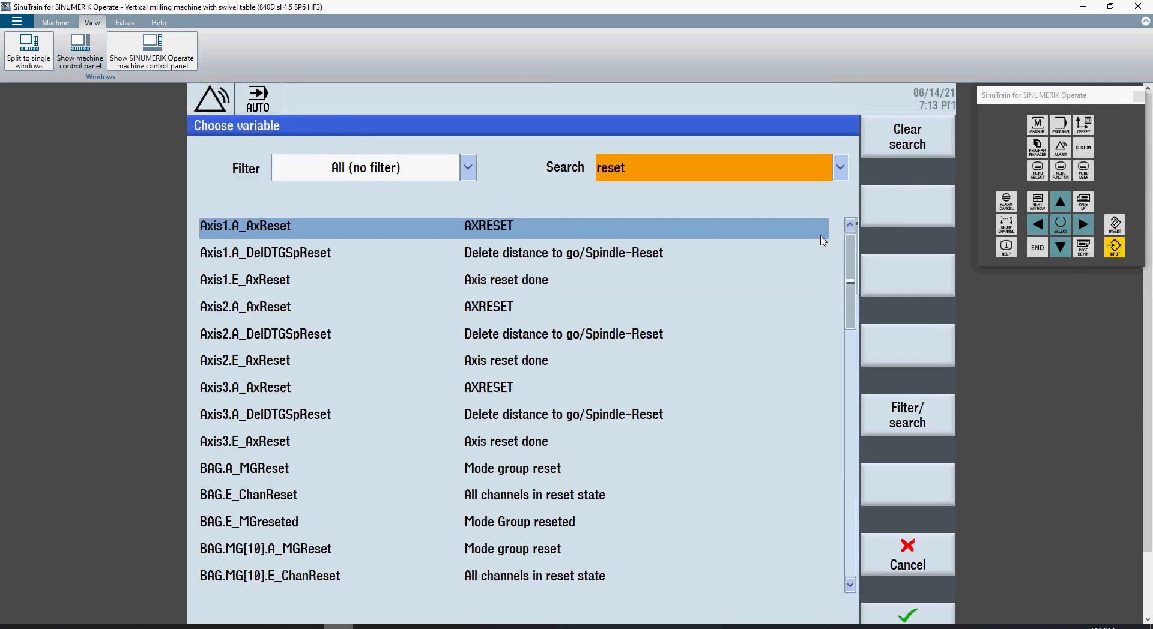
click(467, 168)
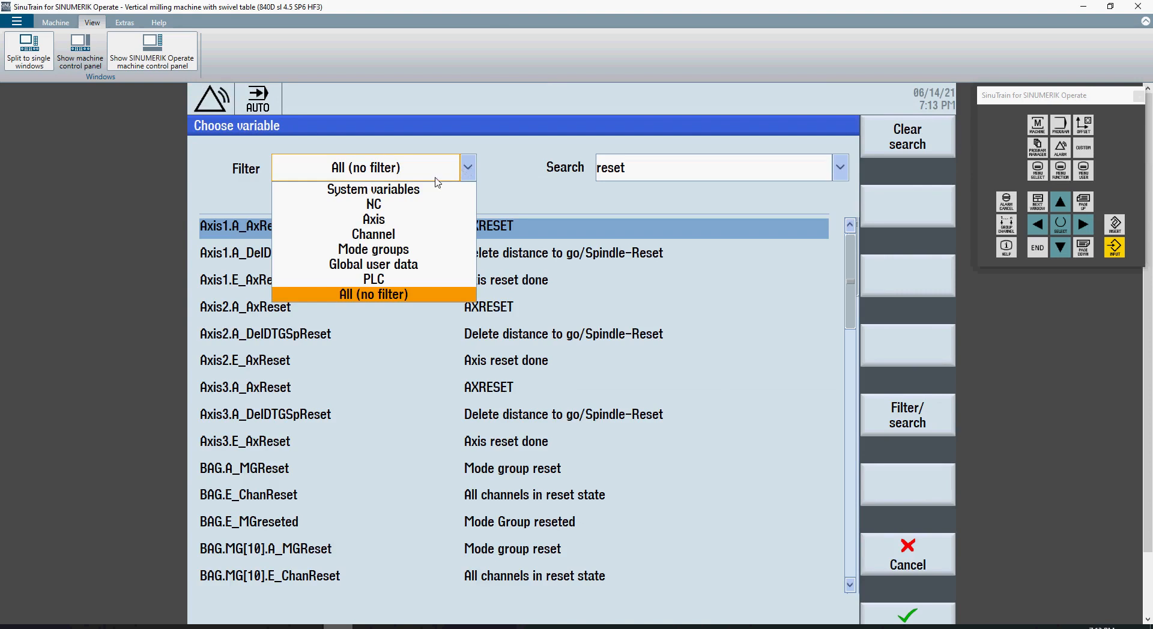
mouse_move(373, 280)
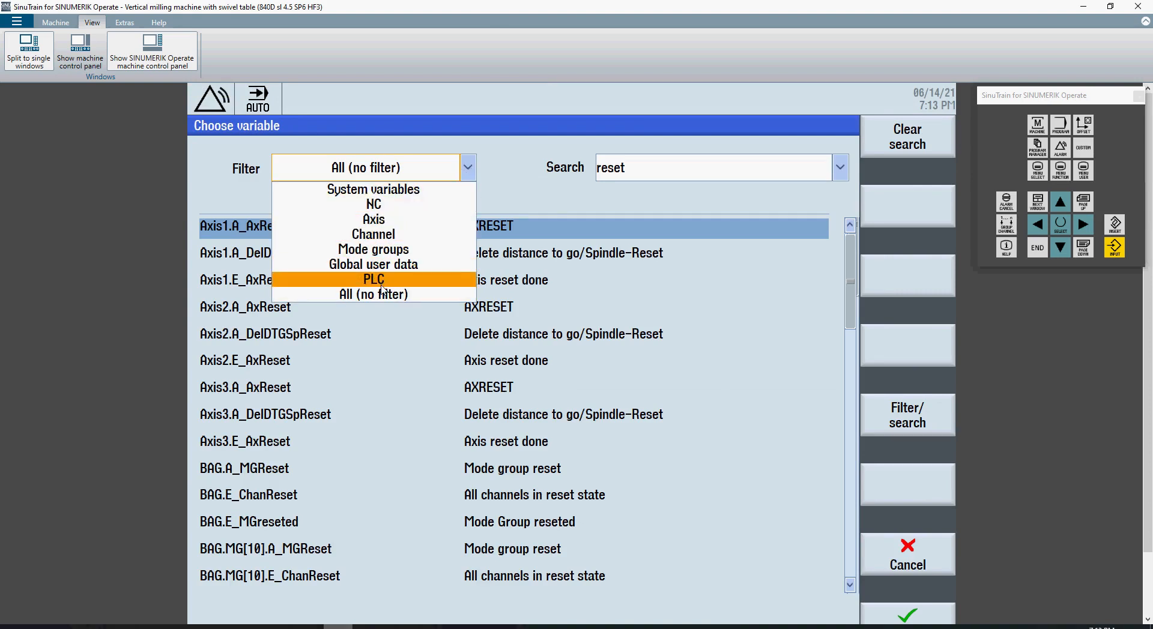
mouse_move(374, 219)
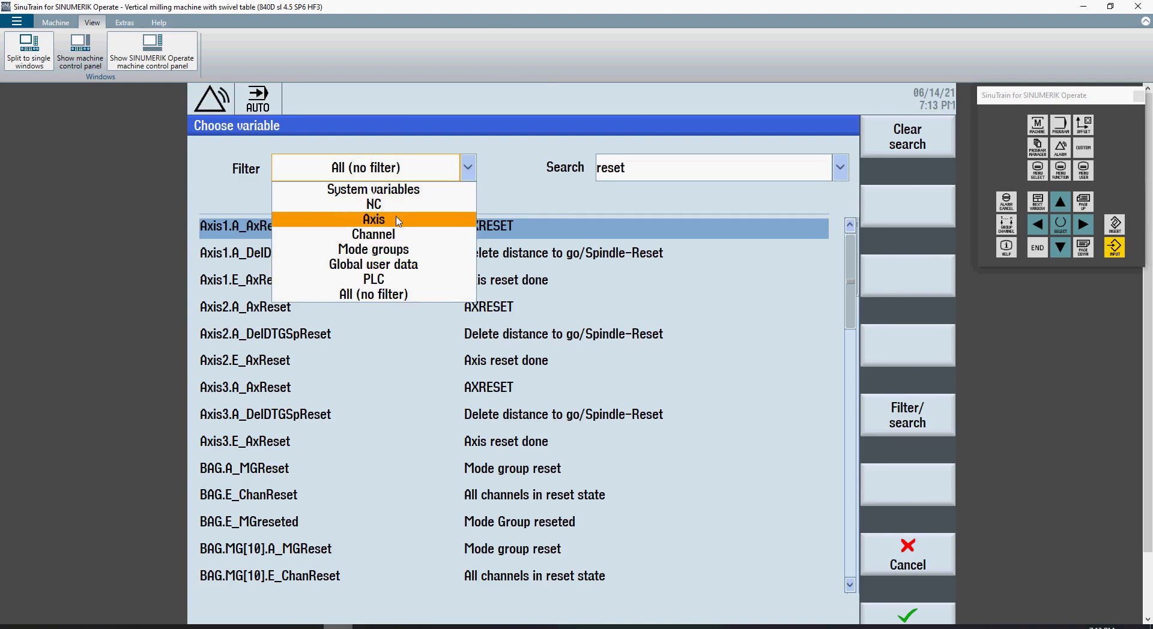
mouse_move(373, 250)
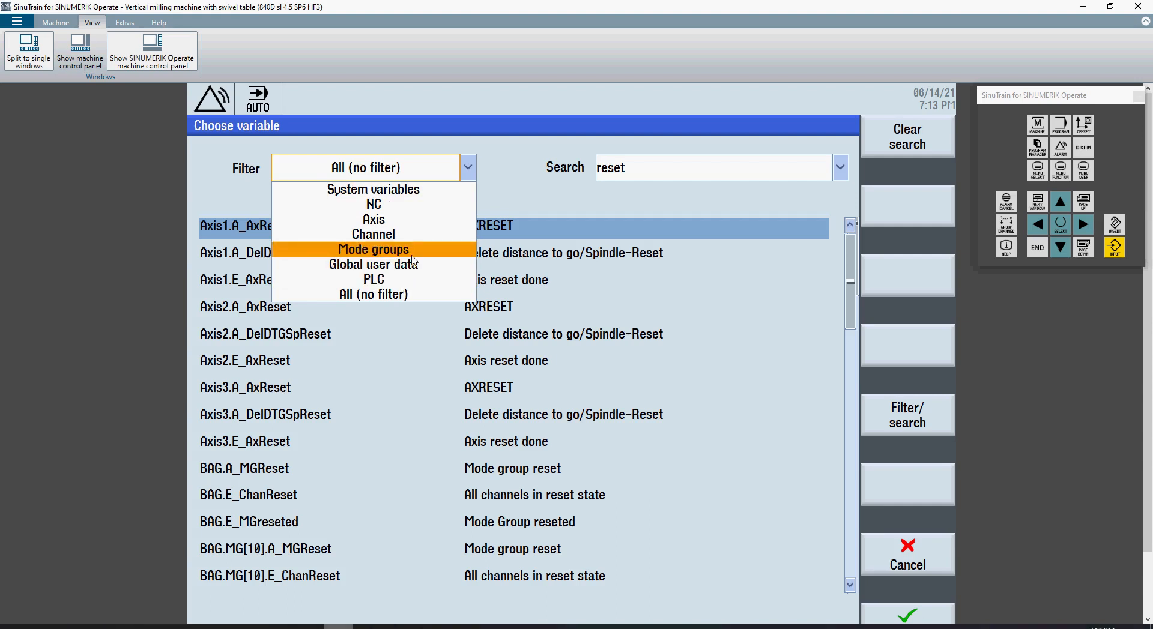
mouse_move(373, 190)
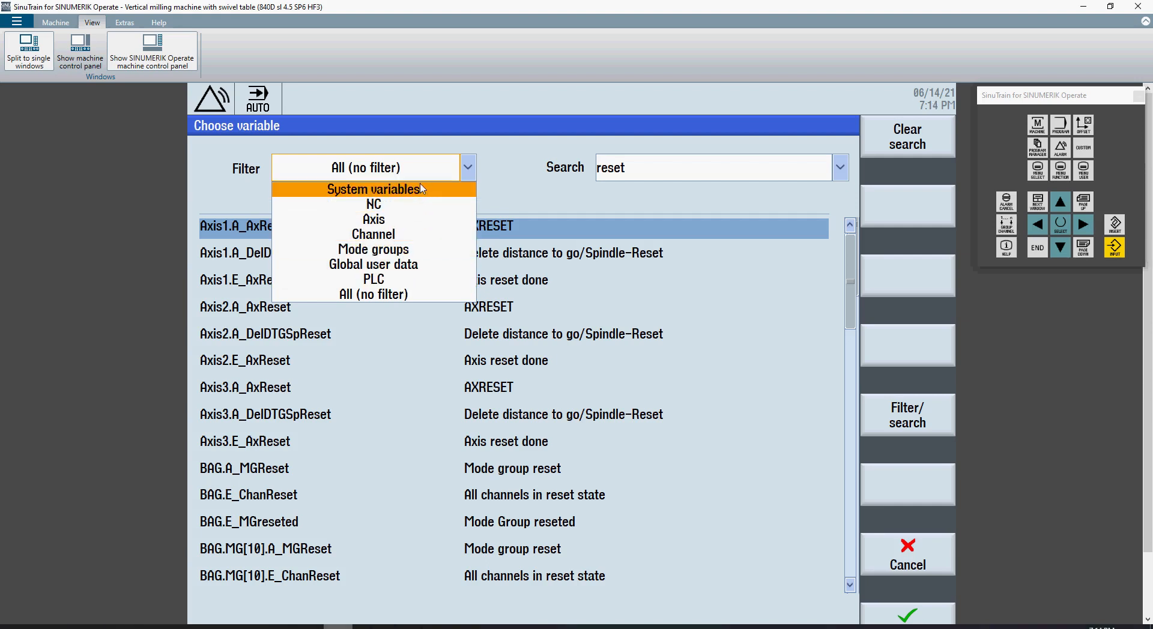
mouse_move(417, 196)
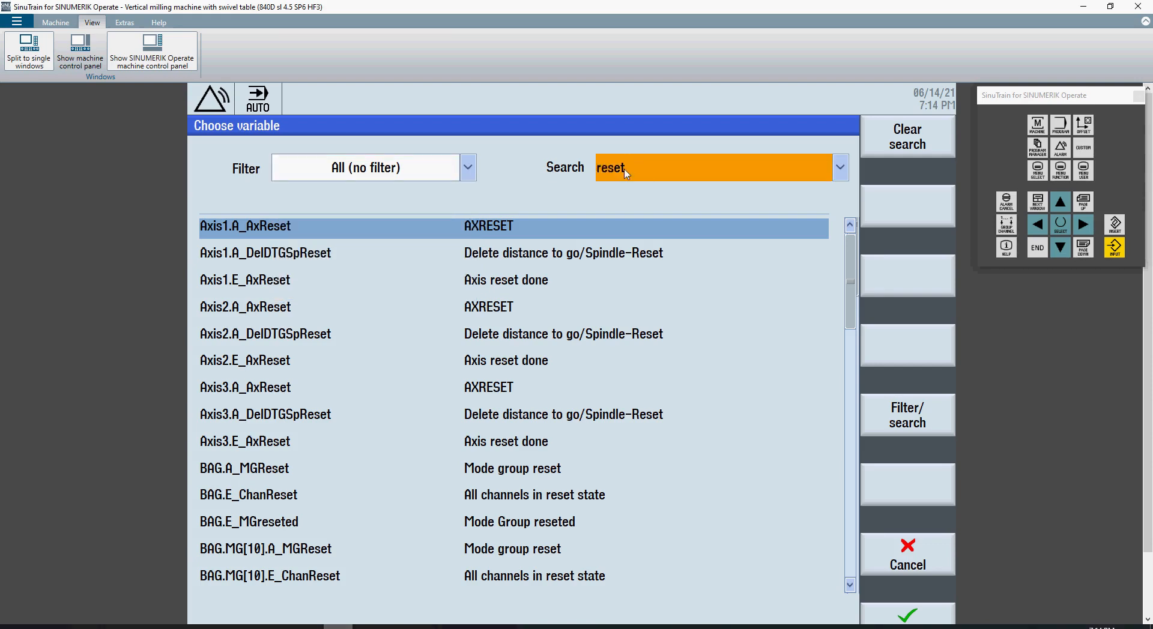
mouse_move(858, 271)
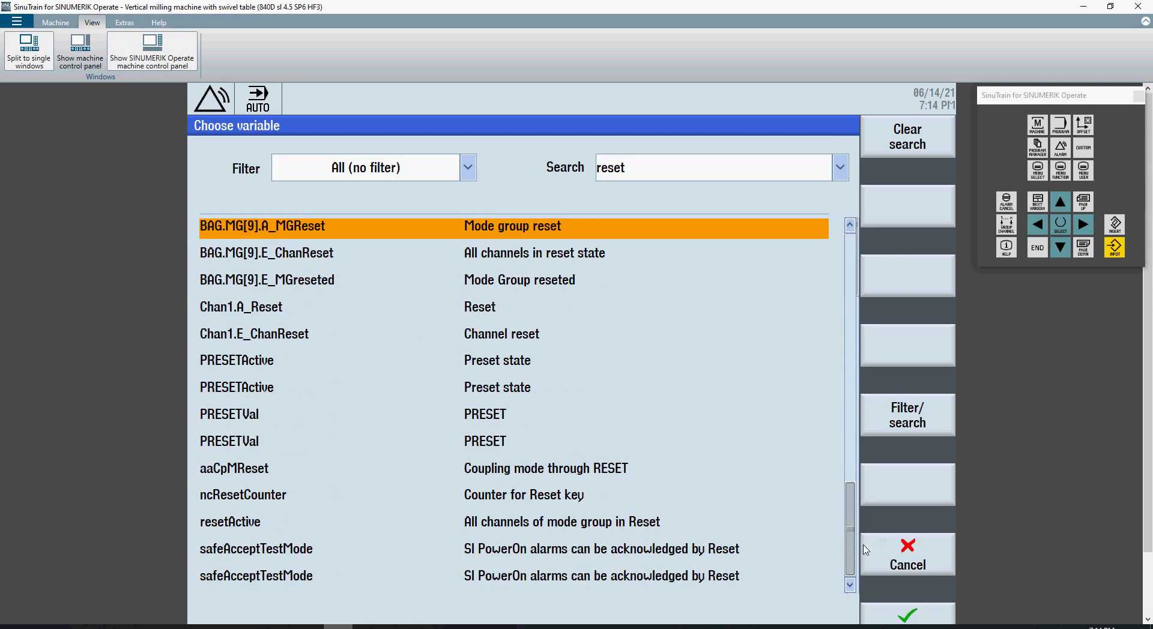
mouse_move(214, 316)
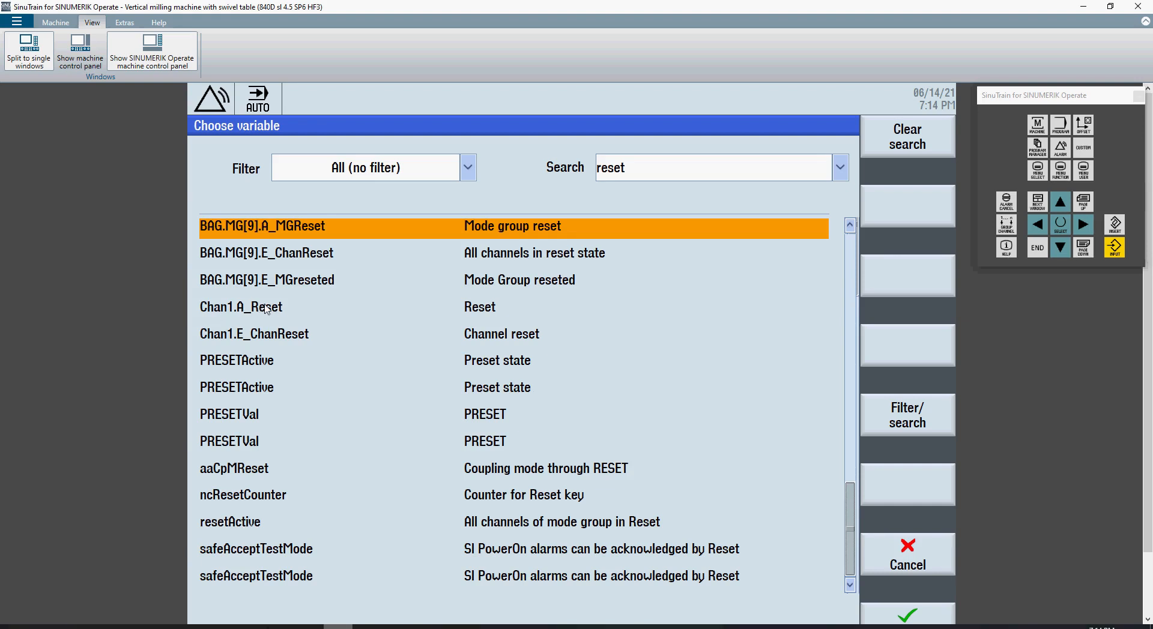
click(906, 615)
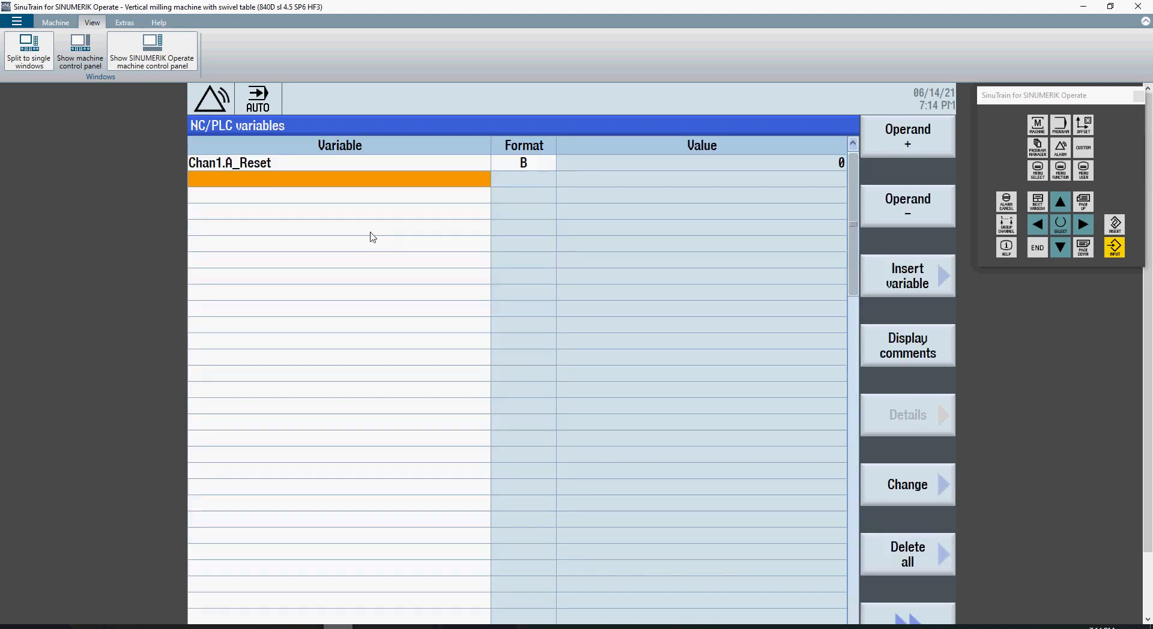
mouse_move(252, 173)
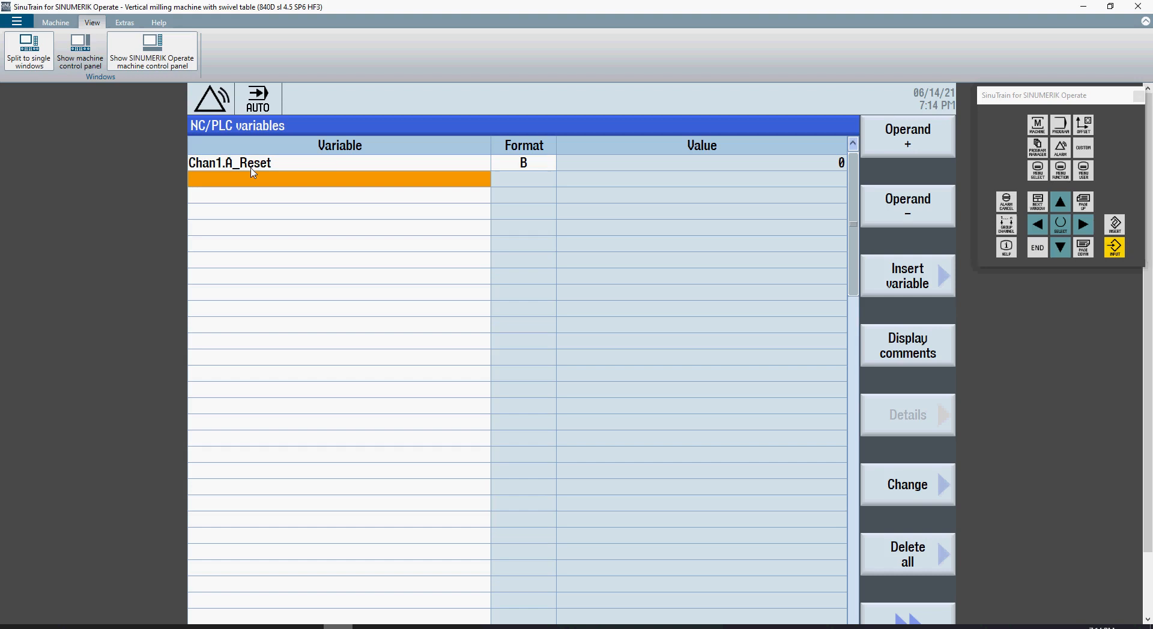
mouse_move(592, 172)
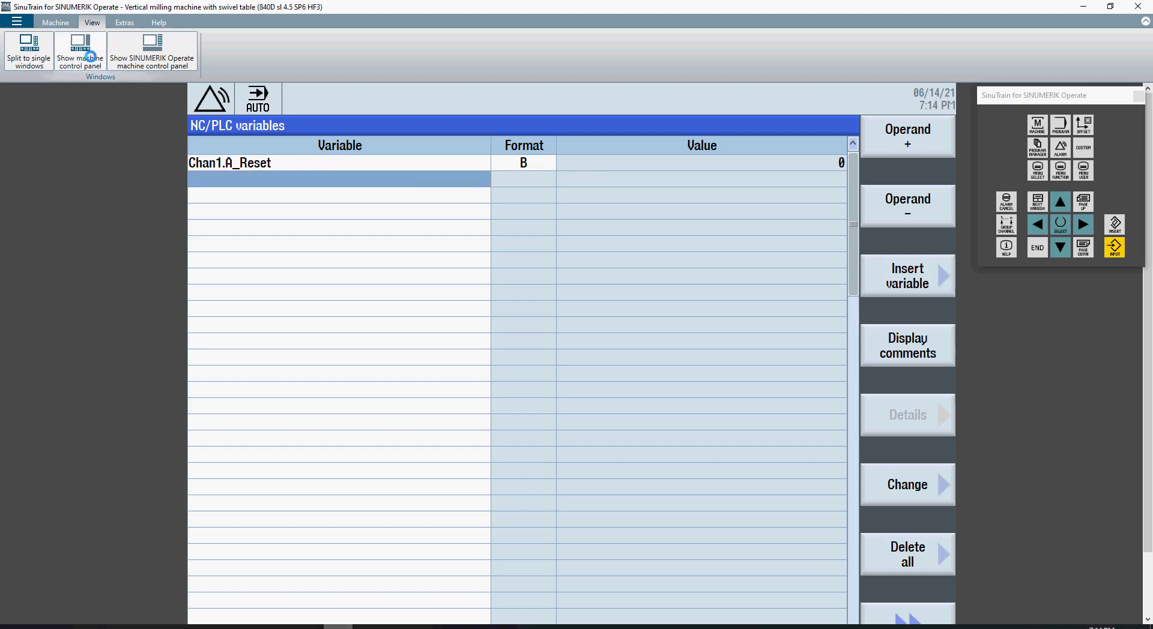
- Reset the channel from the machine control panel so Chan1.A_Reset pulses to 1, then hide the panel
click(79, 51)
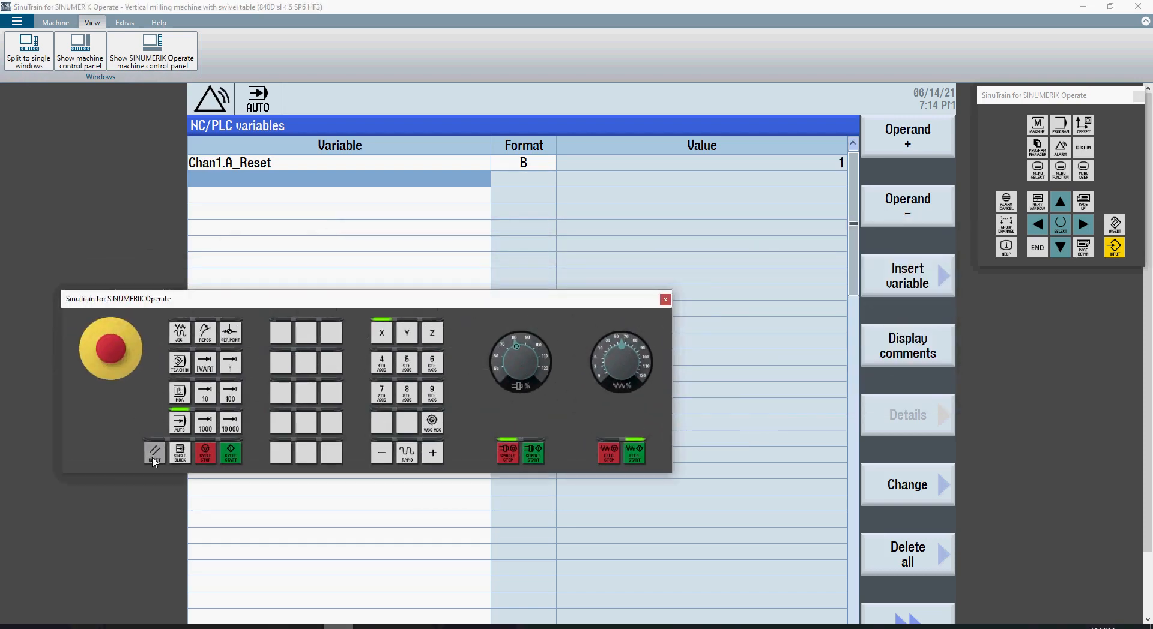
click(154, 451)
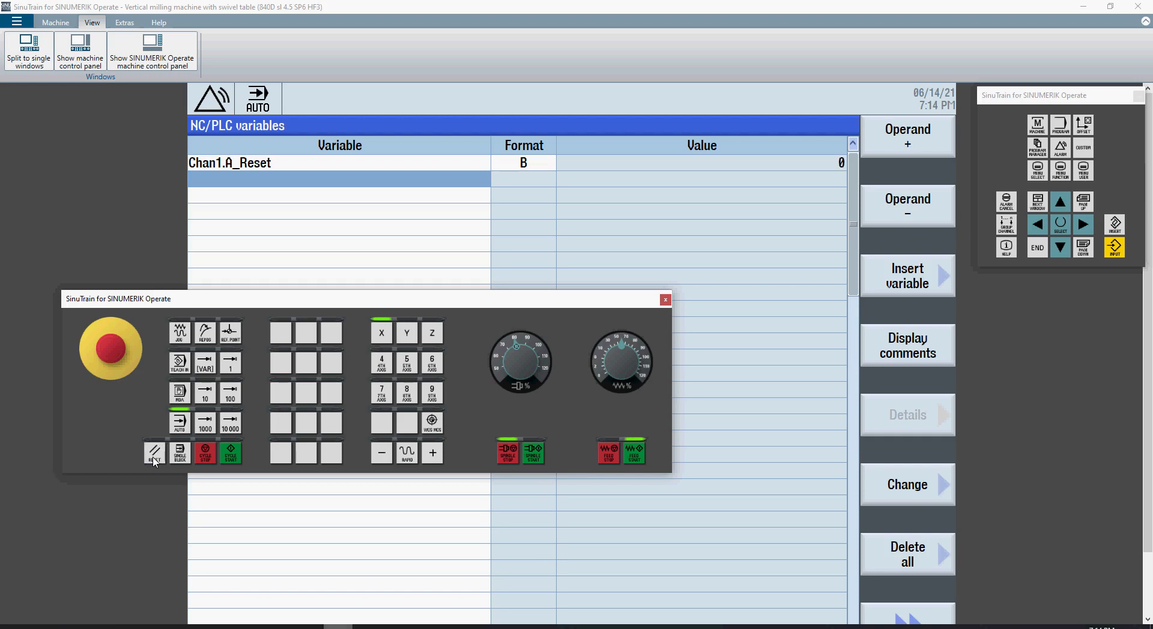
mouse_move(239, 146)
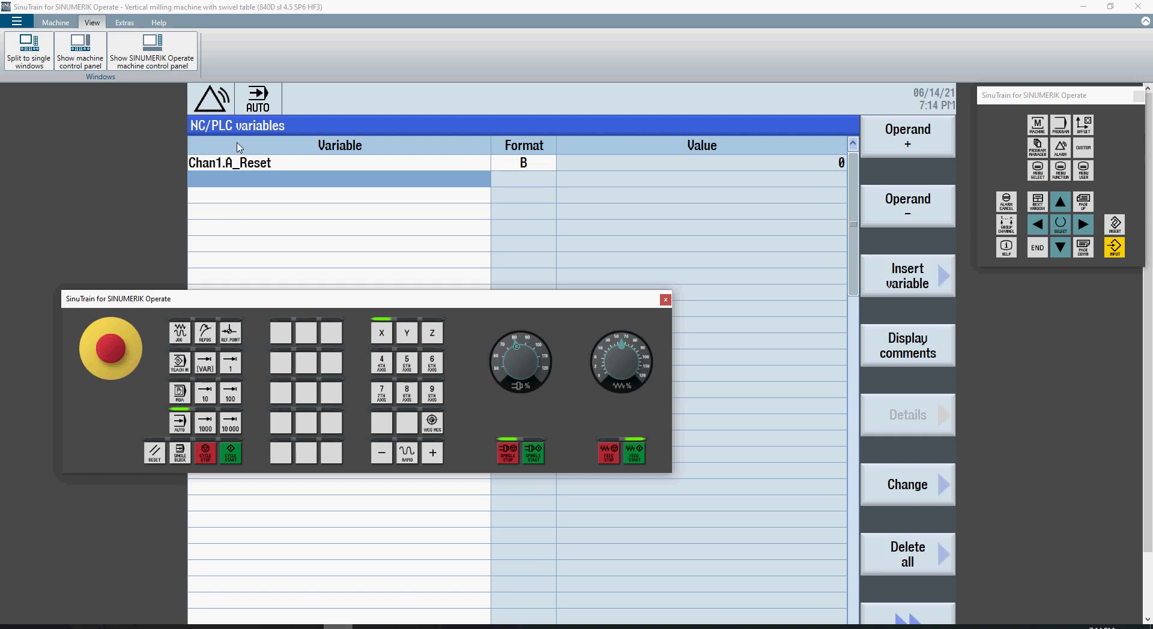
mouse_move(598, 352)
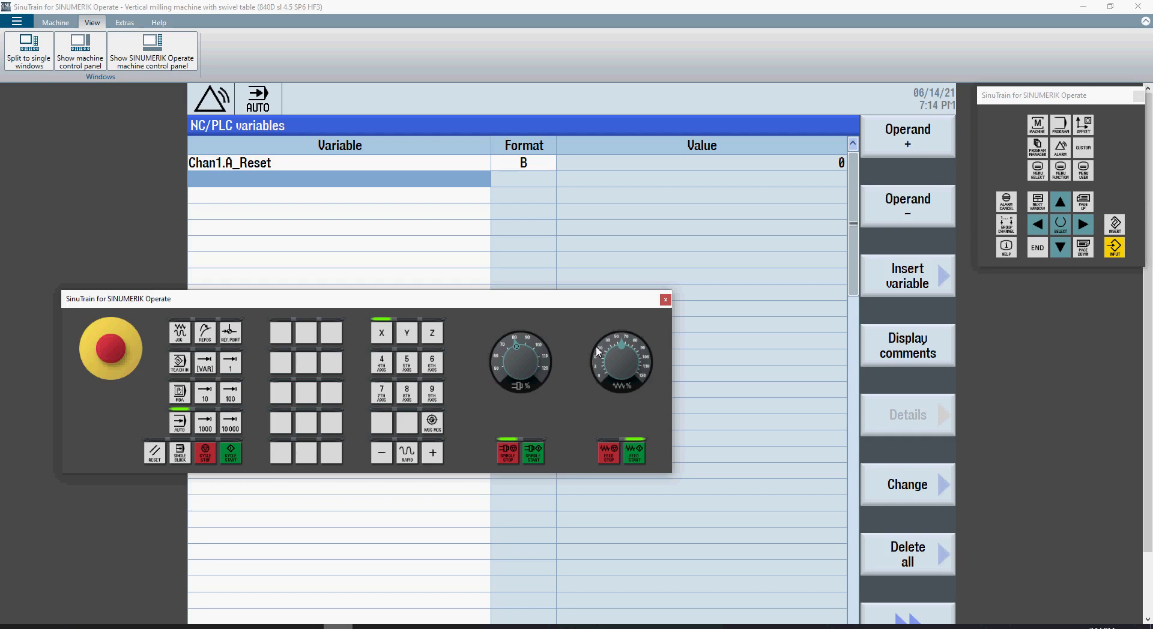
click(664, 299)
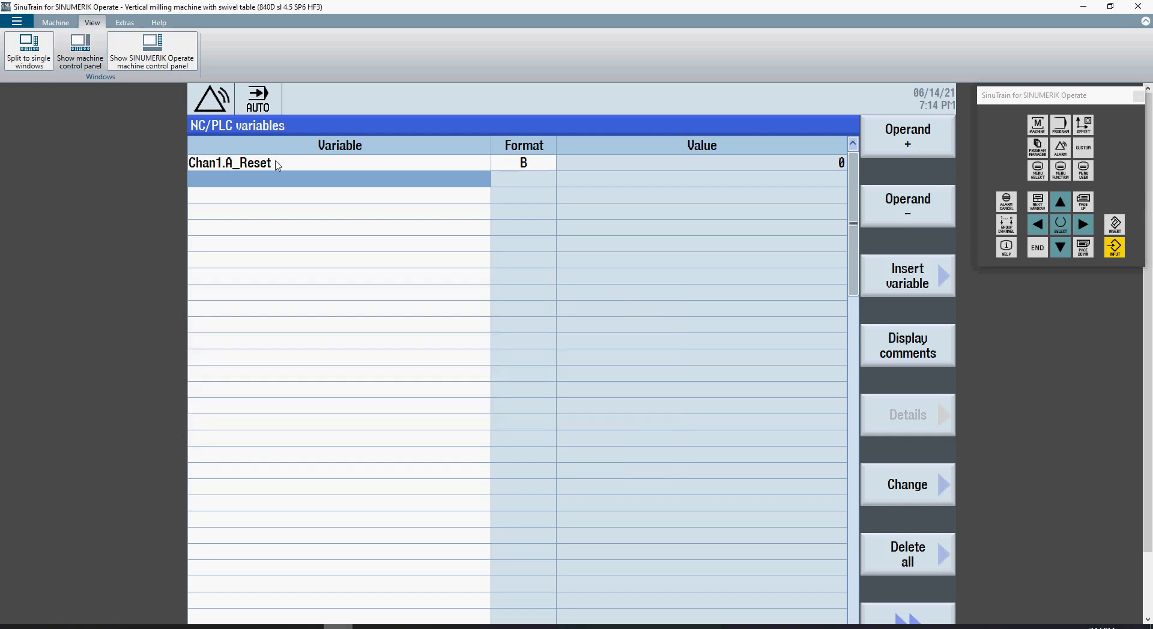
click(339, 179)
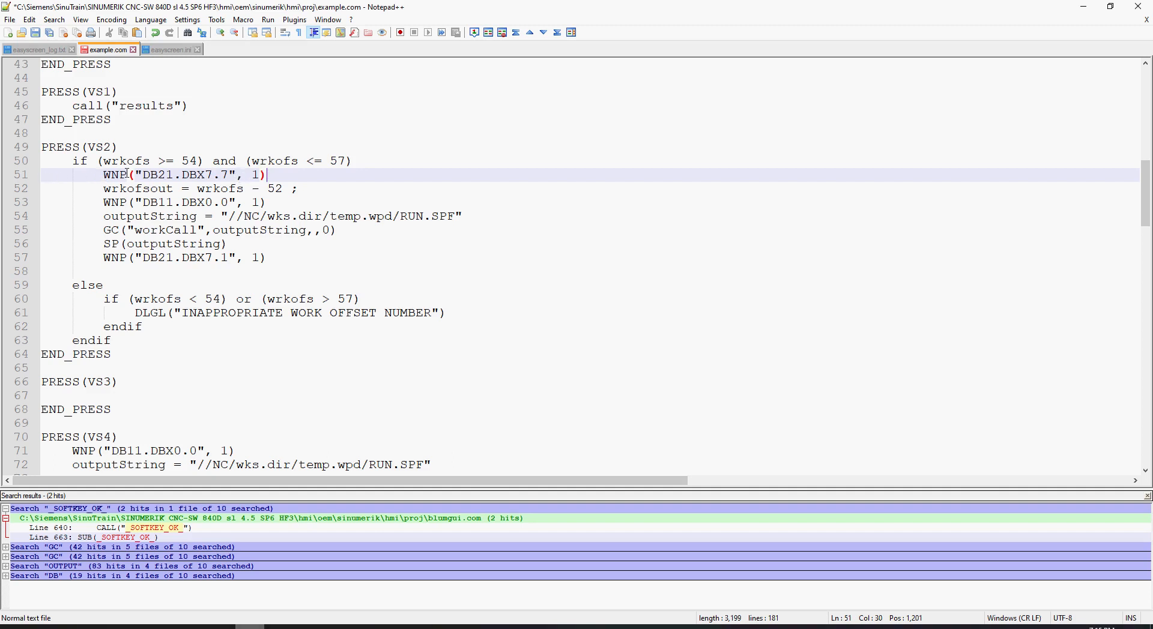
- Append a trial comment '; g[8] = ... 54-52=2' with $p_uifr[1] after wrkofsout on line 52
double_click(253, 174)
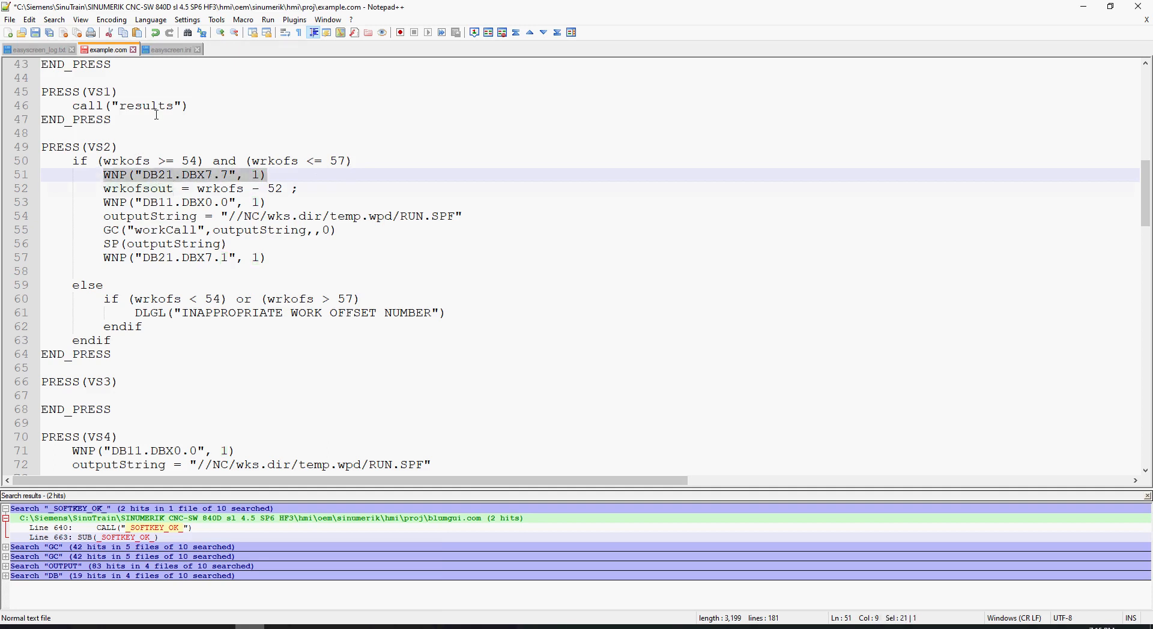
double_click(137, 189)
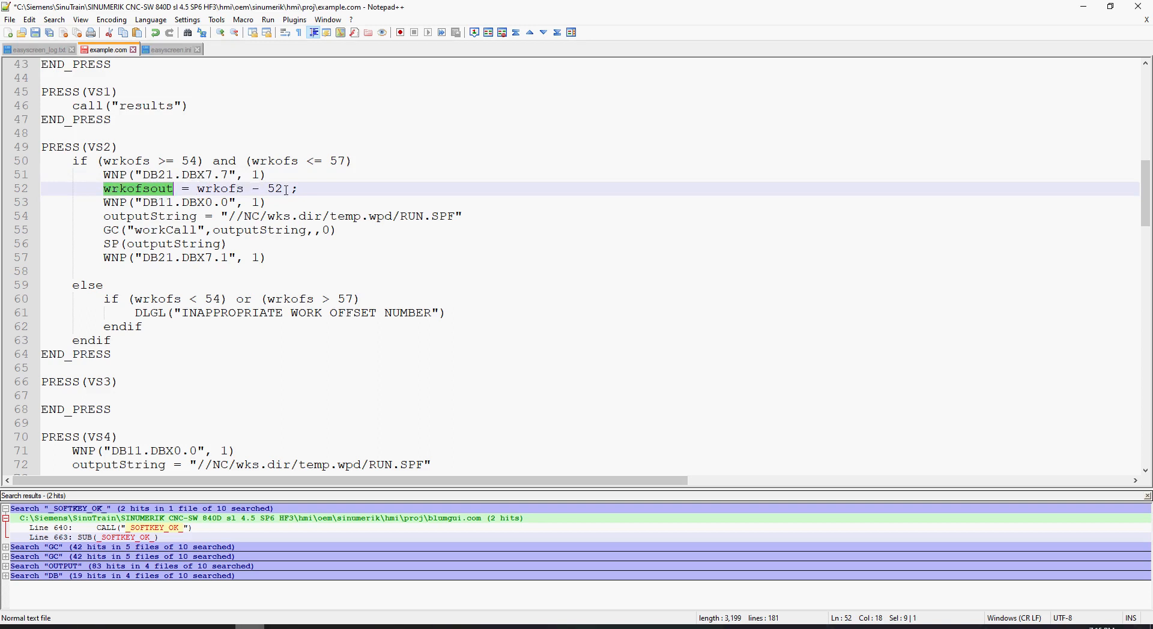
text(; g[8] =)
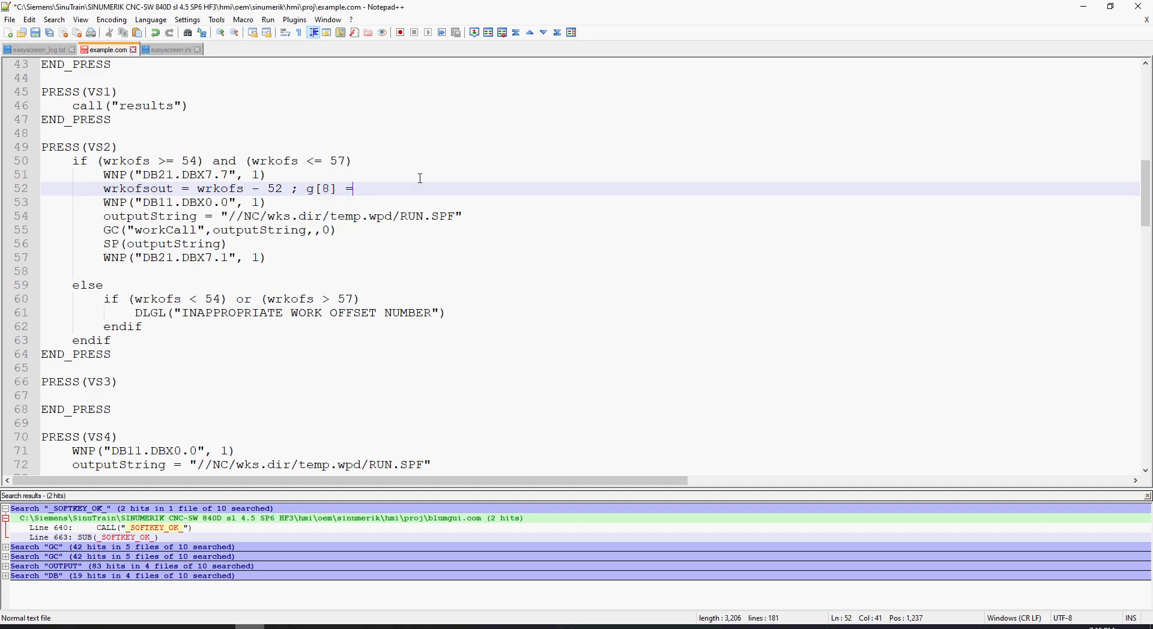
text($)
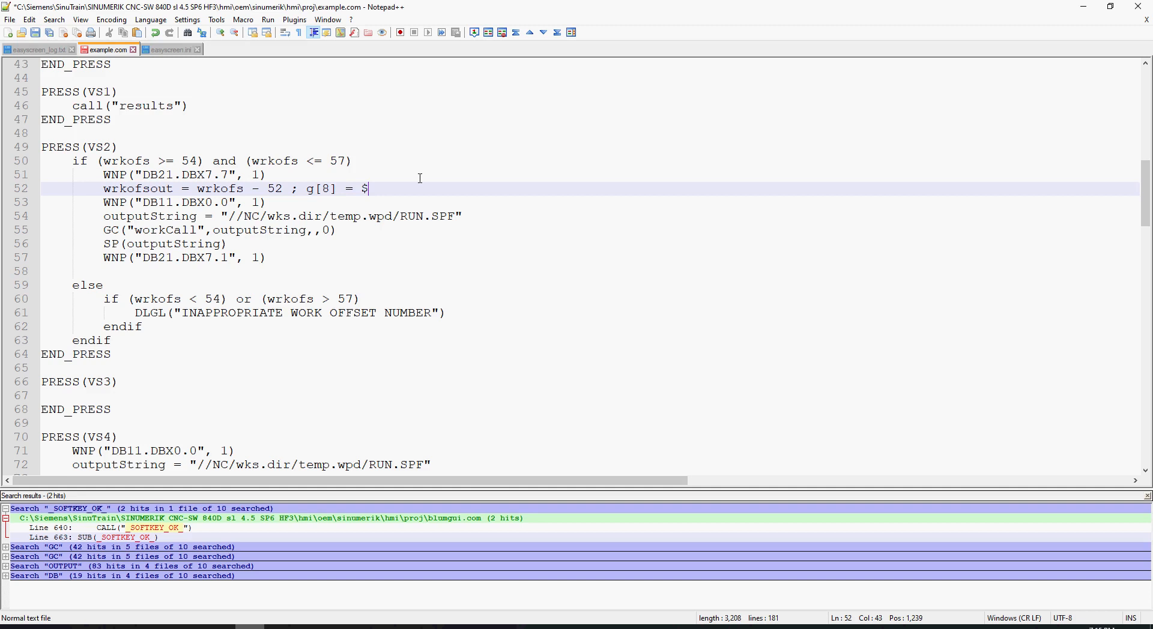
text(p)
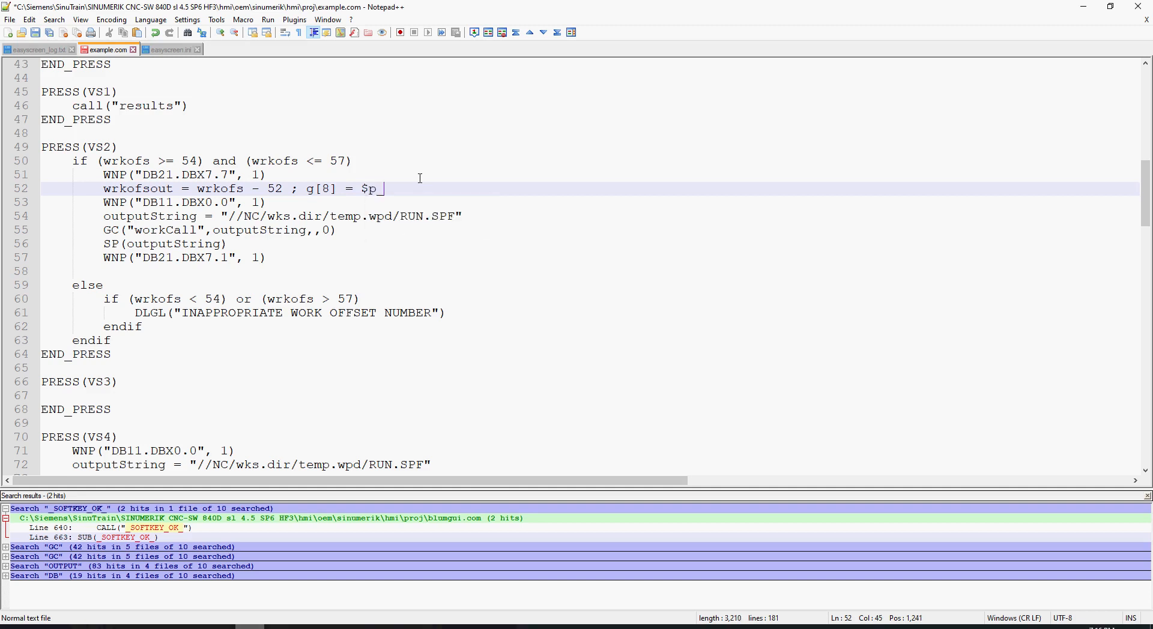
text(uifr)
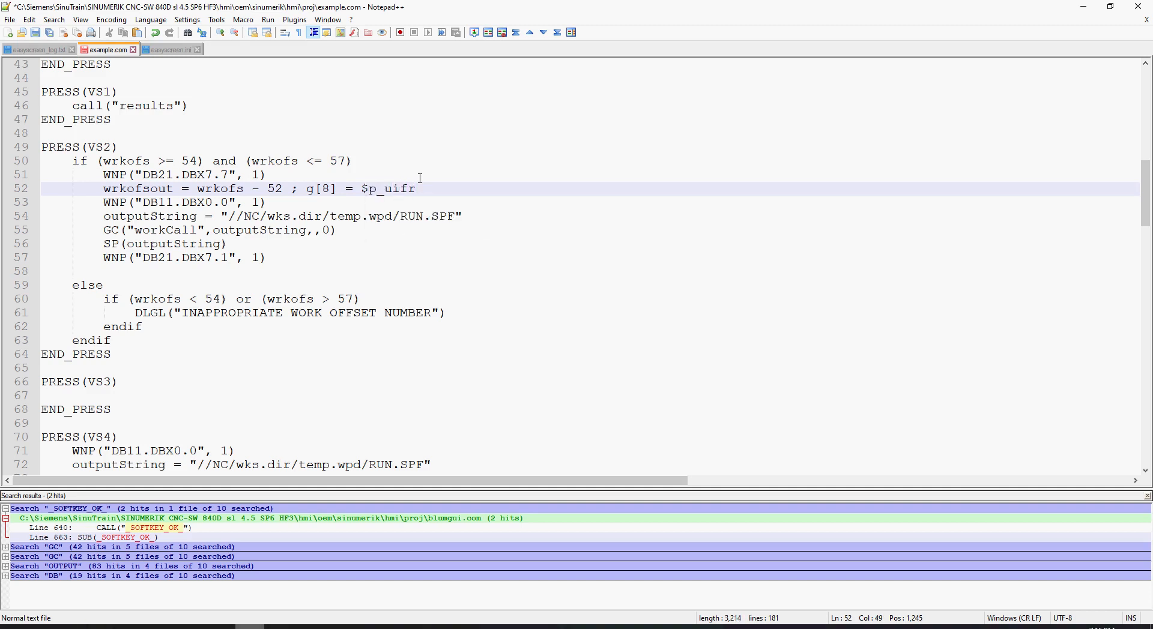
text([1])
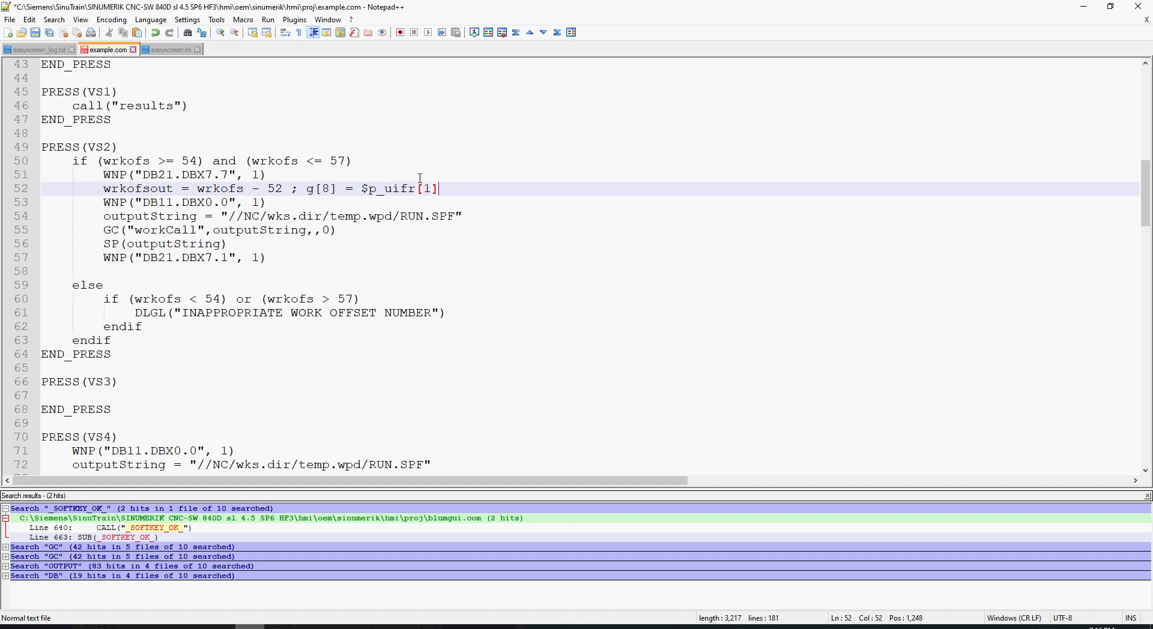
key(Backspace)
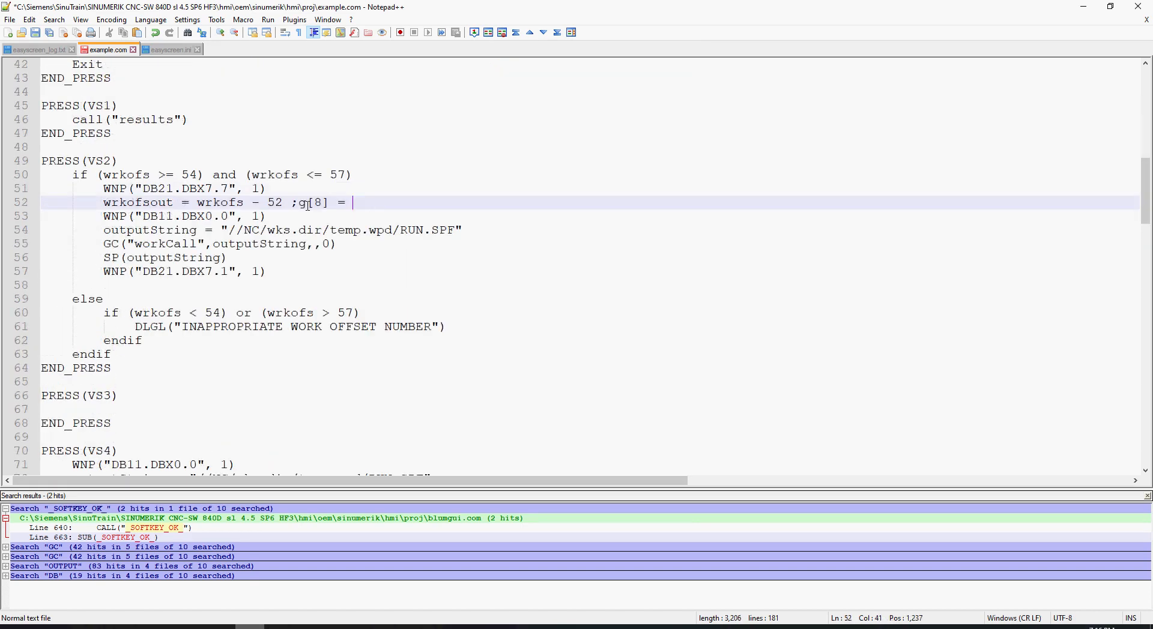
text(54)
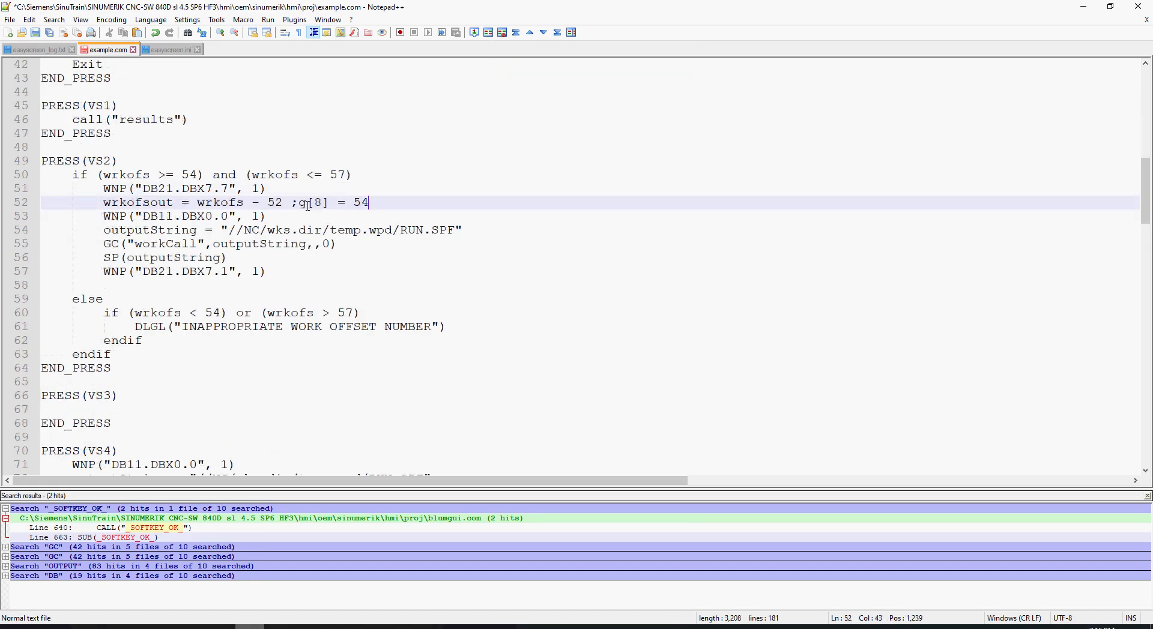
text(-5)
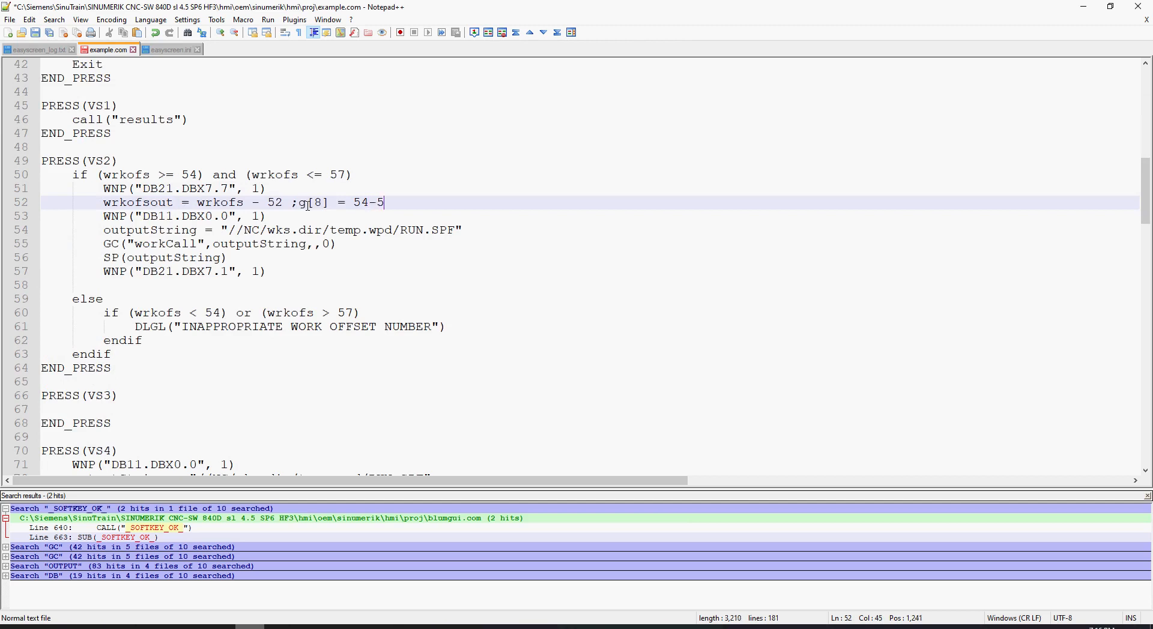
text(=2)
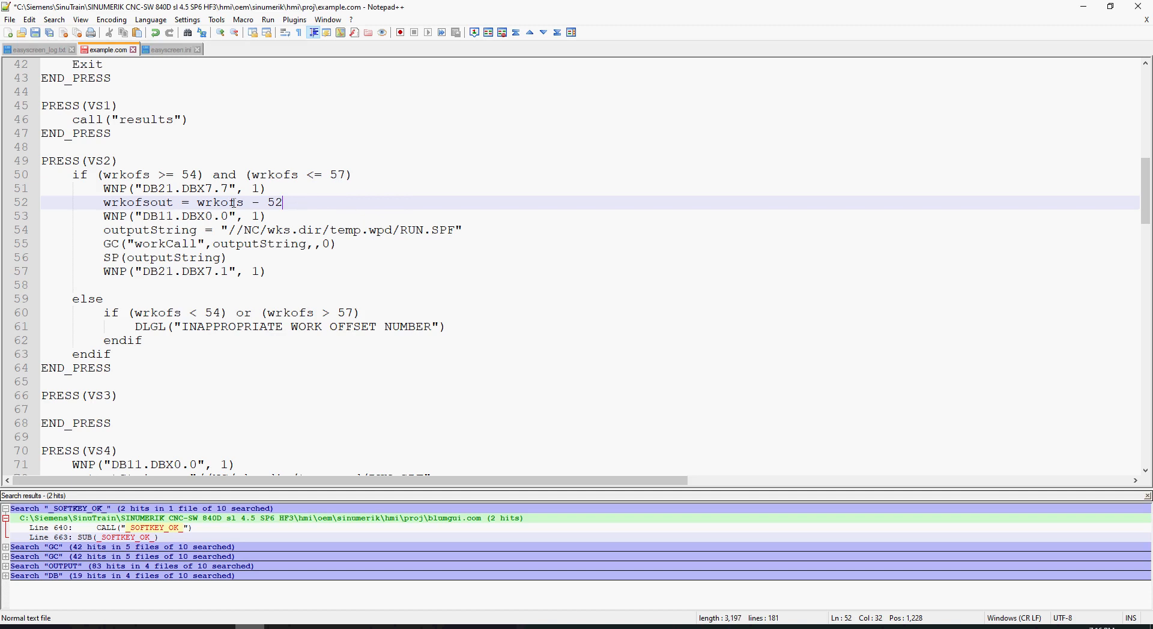
- Remove the note leaving wrkofsout = wrkofs - 52 and highlight every use of wrkofsout
double_click(189, 176)
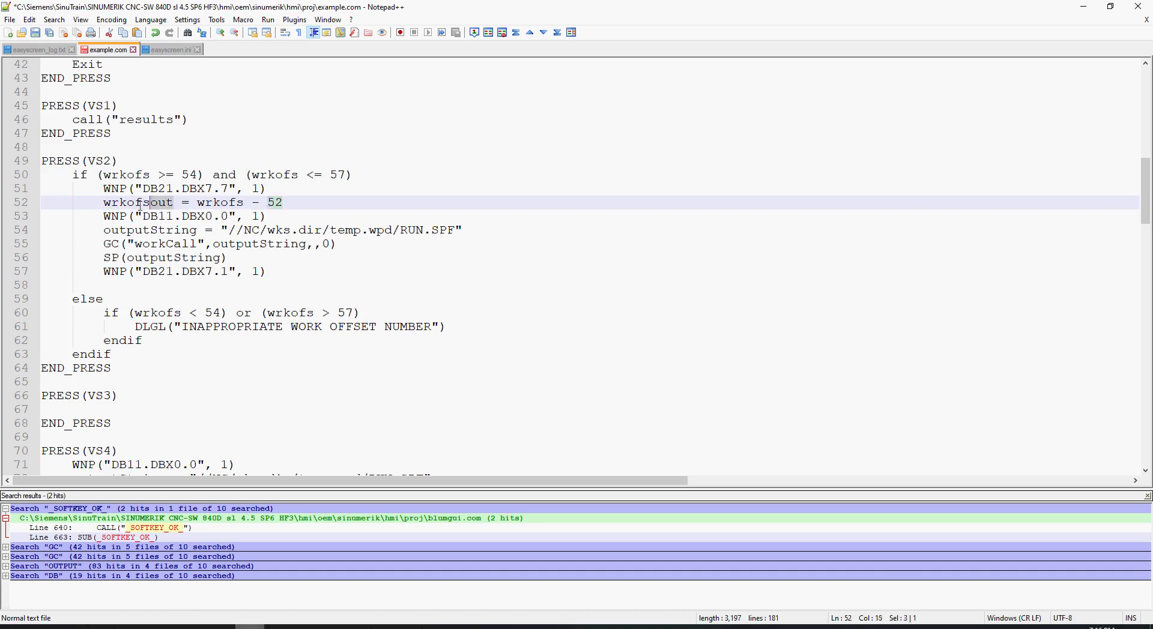
double_click(137, 201)
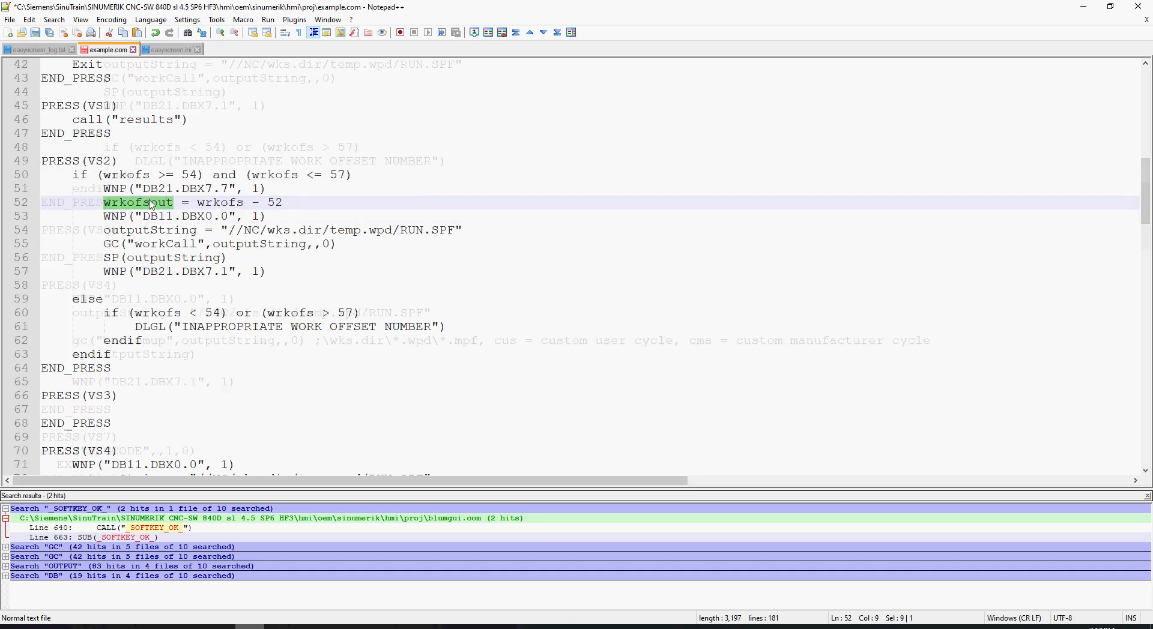
scroll(down, 3)
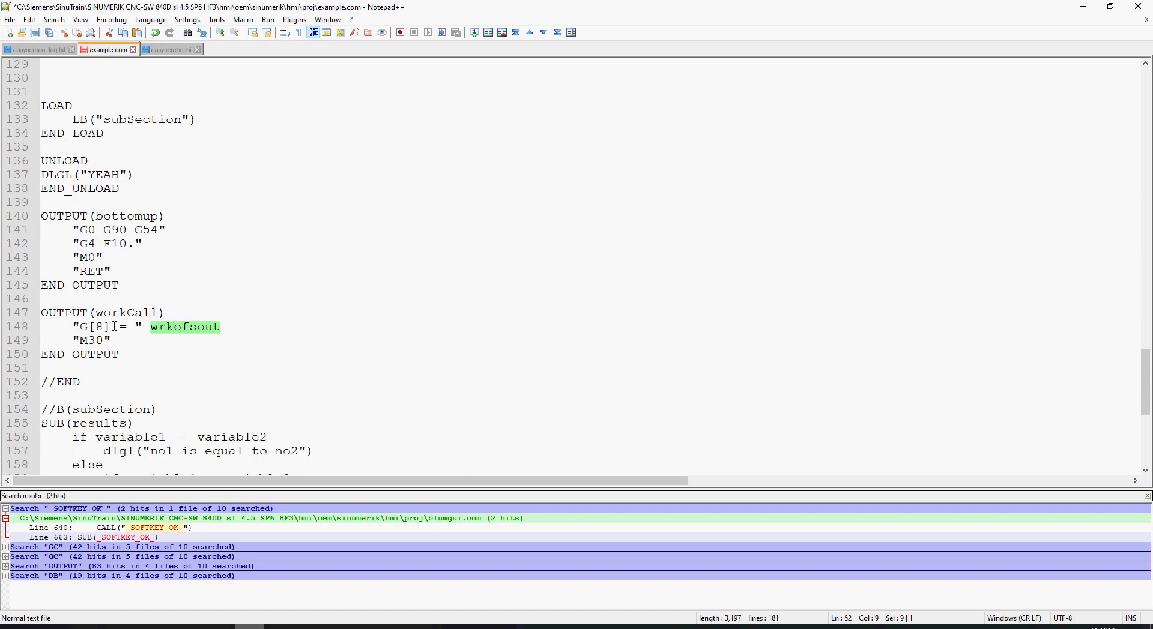
scroll(up, 3)
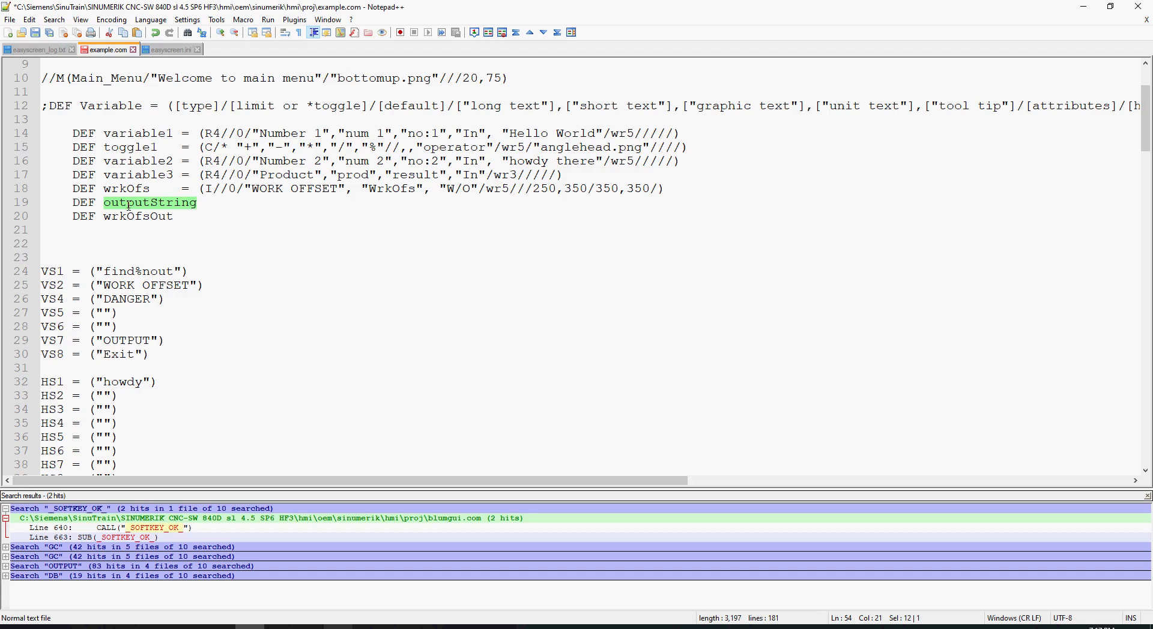
scroll(down, 3)
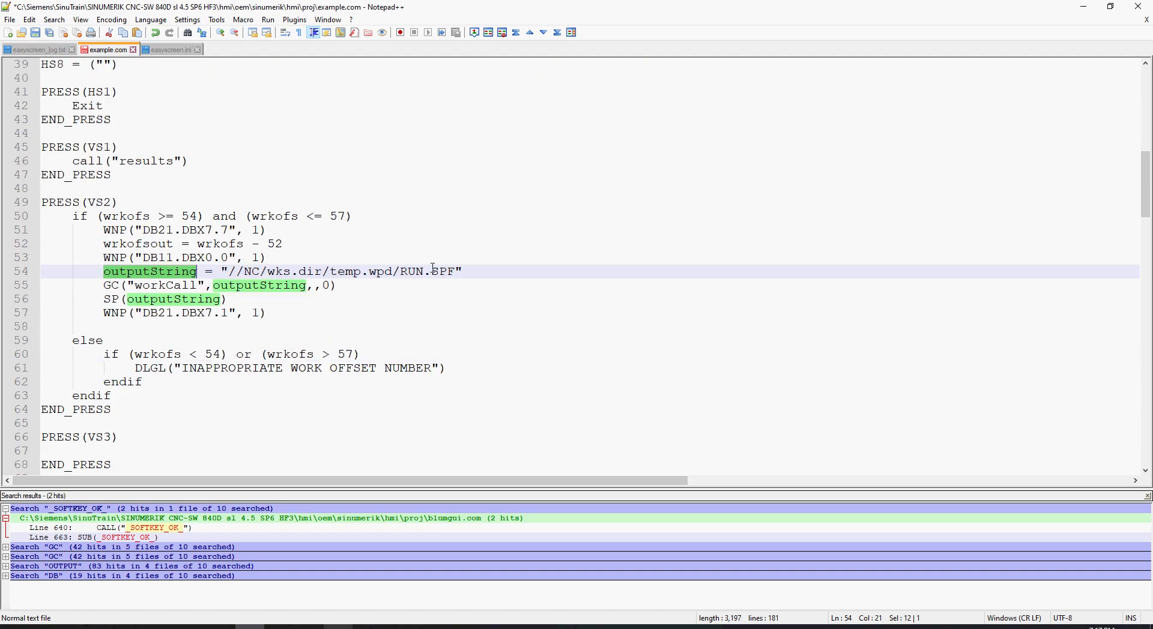
mouse_move(456, 271)
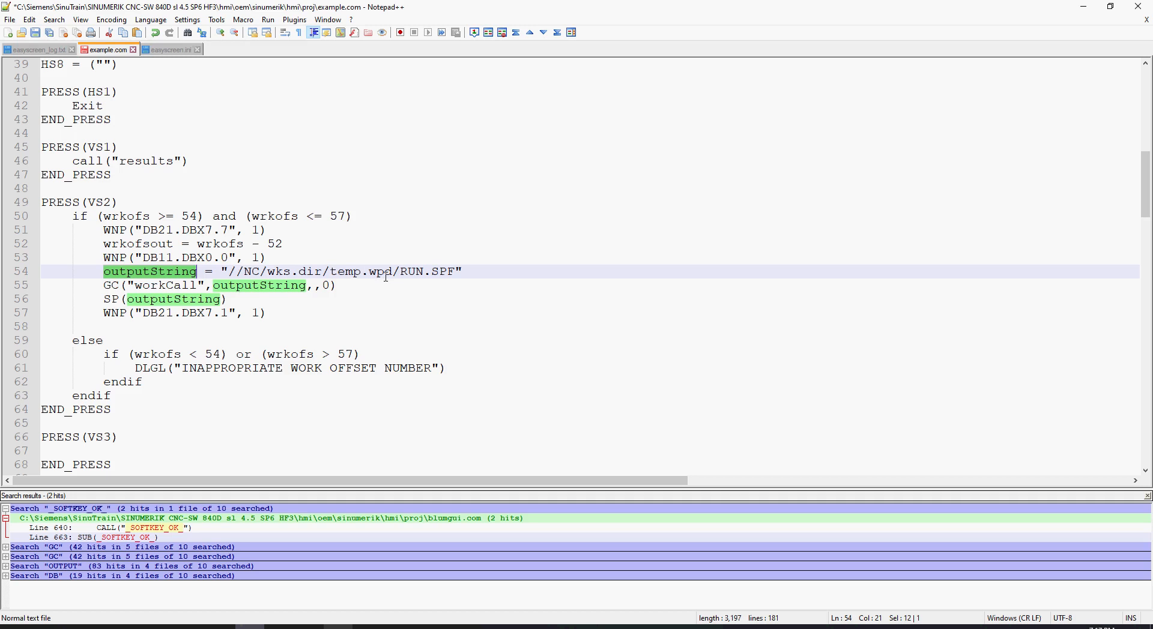
click(109, 285)
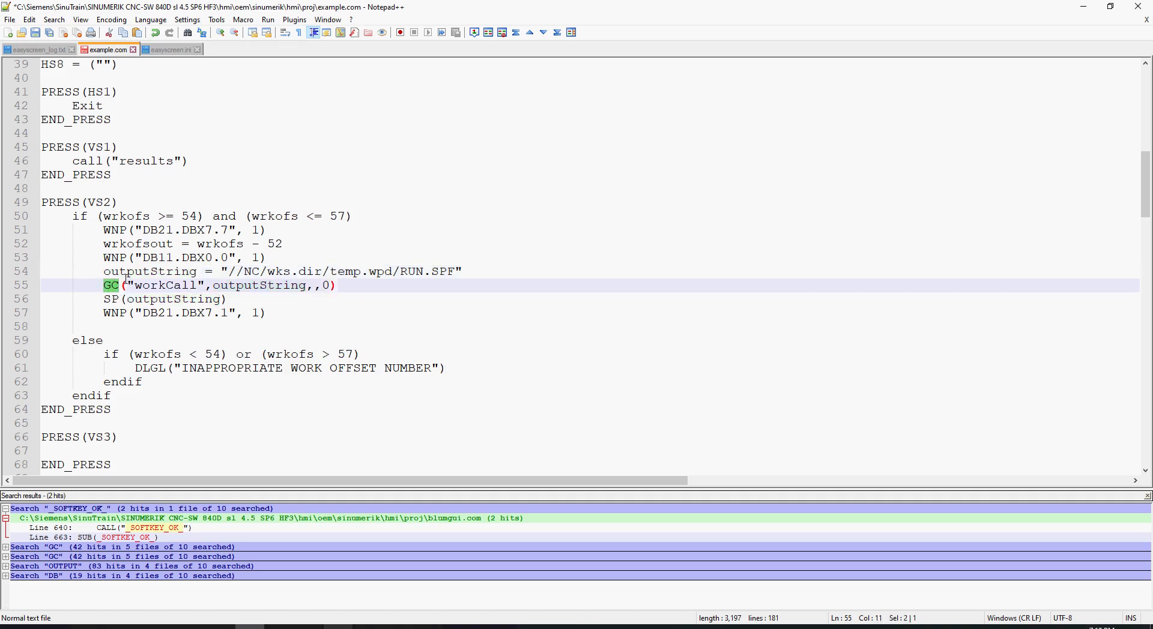
double_click(166, 286)
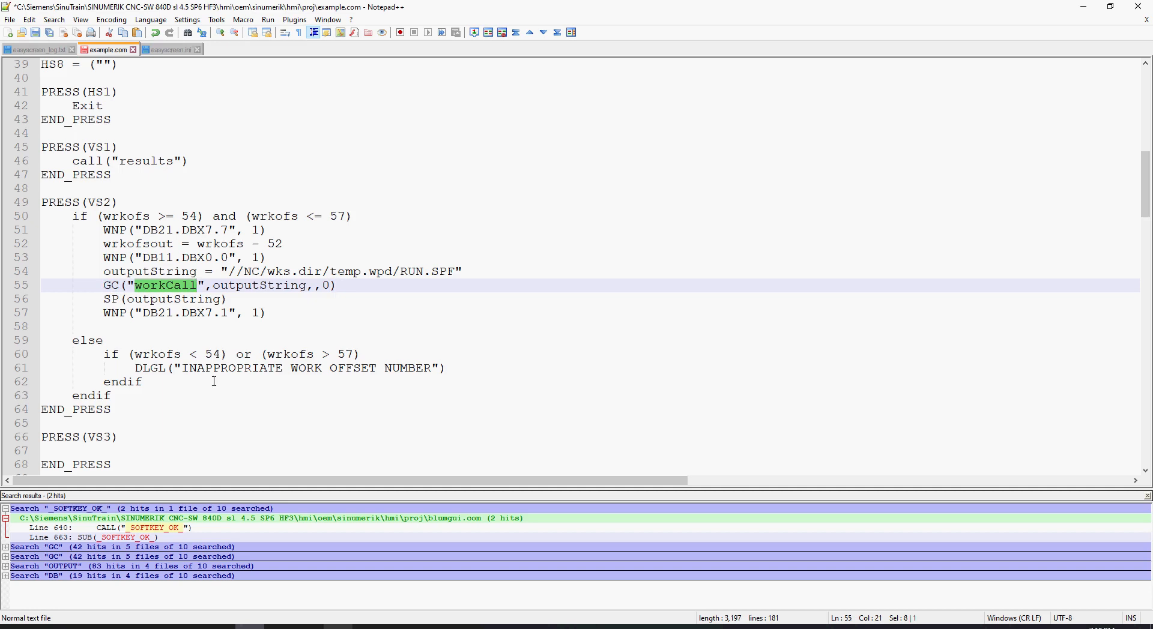
scroll(down, 3)
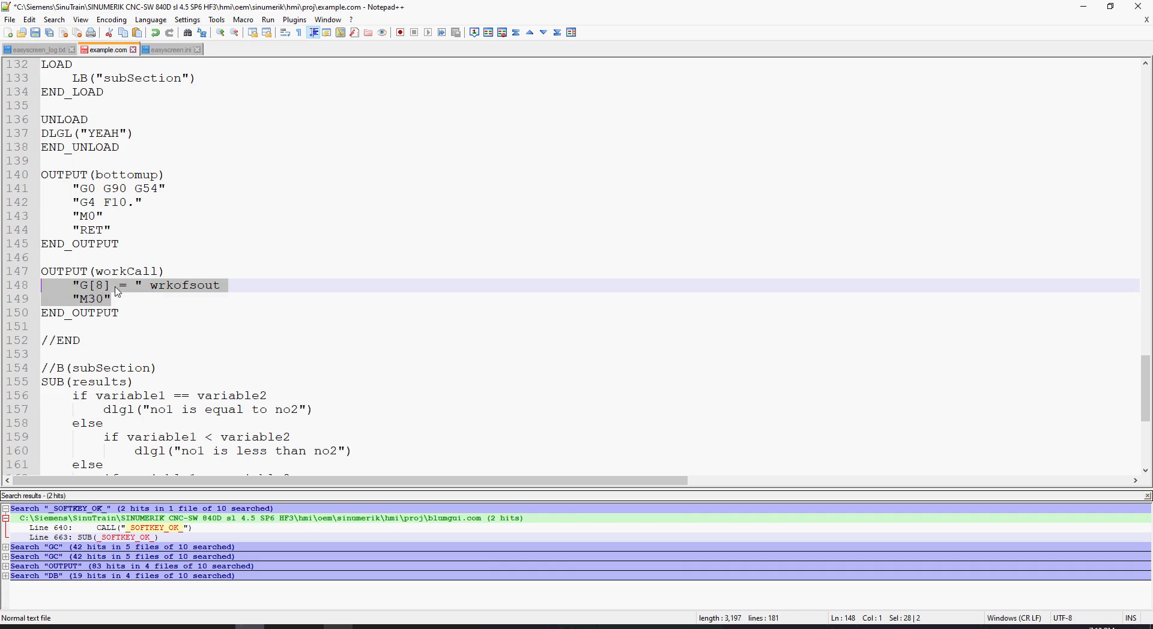
mouse_move(211, 289)
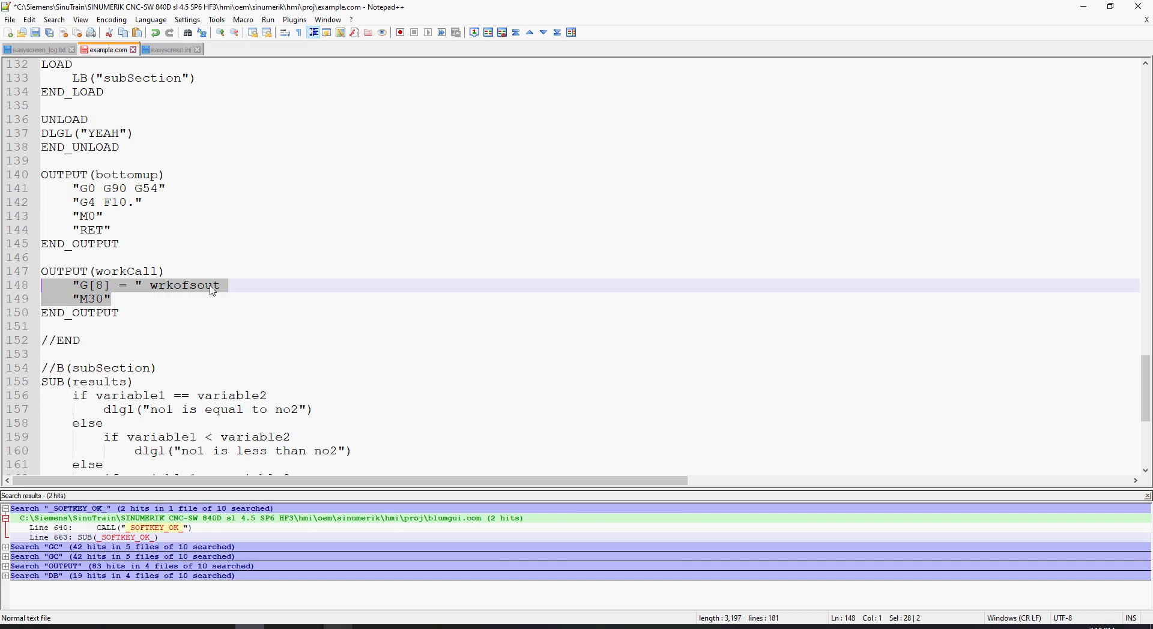
mouse_move(198, 298)
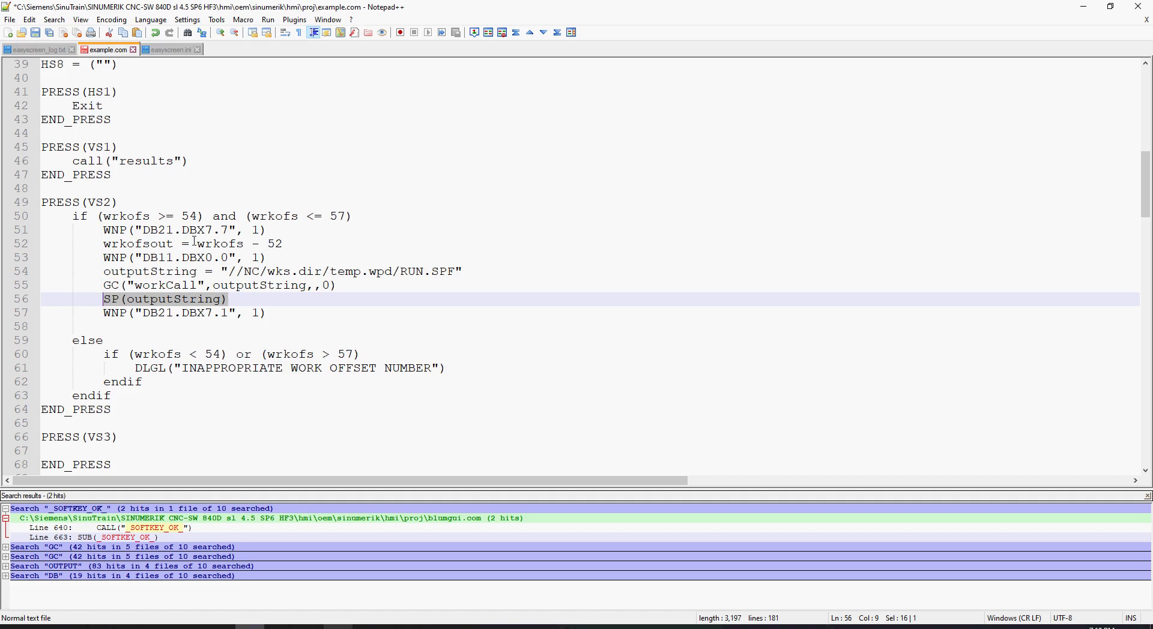
click(454, 271)
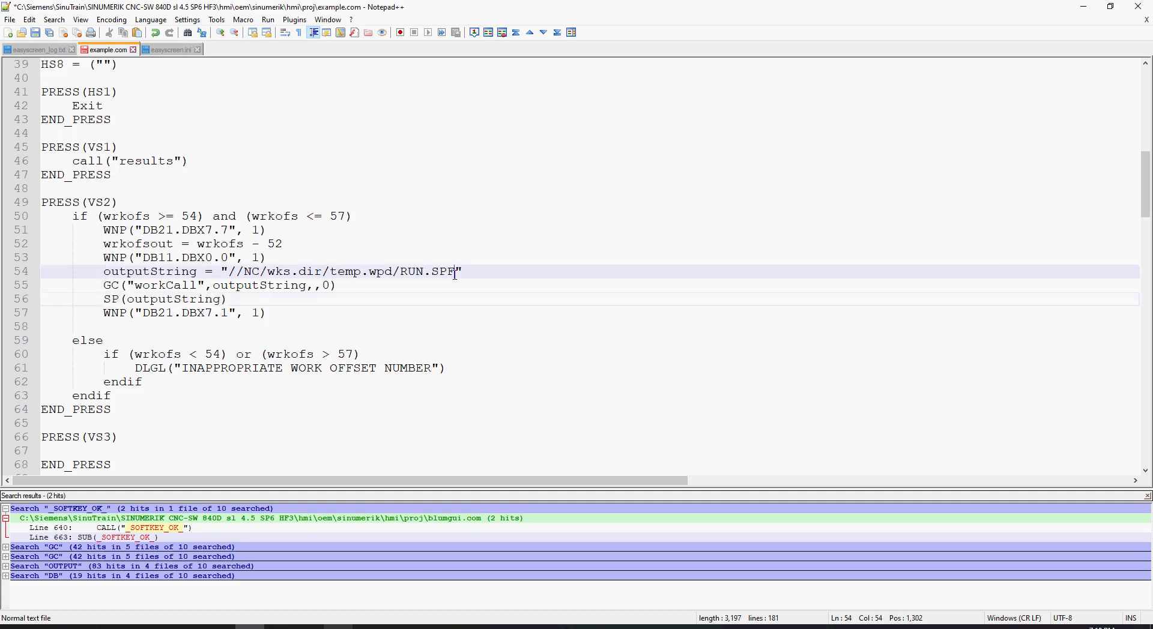
double_click(426, 271)
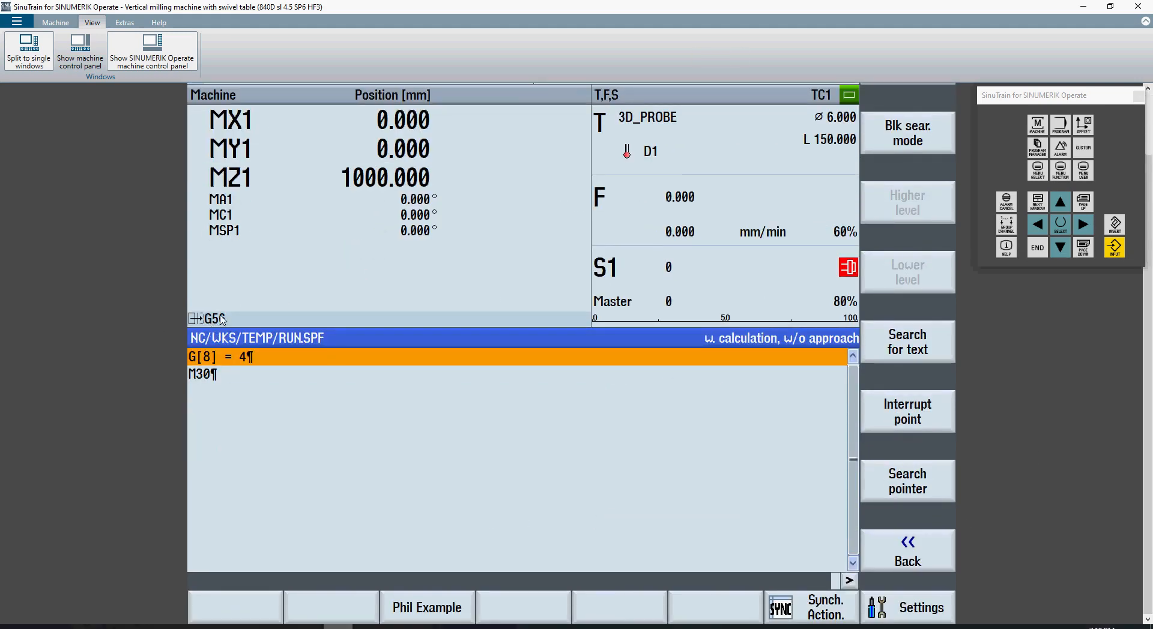
- Run WORK OFFSET with WrkOfs 54 from the custom screen and accept reloading RUN.SPF (G[8] = 2)
click(428, 608)
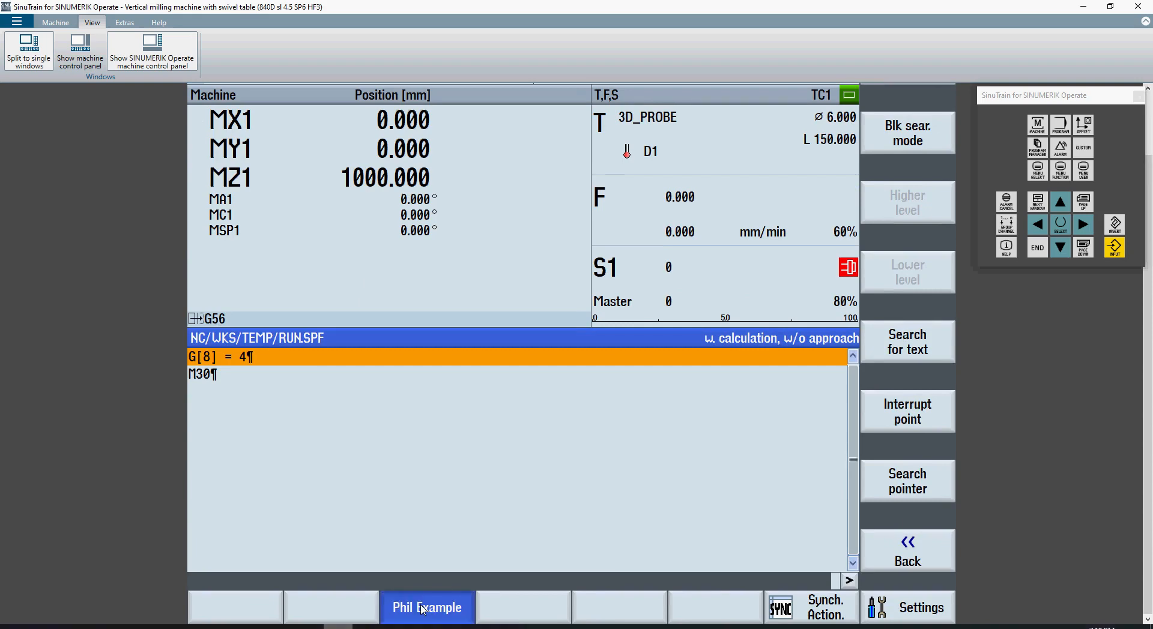
click(426, 608)
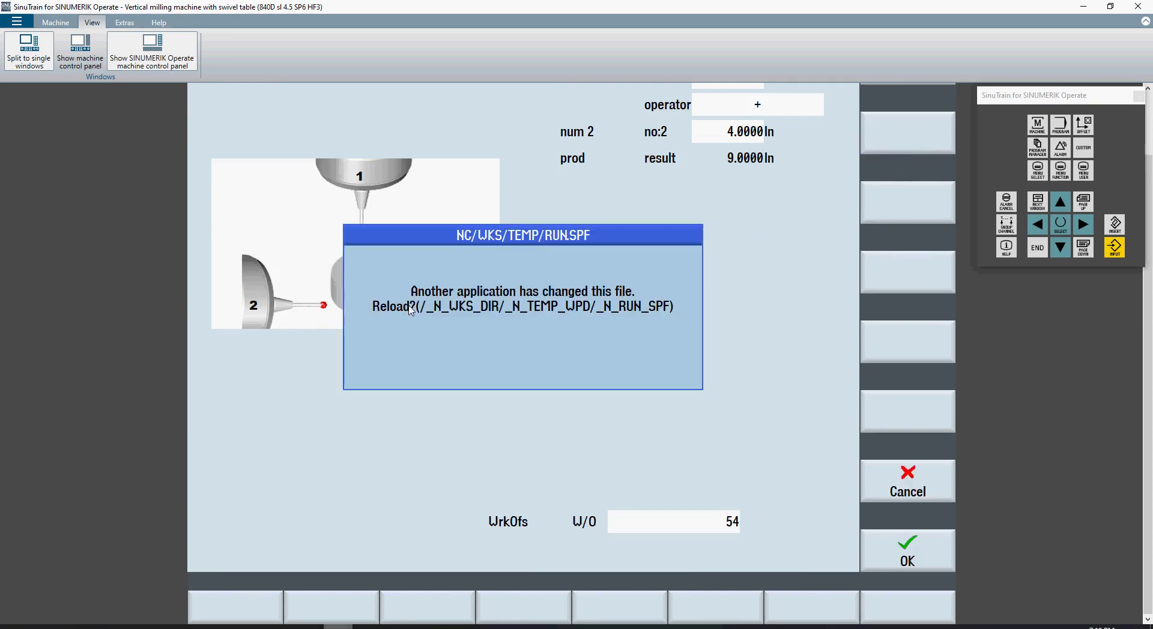
mouse_move(394, 307)
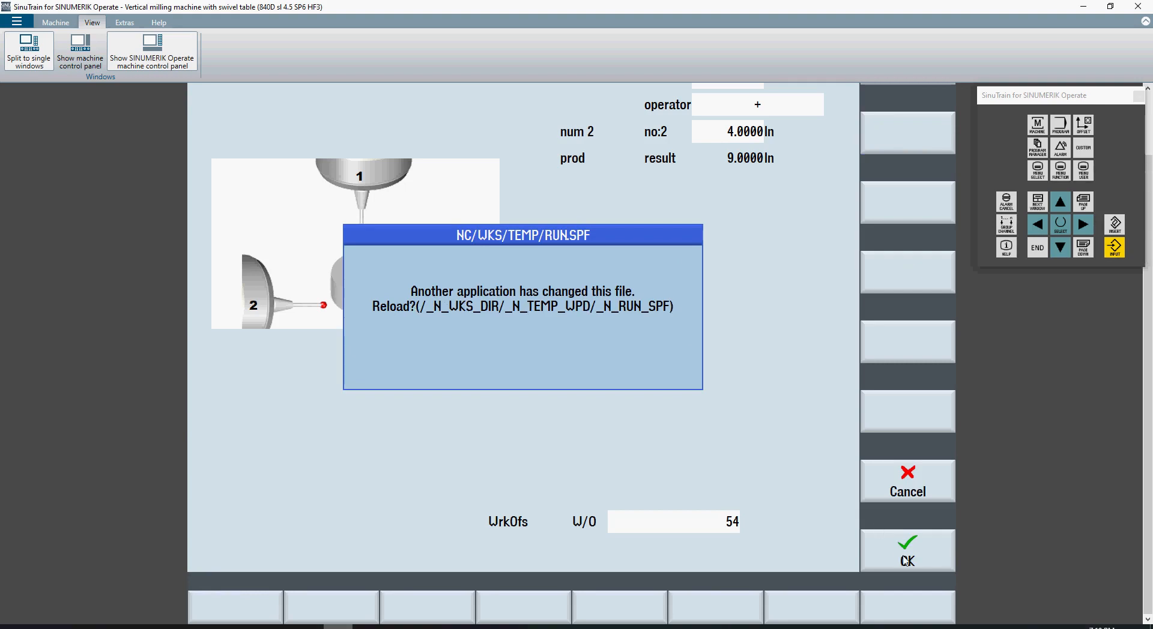
click(907, 550)
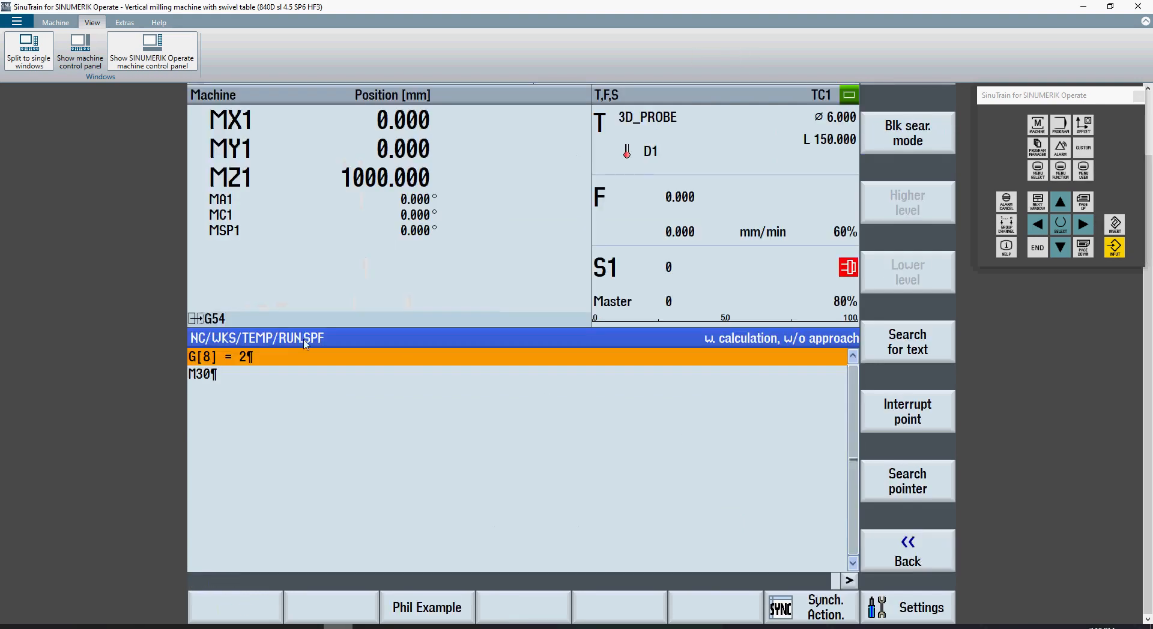
mouse_move(250, 331)
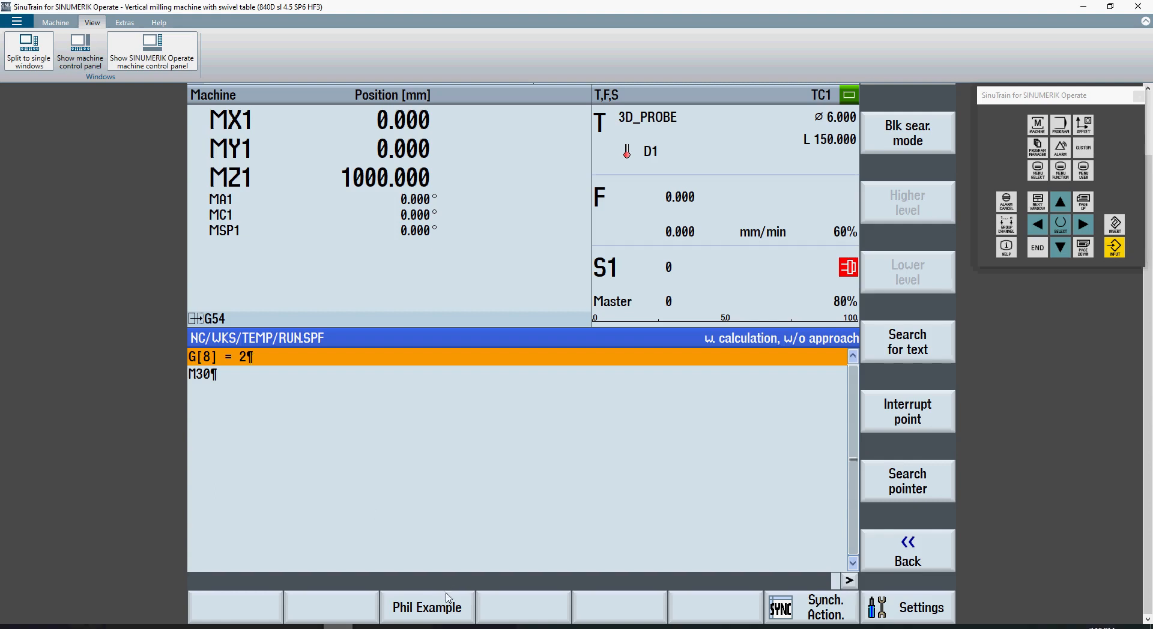
- Enter WrkOfs 58 in the custom screen to trigger INAPPROPRIATE WORK OFFSET NUMBER
click(427, 607)
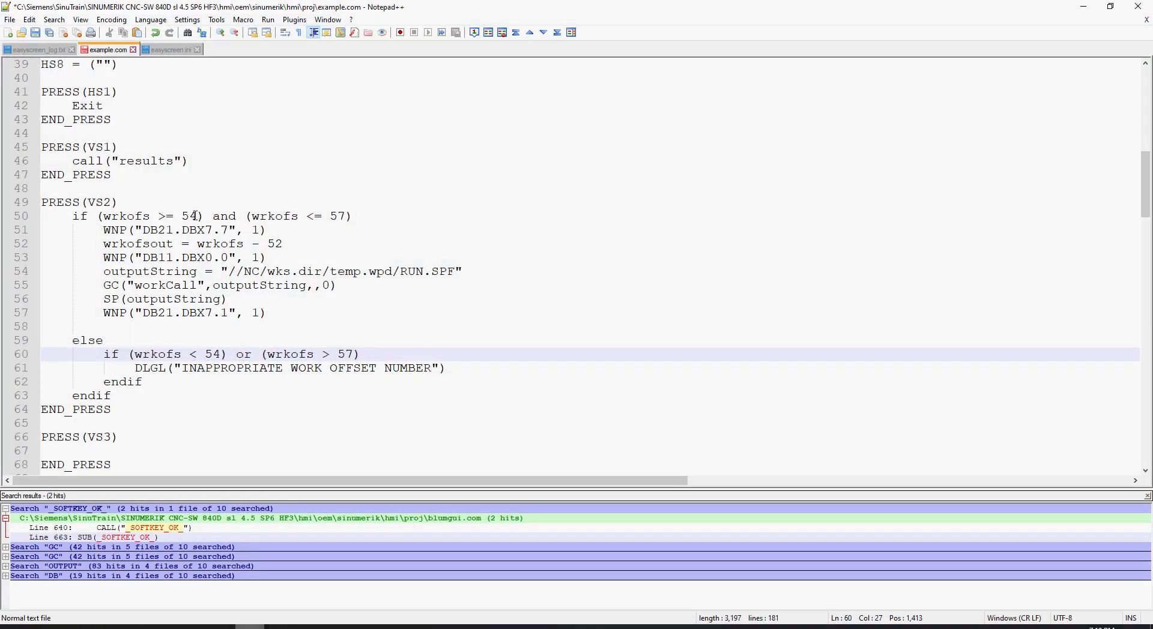
double_click(336, 215)
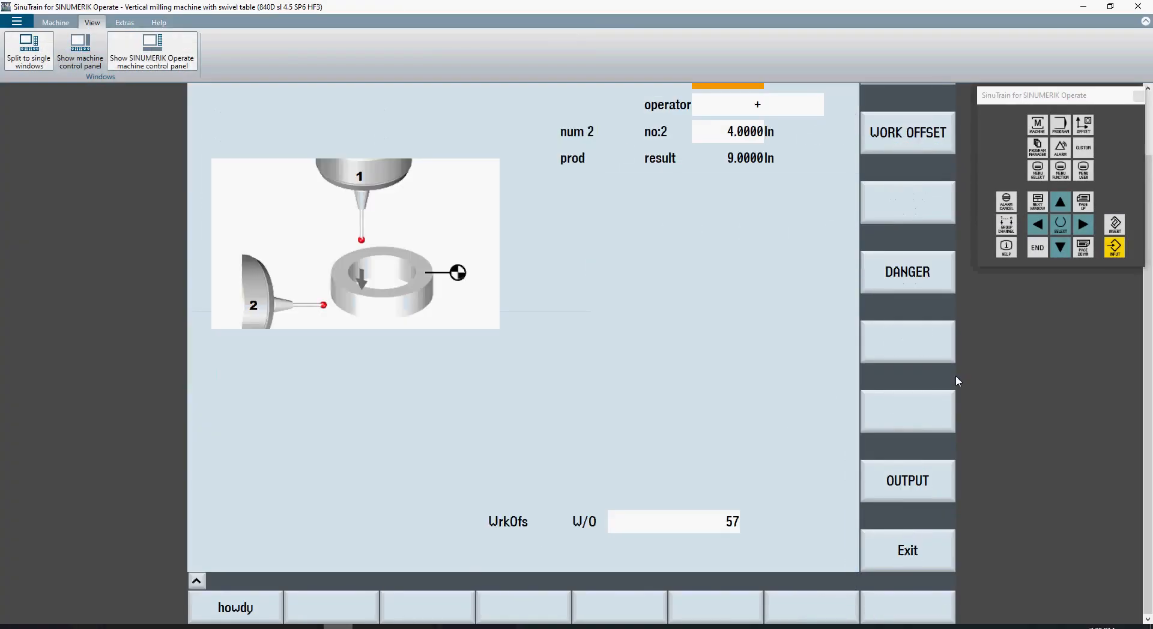
text(58)
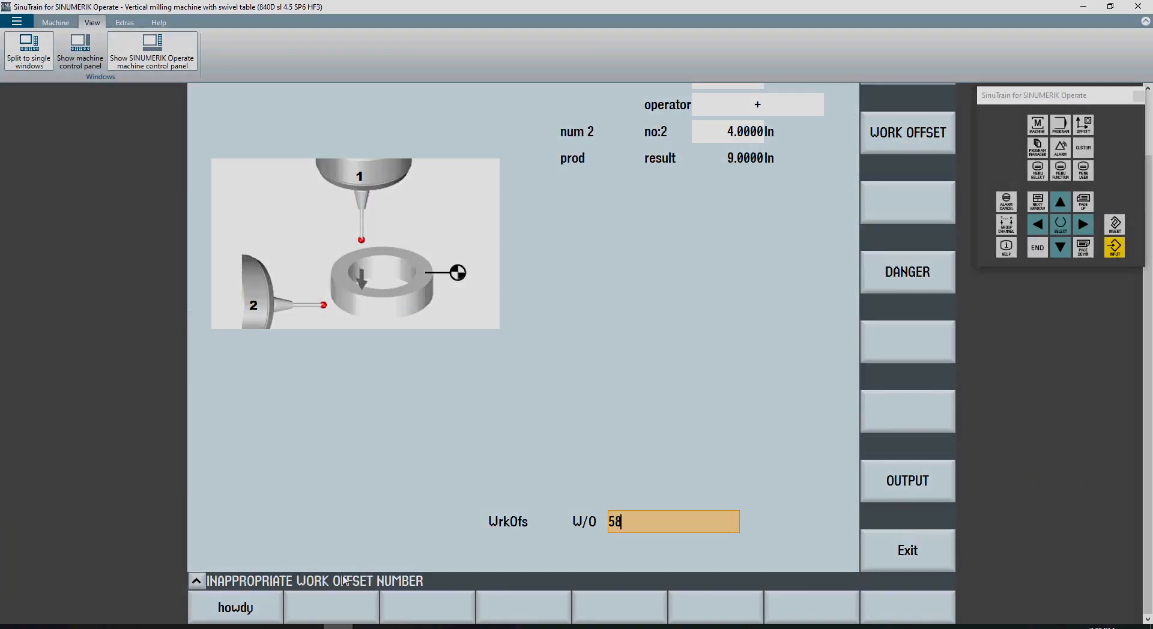